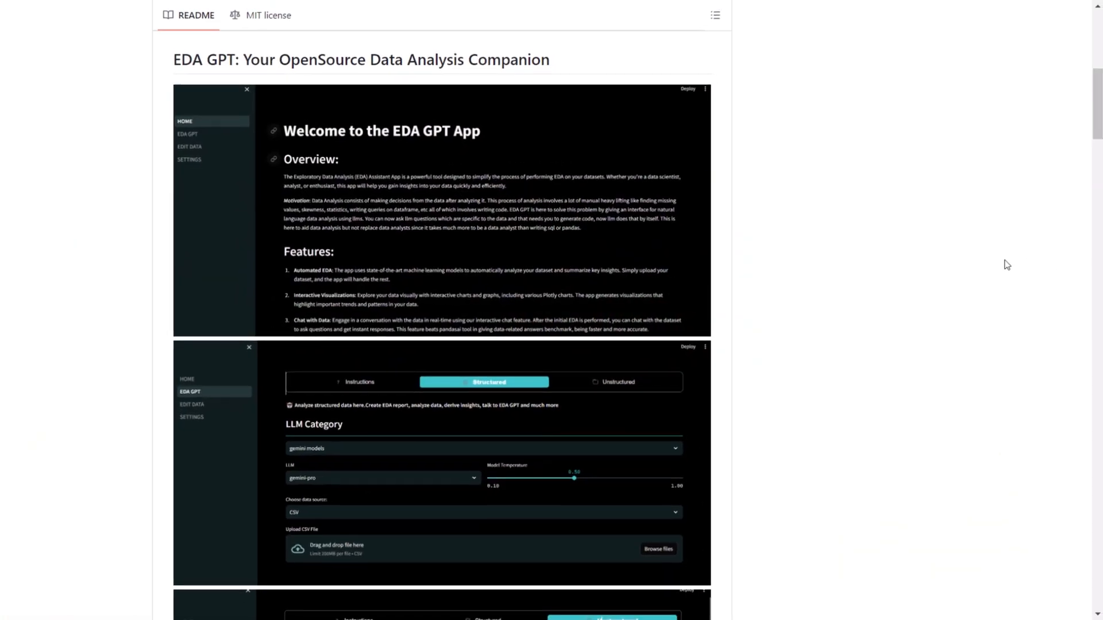
# Step: Scroll the README from Introduction down past Getting Started
pyautogui.scroll(-3)
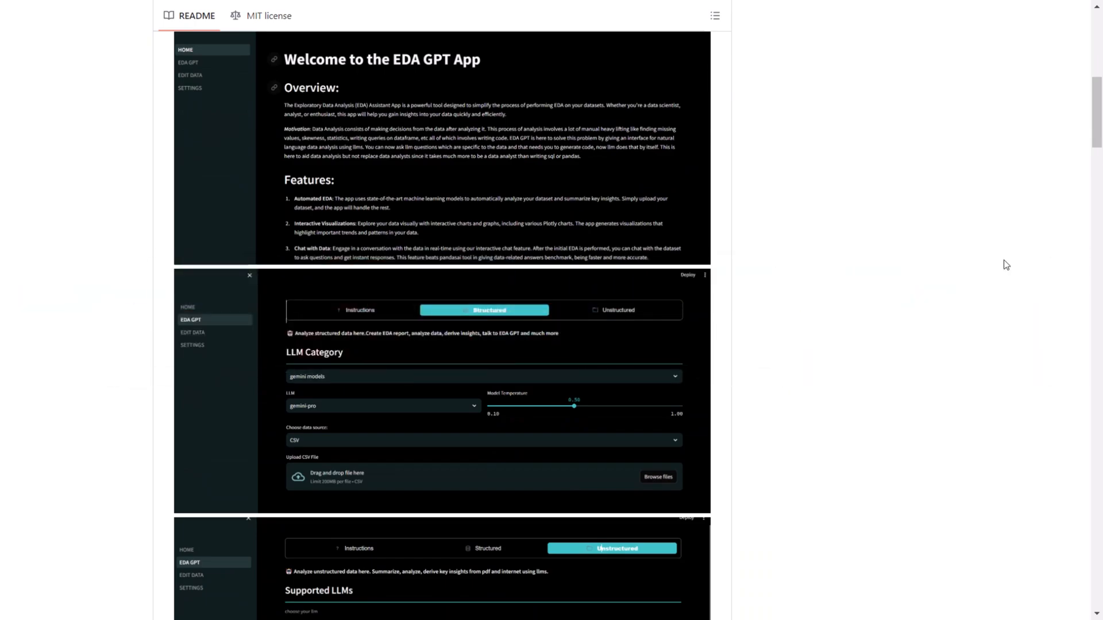
pyautogui.scroll(-3)
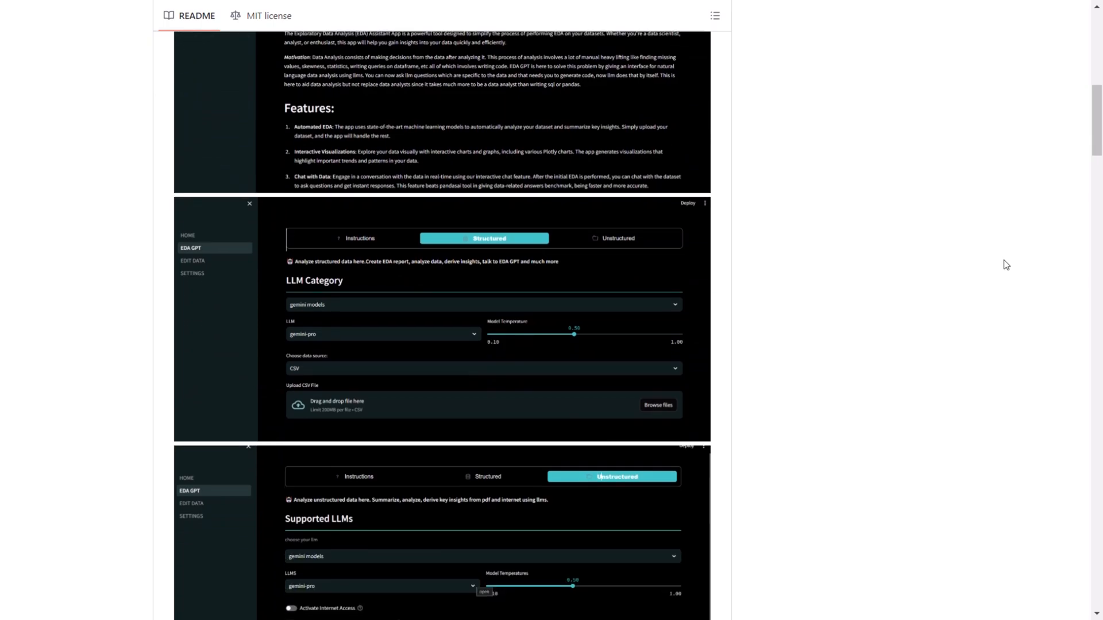
pyautogui.scroll(-3)
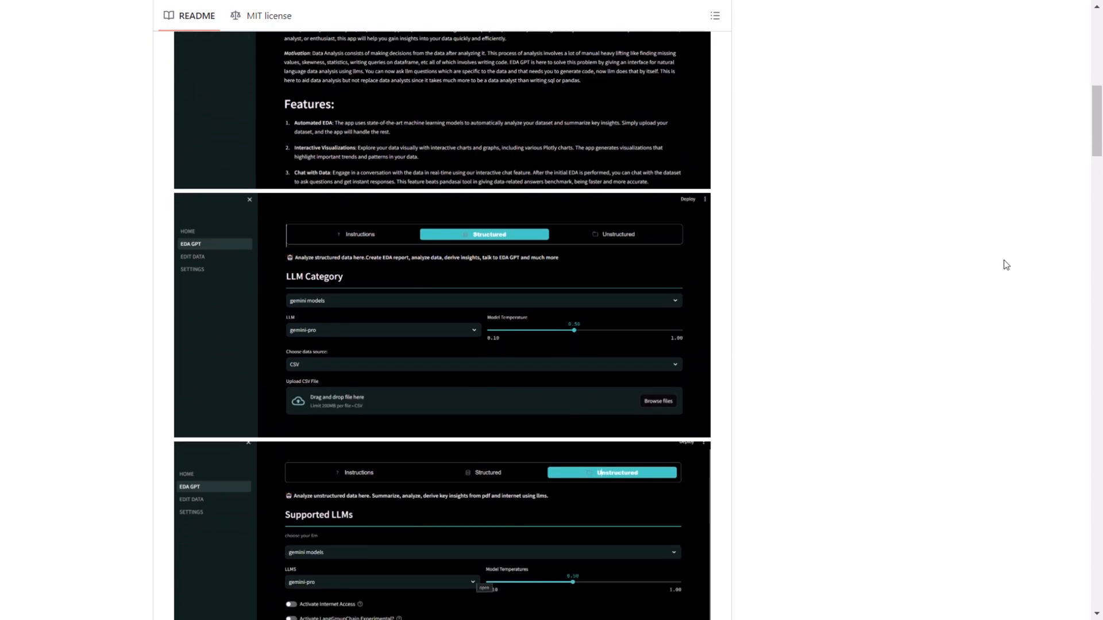
pyautogui.scroll(-3)
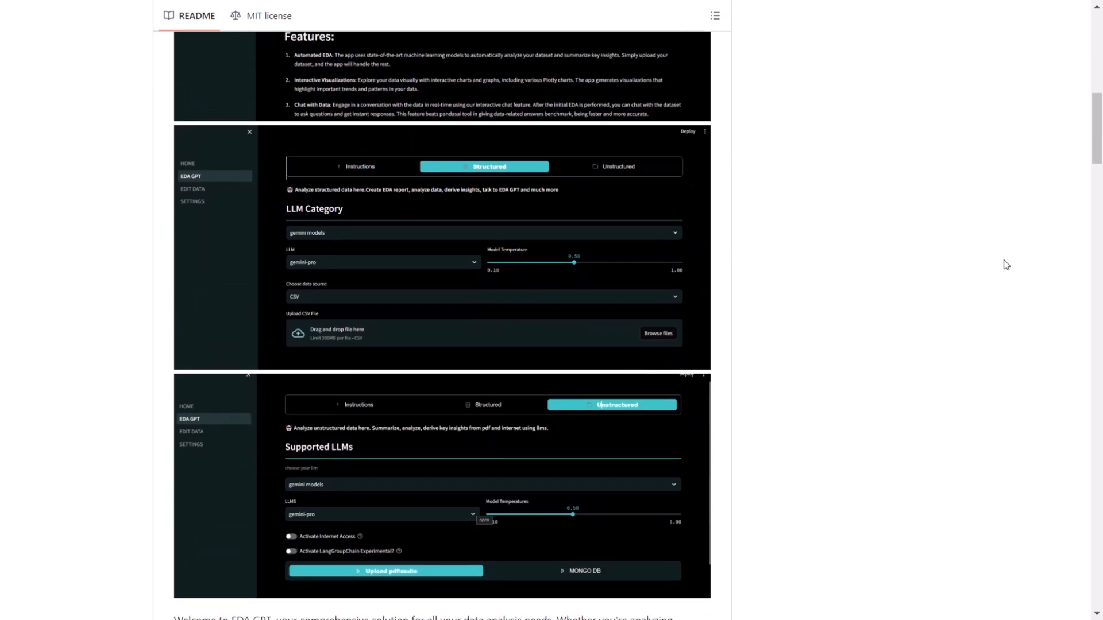
pyautogui.scroll(-3)
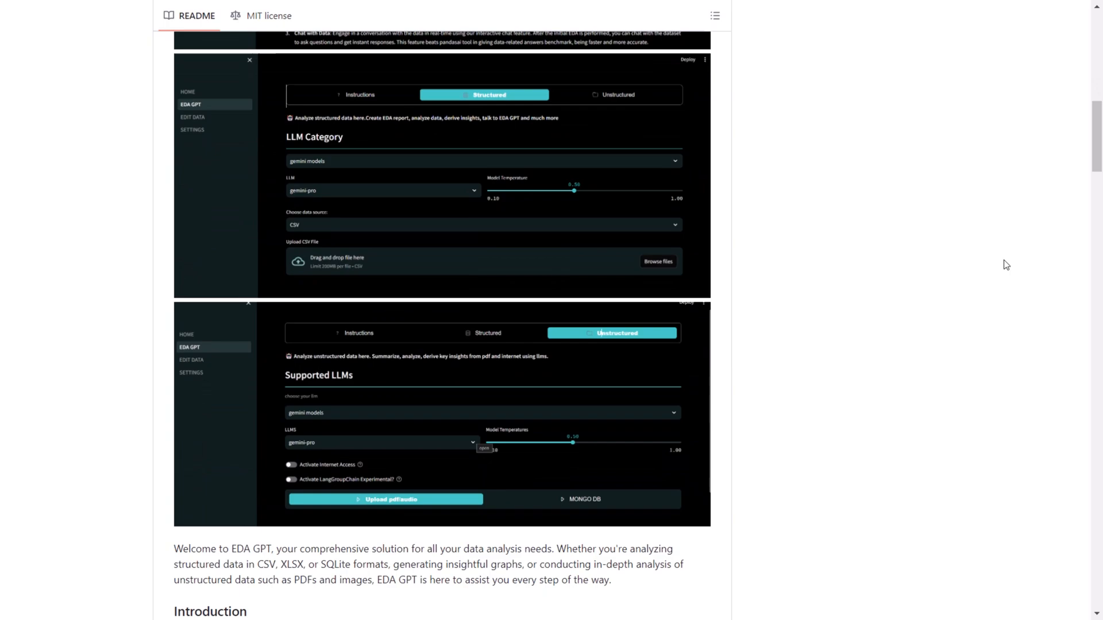
pyautogui.scroll(-3)
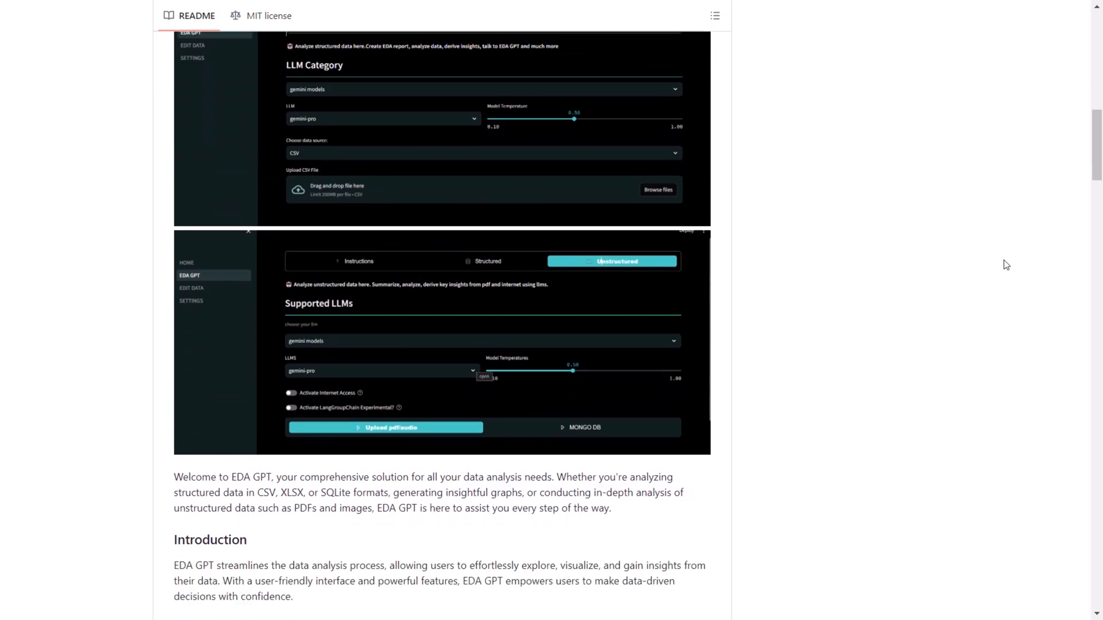
pyautogui.scroll(-3)
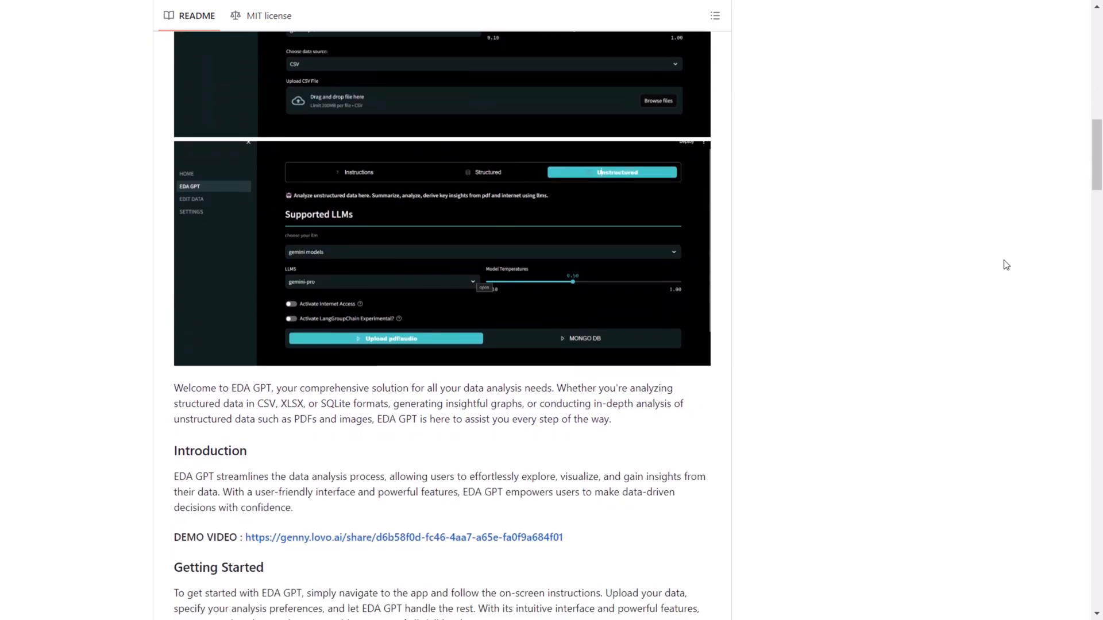
pyautogui.scroll(-3)
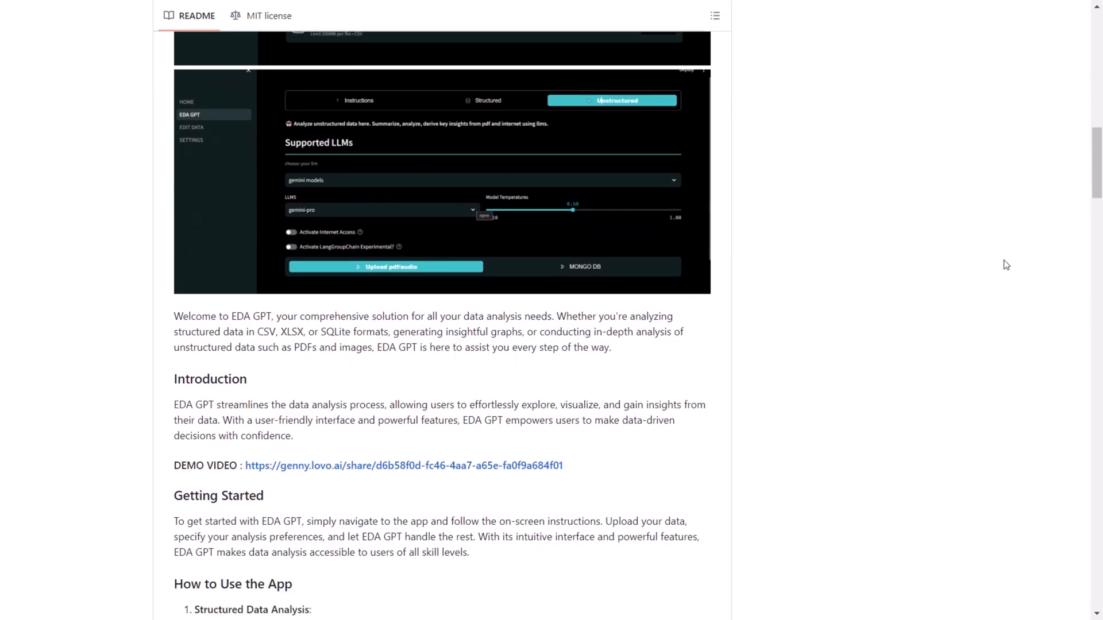
pyautogui.scroll(-3)
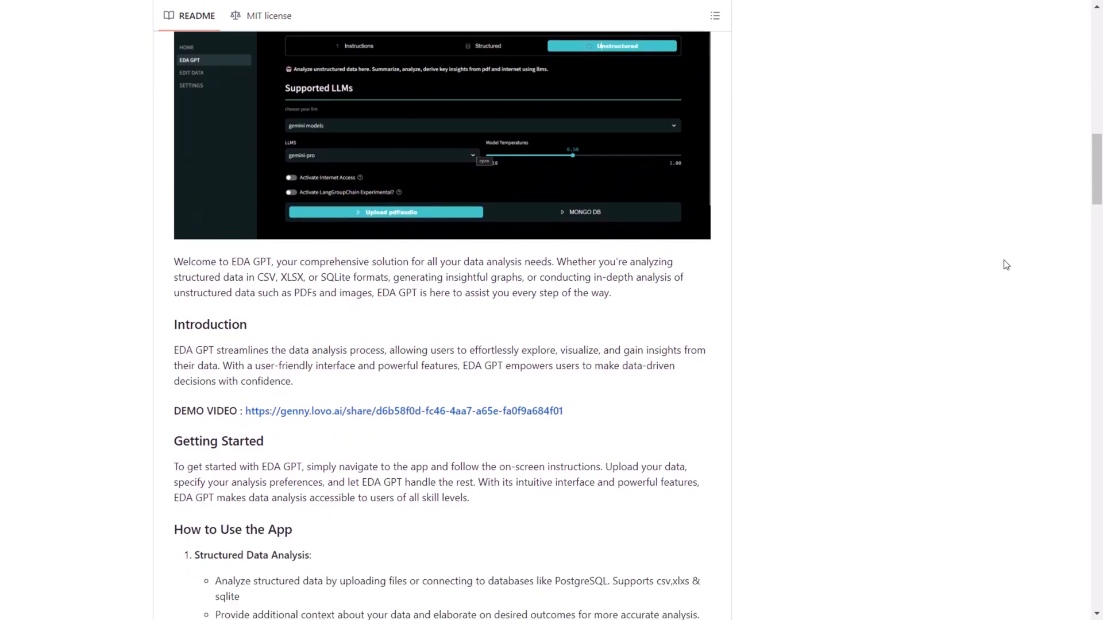
pyautogui.scroll(-3)
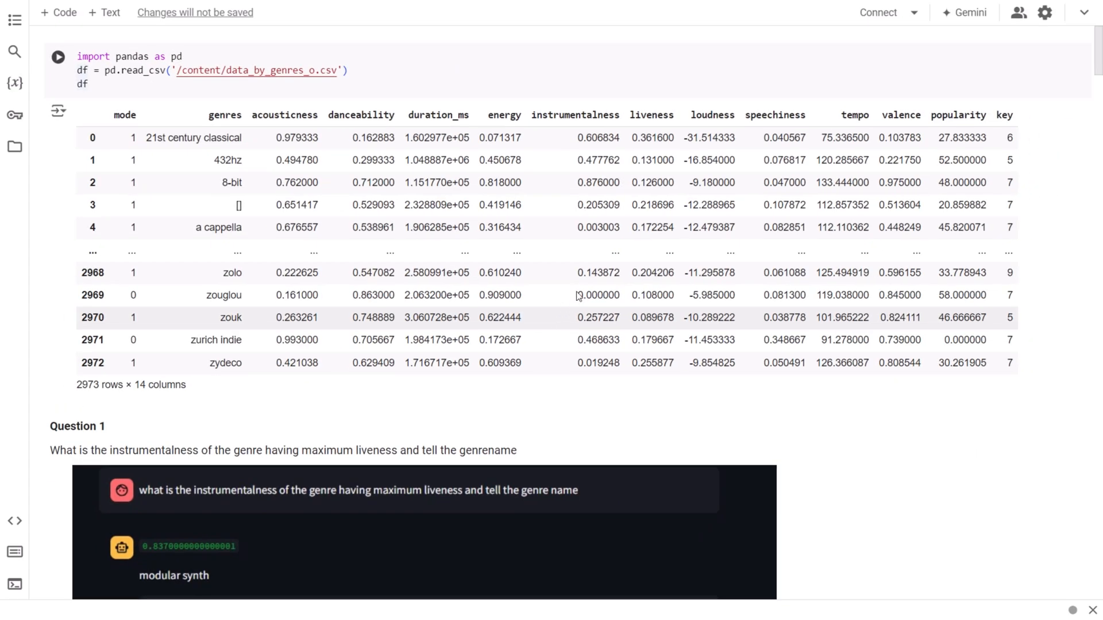
pyautogui.moveTo(534, 192)
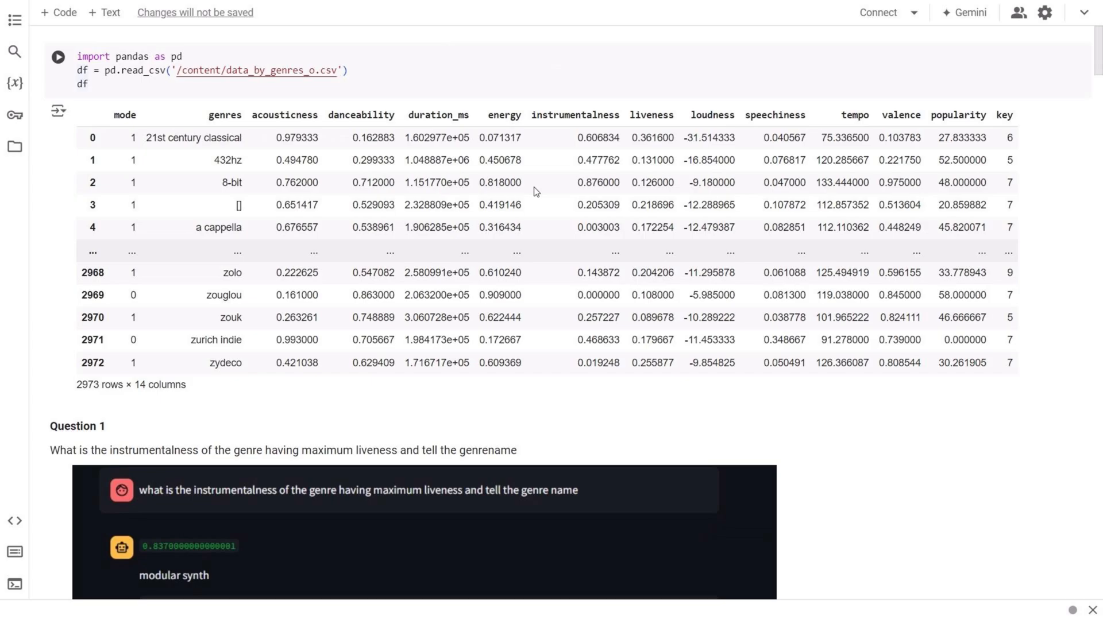
pyautogui.scroll(-3)
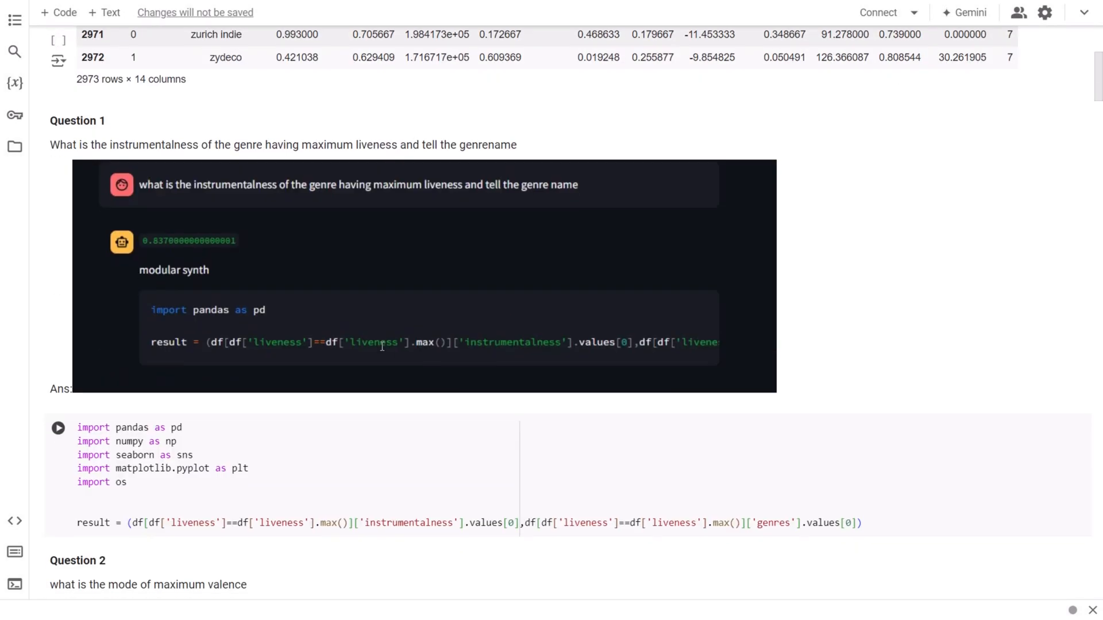
pyautogui.moveTo(869, 341)
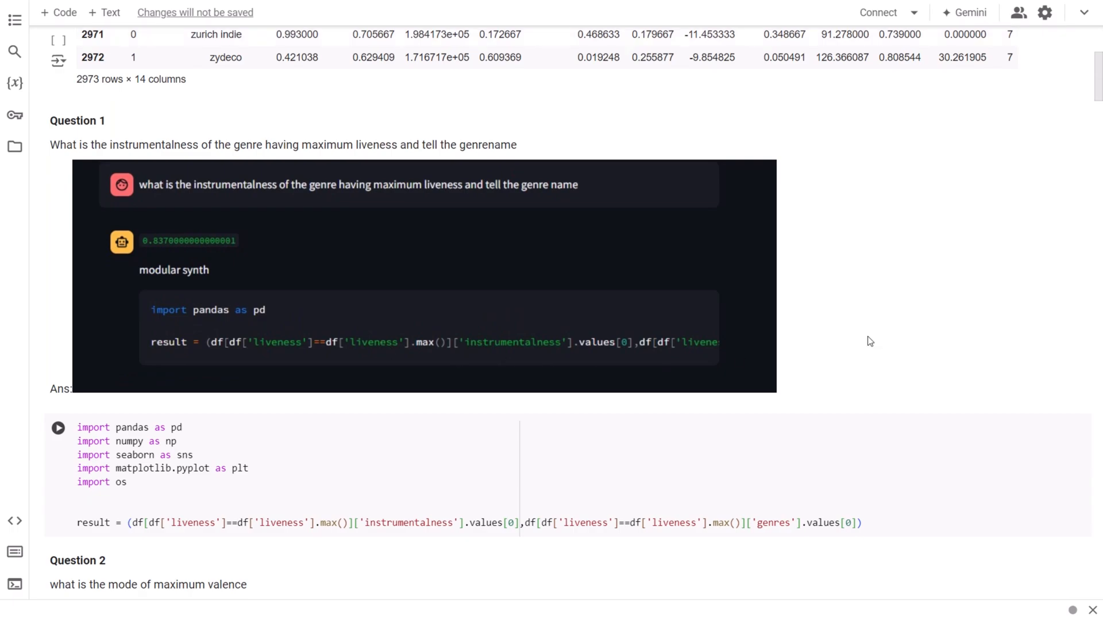
pyautogui.moveTo(147, 145)
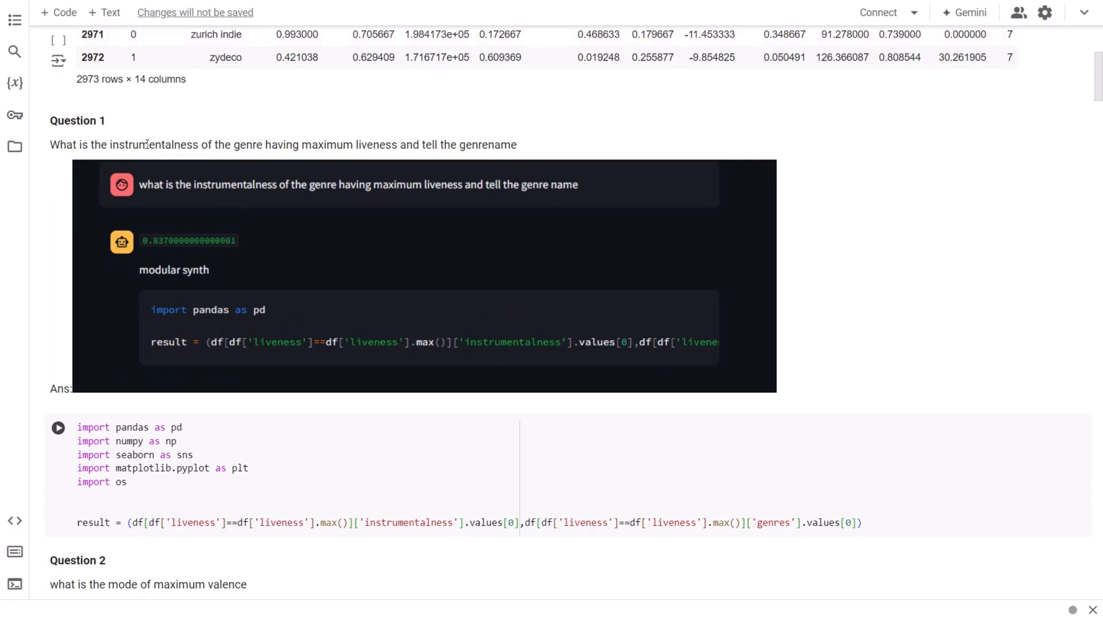
pyautogui.moveTo(396, 350)
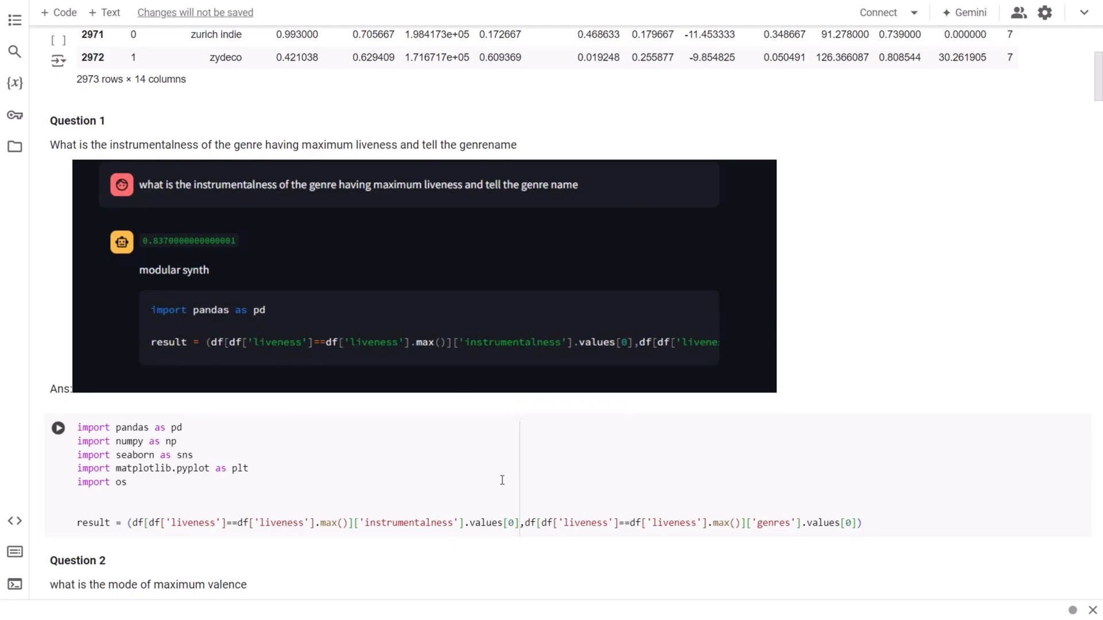
pyautogui.moveTo(437, 484)
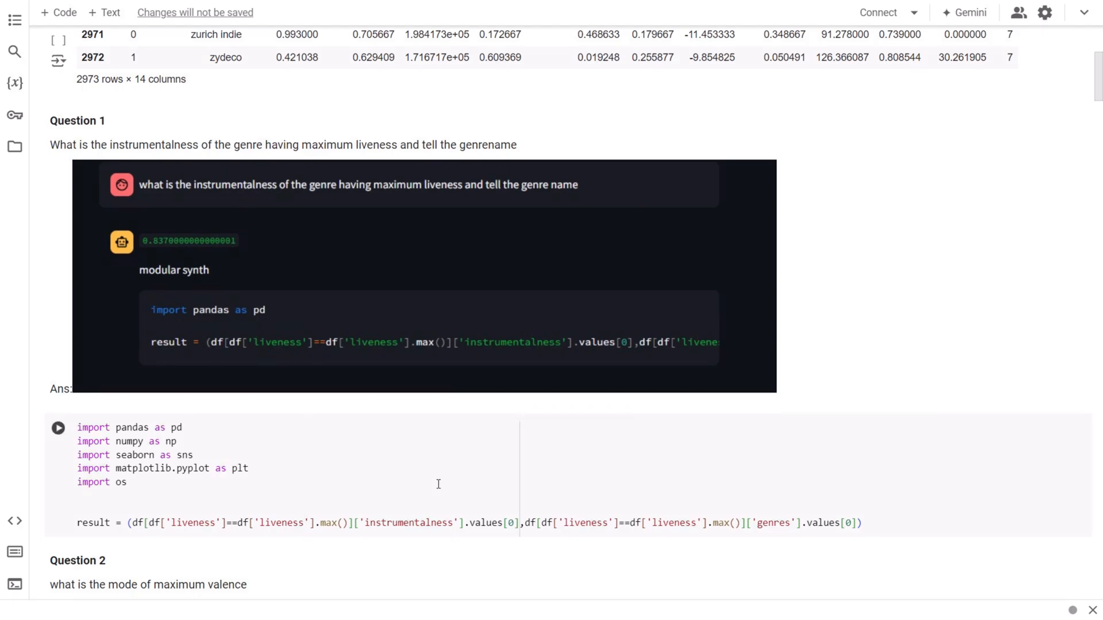
# Step: Continue scrolling to How to Use the App and the EDA GPT vs PandasAI comparison chart
pyautogui.scroll(-3)
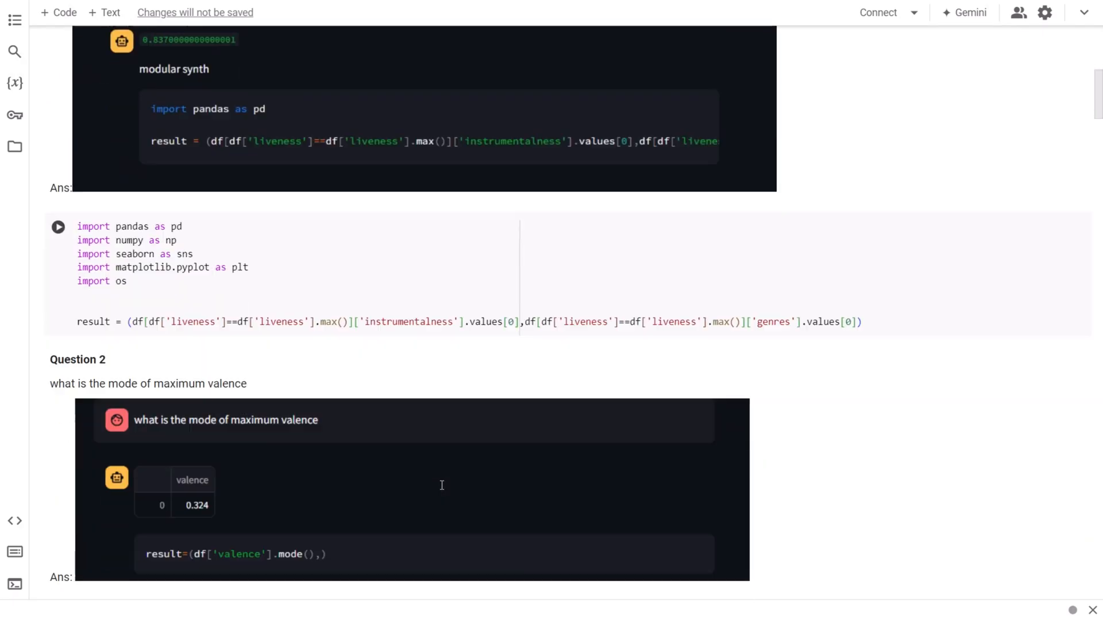
pyautogui.scroll(-3)
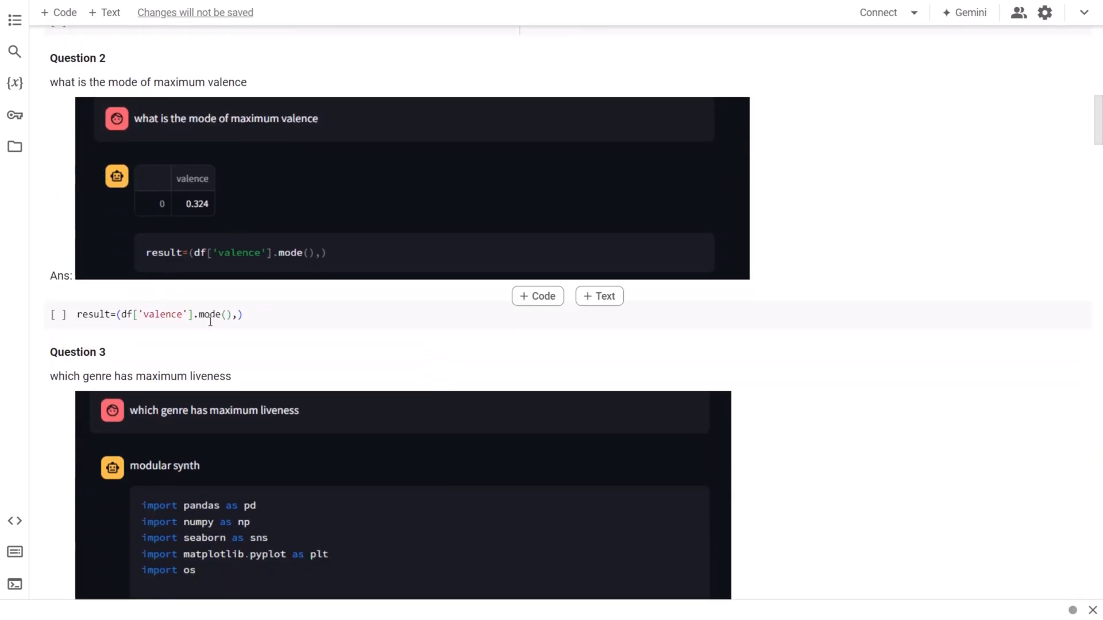
pyautogui.scroll(-3)
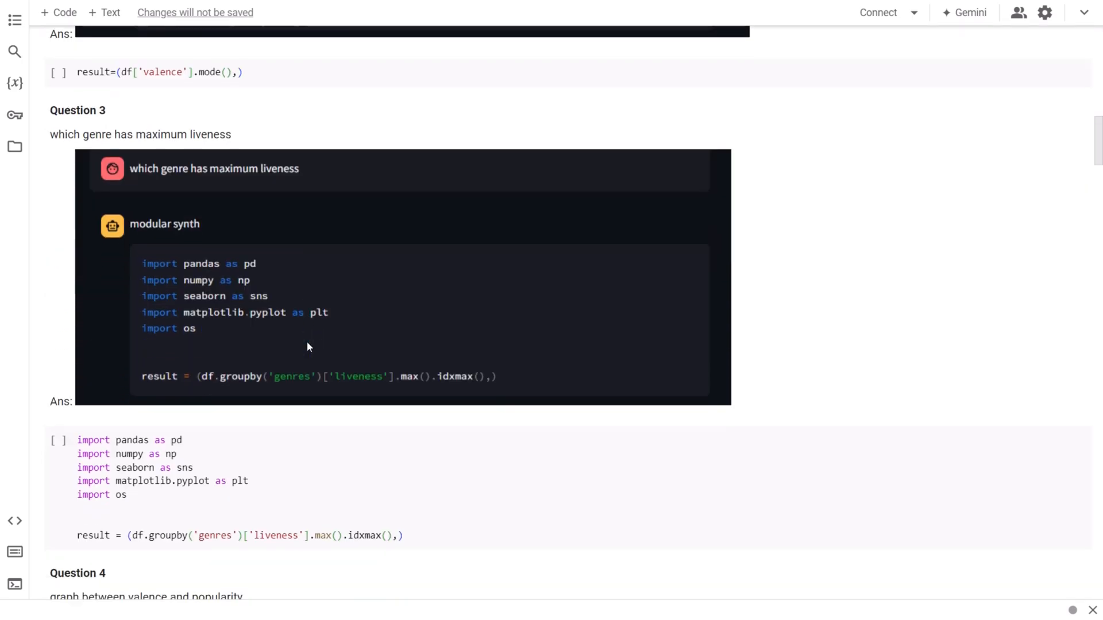
pyautogui.scroll(-3)
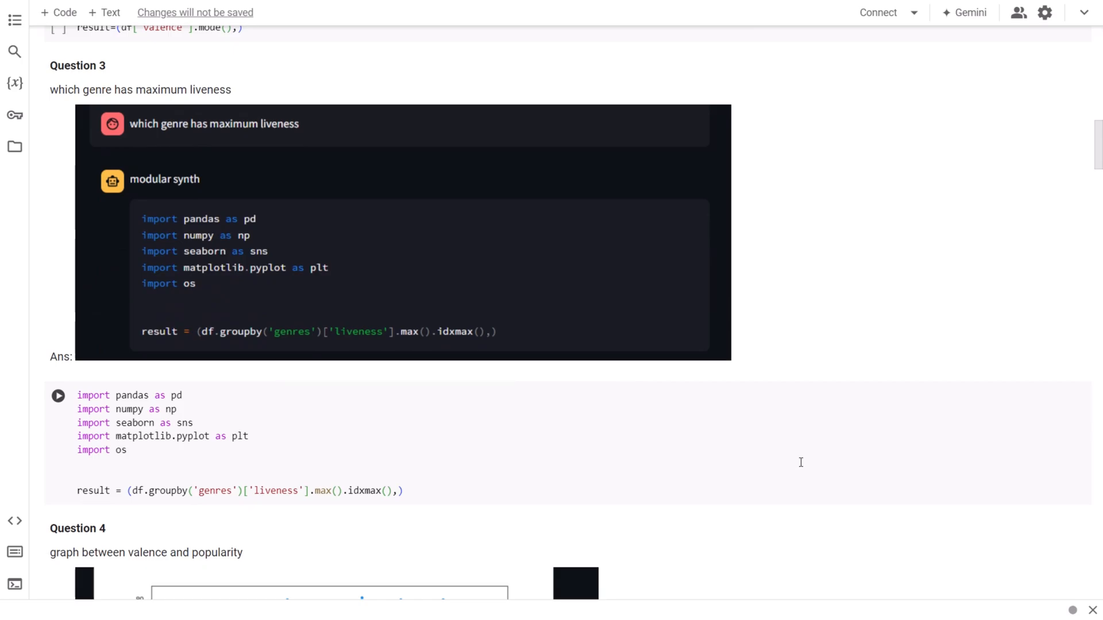
pyautogui.scroll(-3)
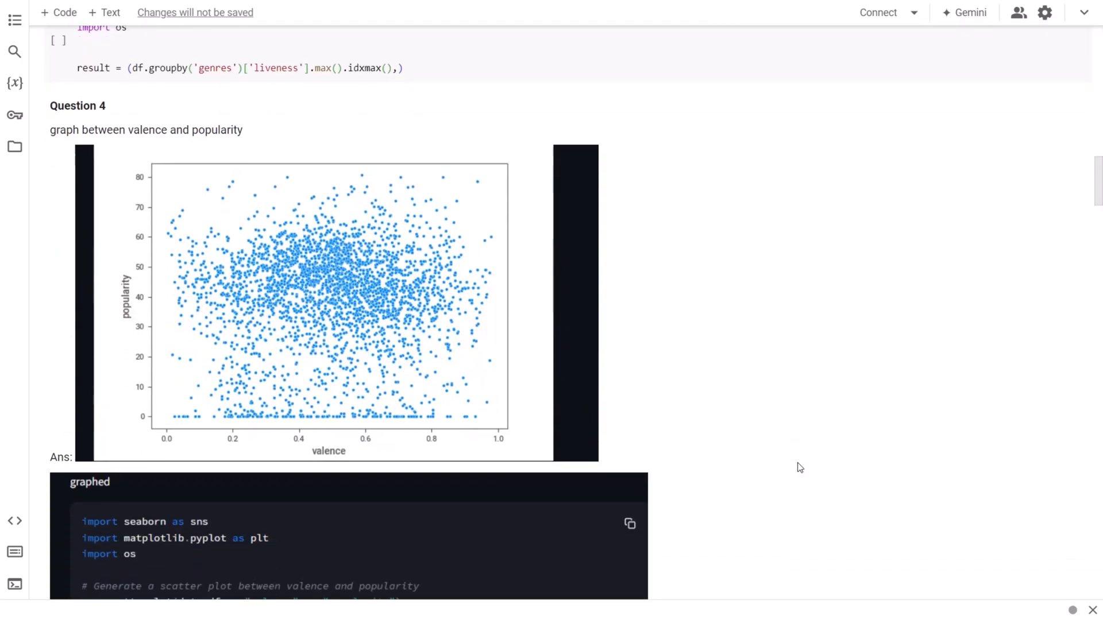
pyautogui.scroll(3)
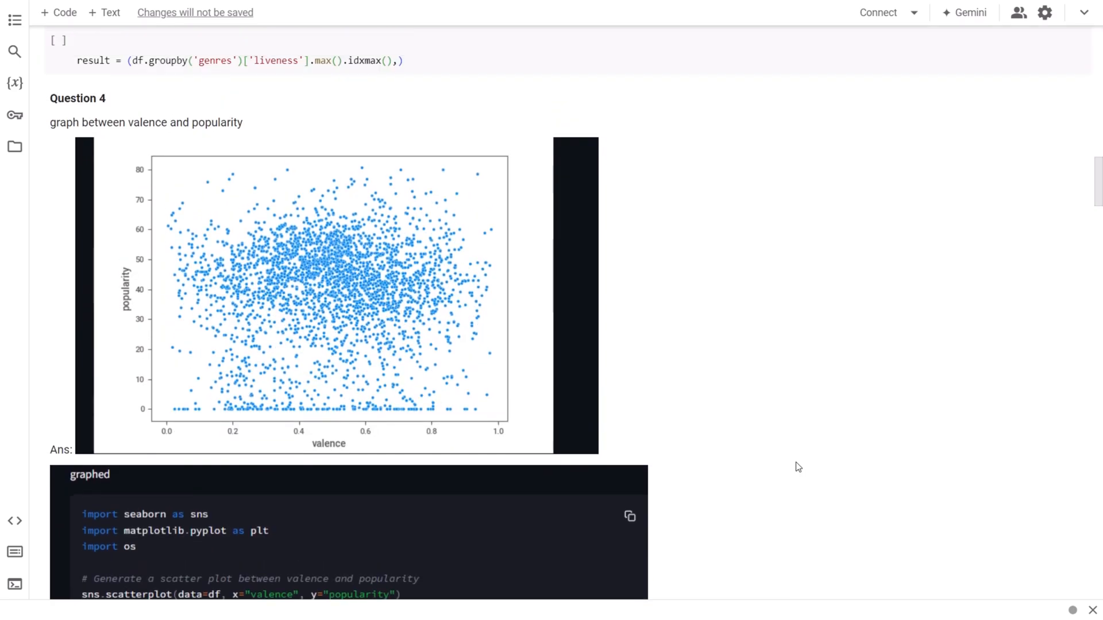
pyautogui.moveTo(773, 399)
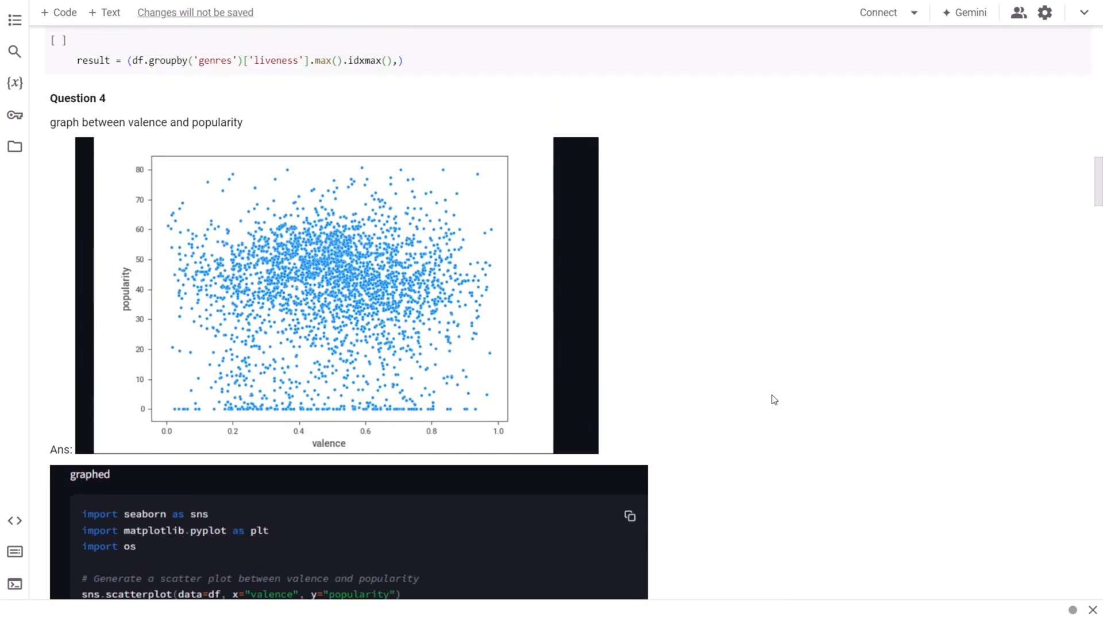
pyautogui.moveTo(773, 344)
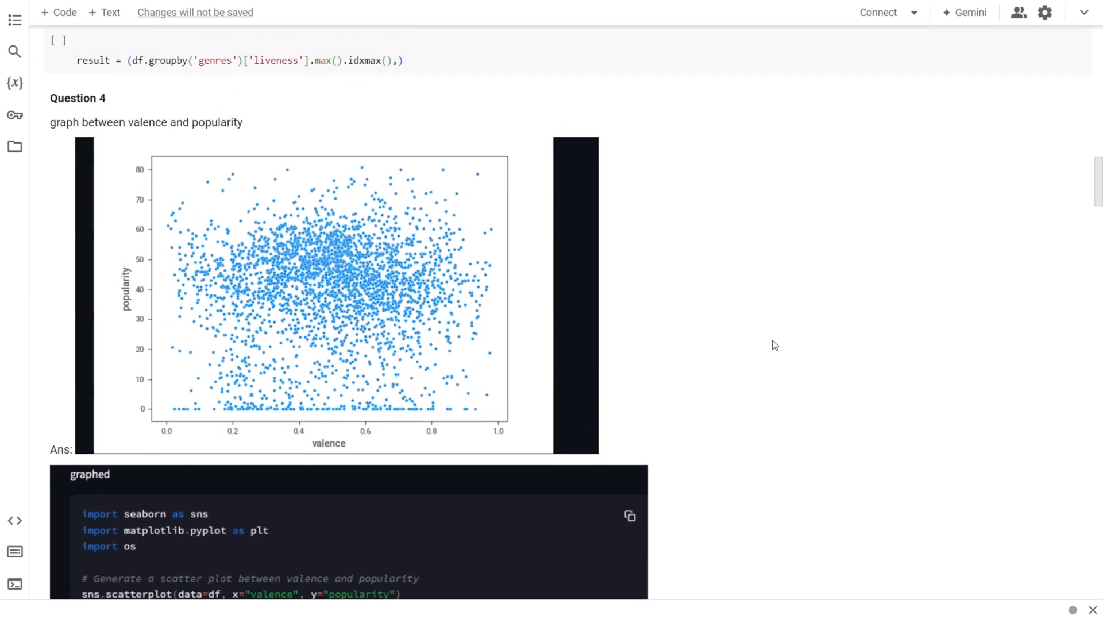
pyautogui.scroll(-3)
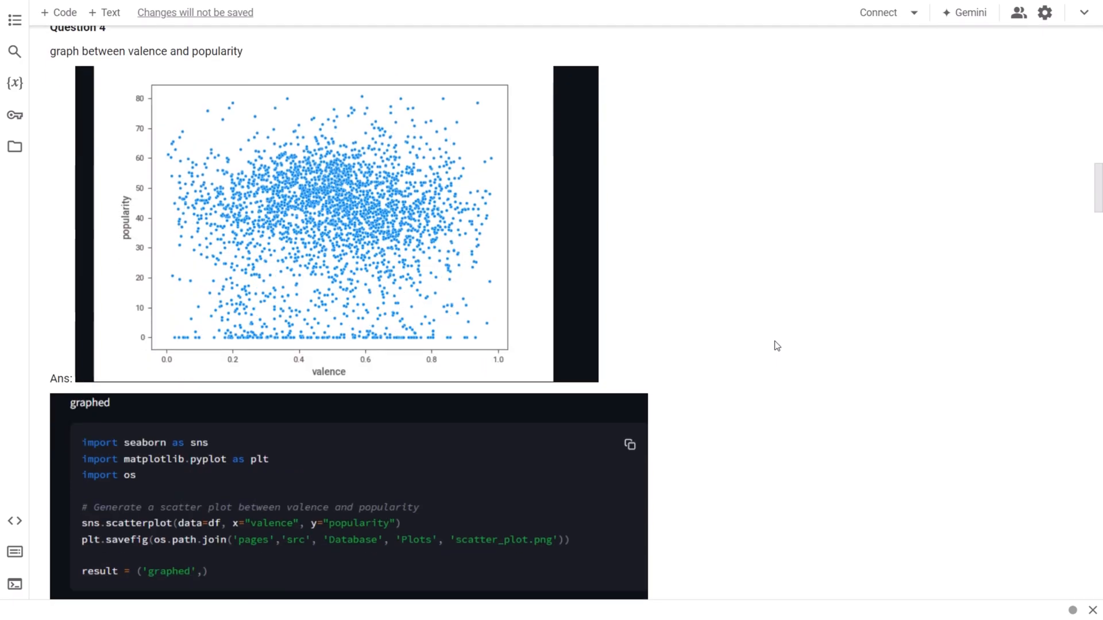
pyautogui.scroll(-3)
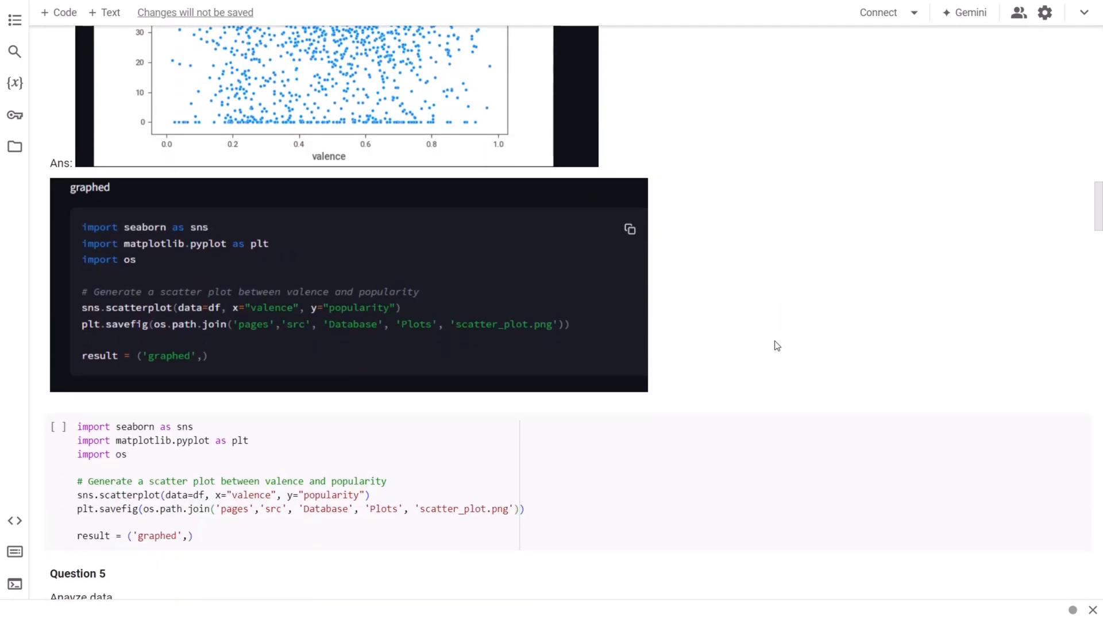
pyautogui.scroll(-3)
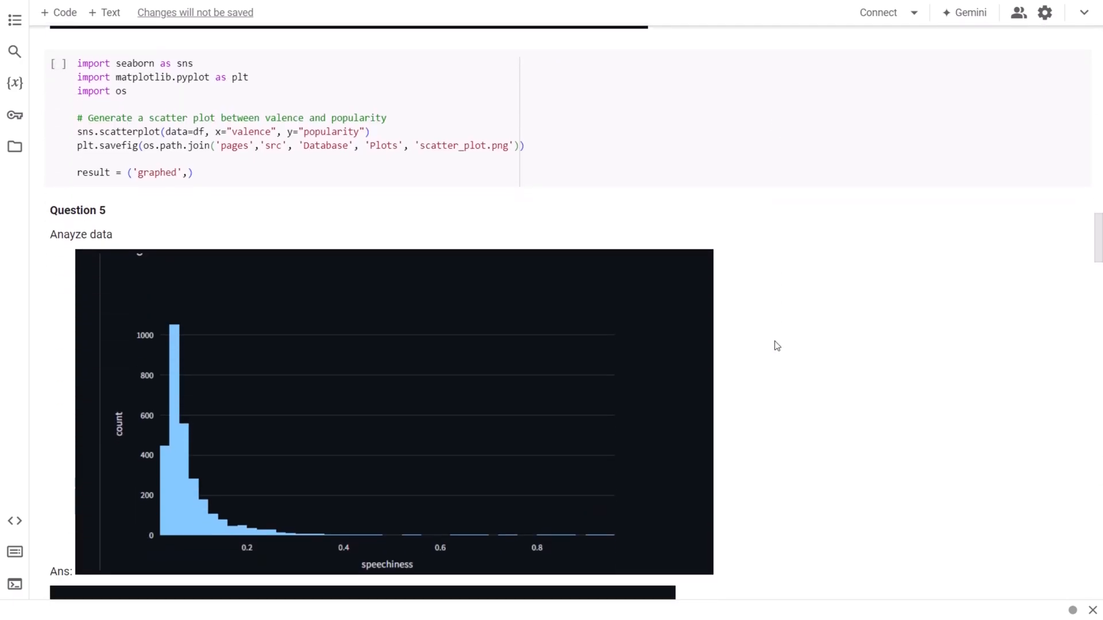
pyautogui.scroll(-3)
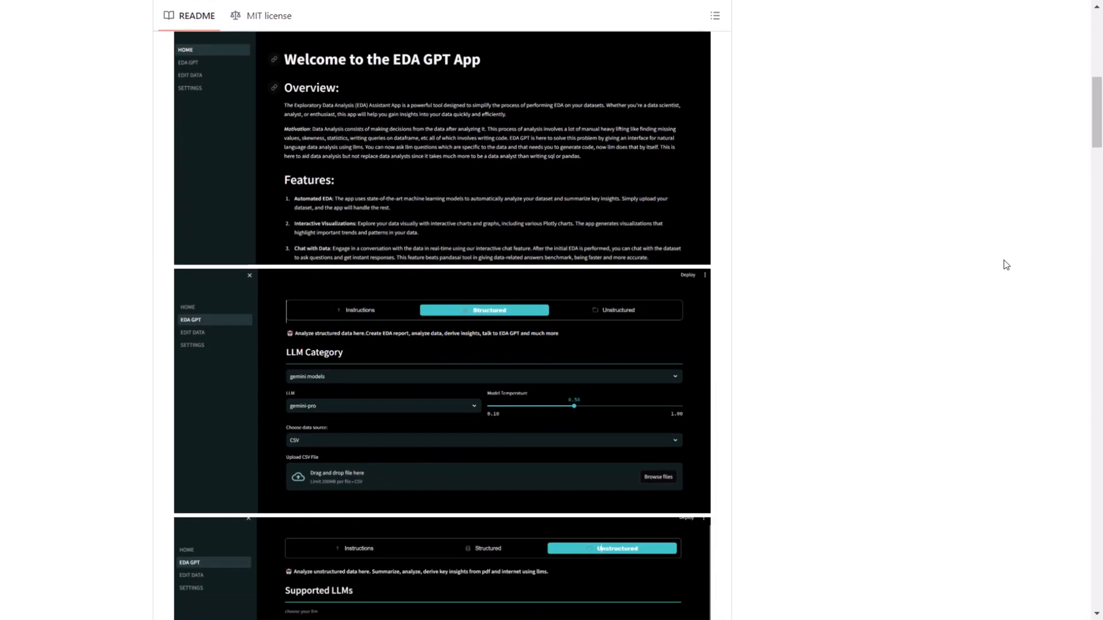
pyautogui.scroll(-3)
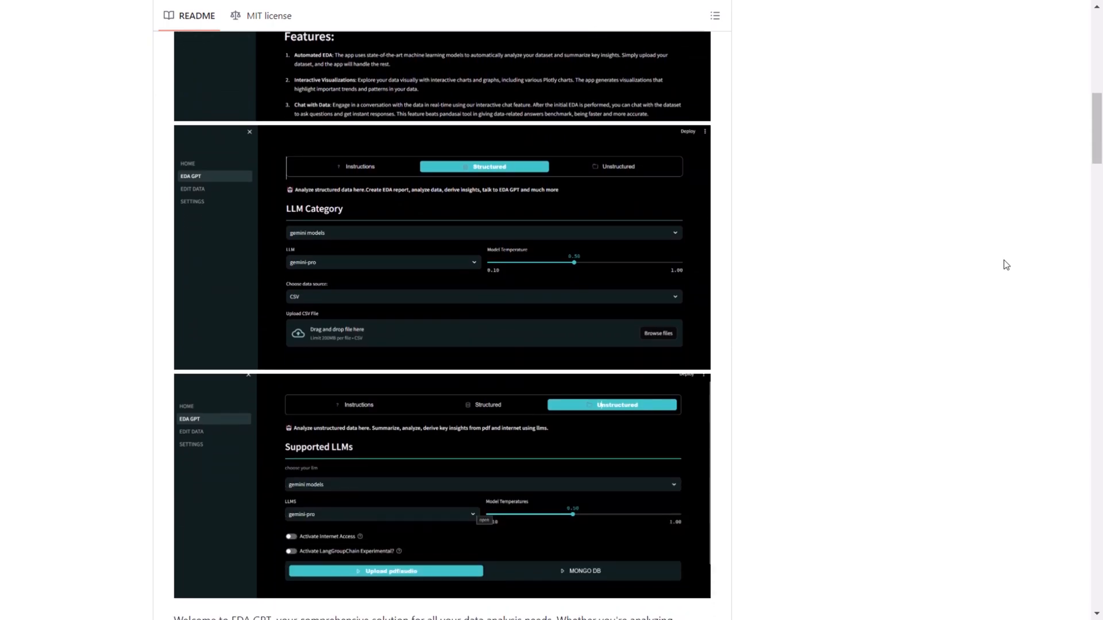
pyautogui.scroll(-3)
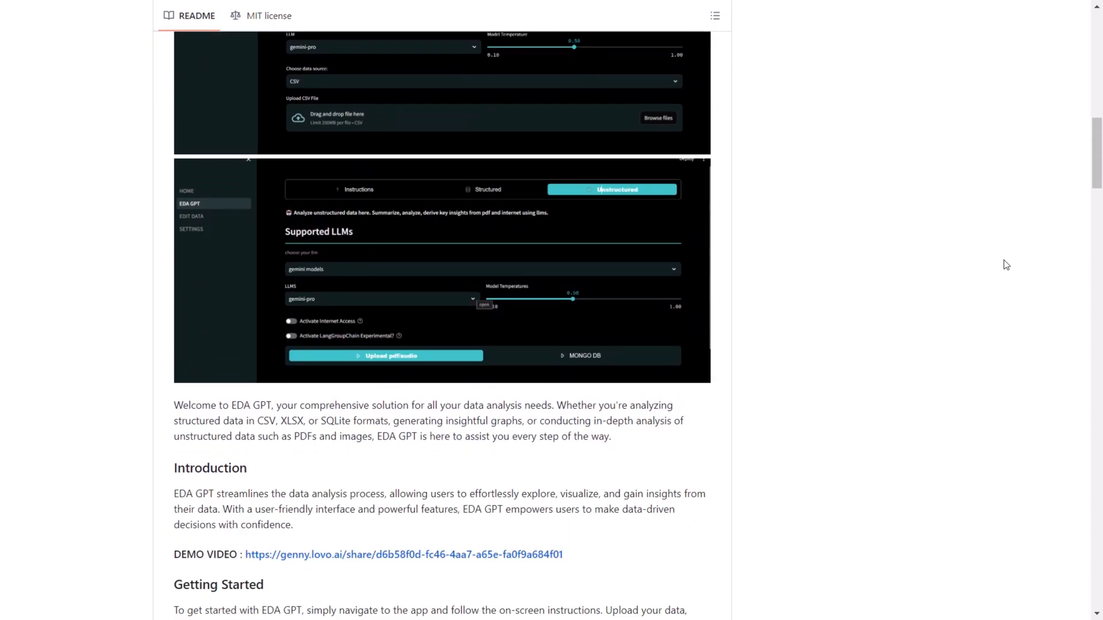
pyautogui.scroll(-3)
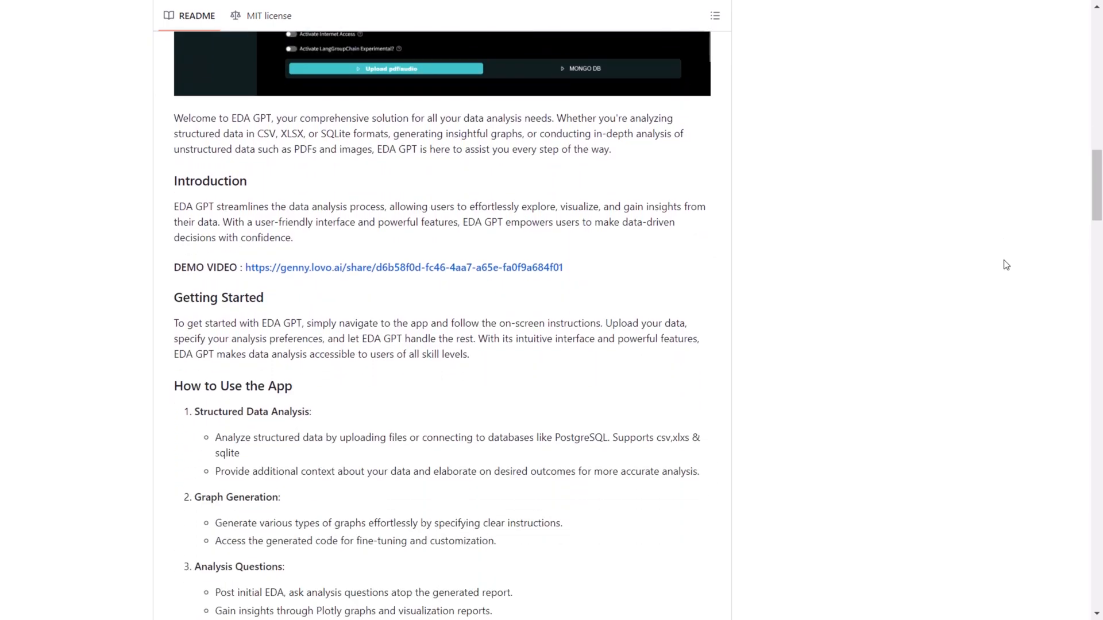
pyautogui.scroll(-3)
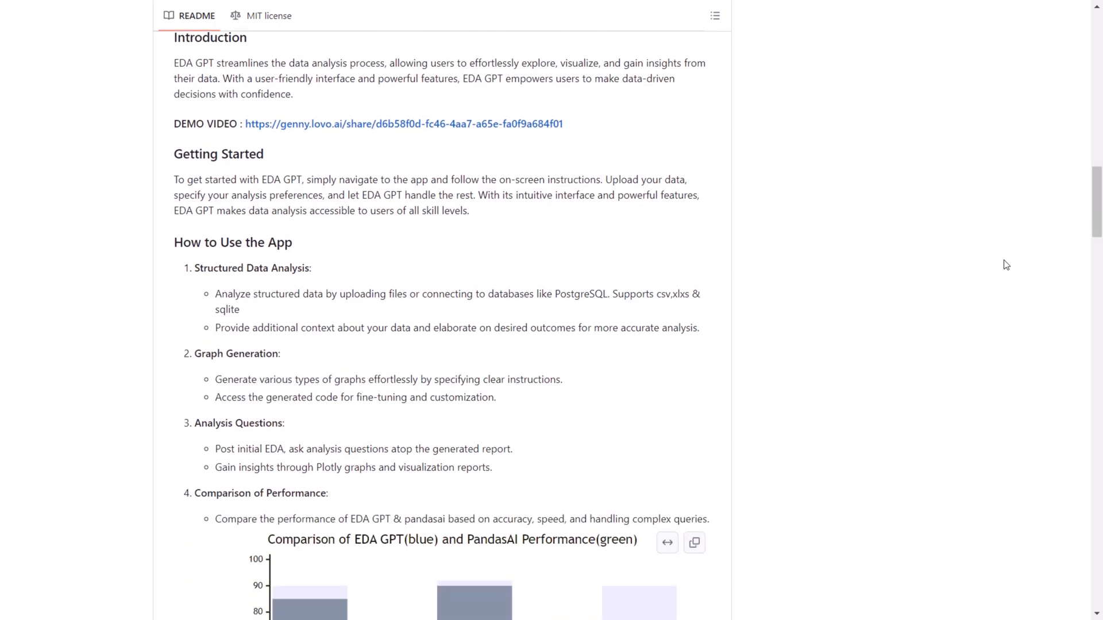
pyautogui.scroll(-3)
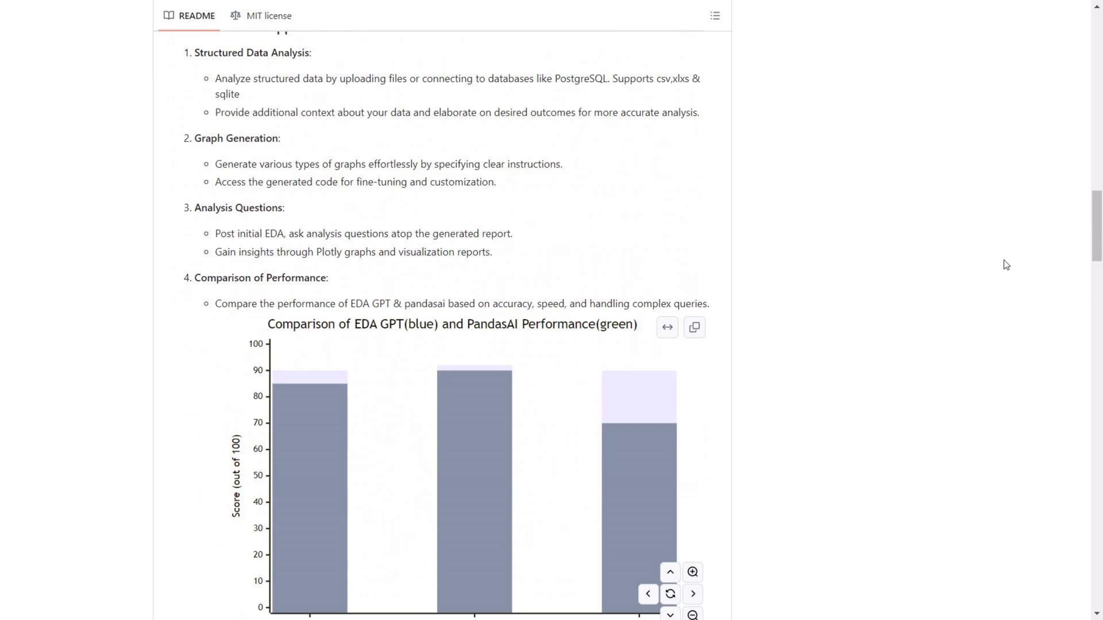
# Step: Scroll through the comparison chart, LLMs and Key Features to the NOTE, recommendations and System Architecture heading
pyautogui.scroll(-3)
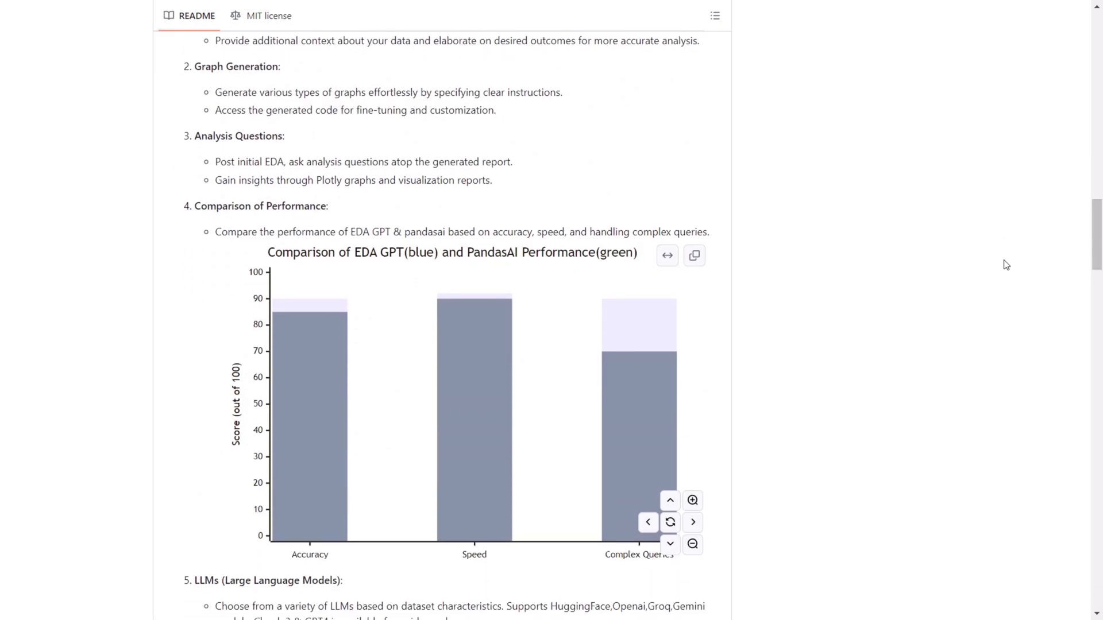
pyautogui.scroll(-3)
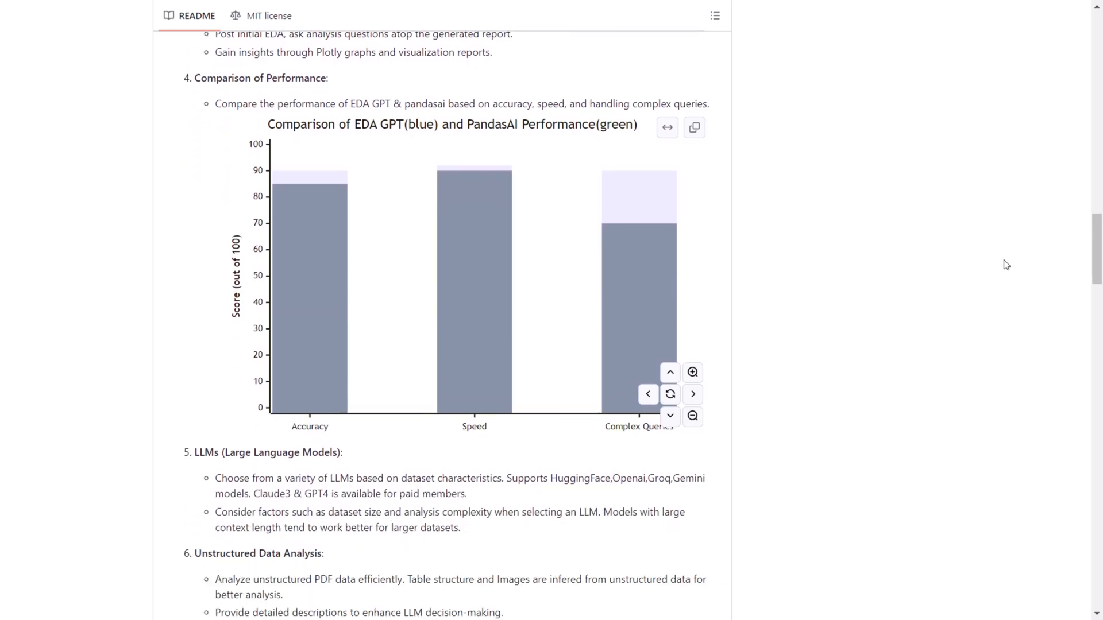
pyautogui.scroll(-3)
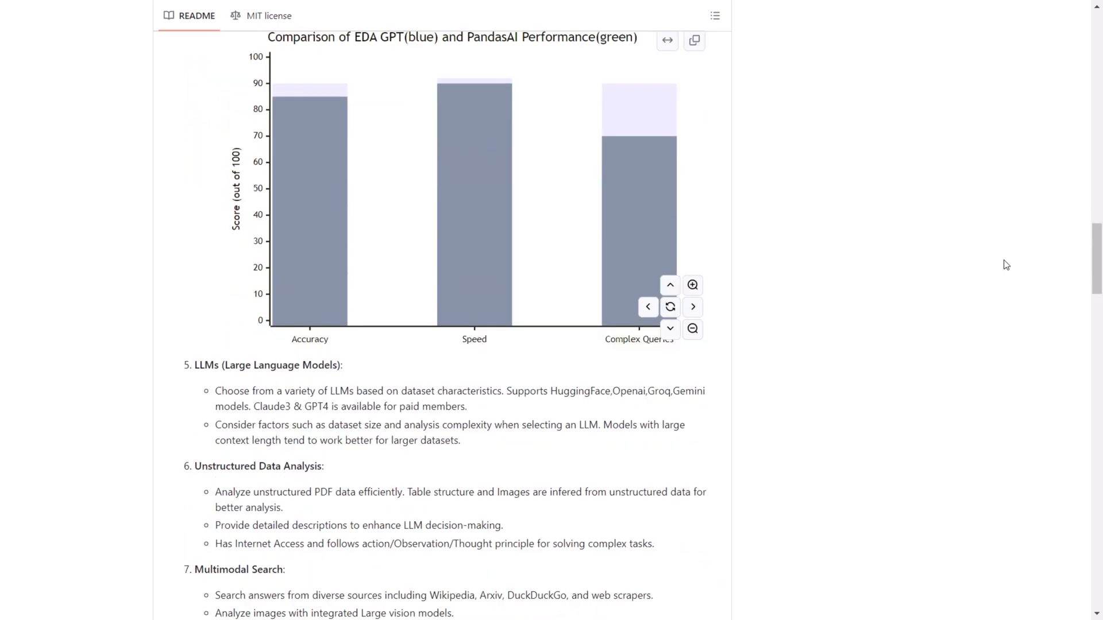
pyautogui.scroll(-3)
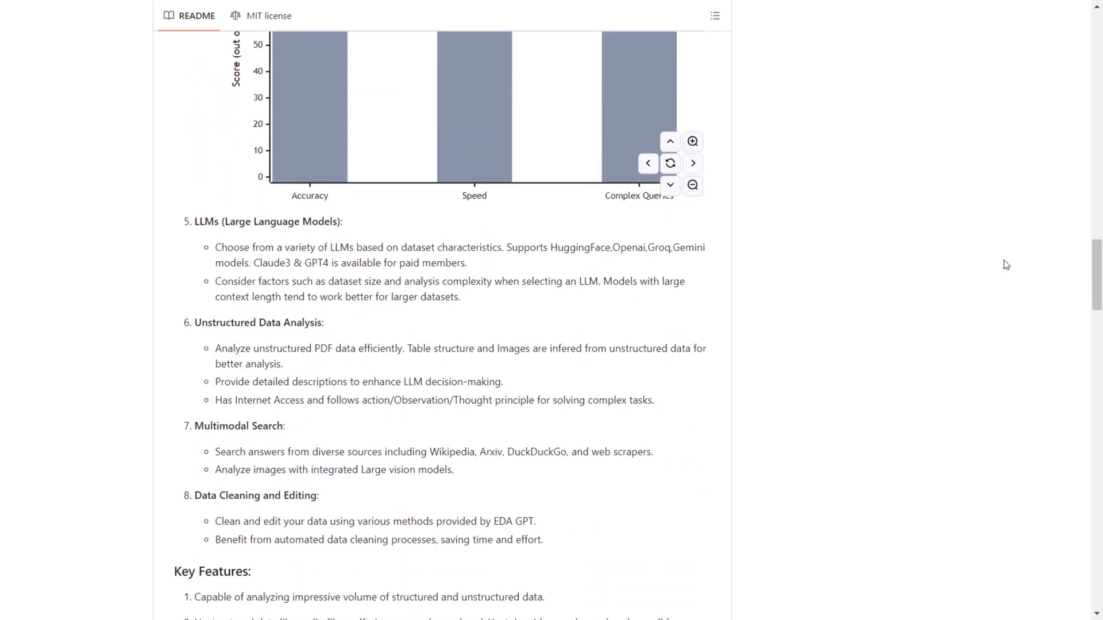
pyautogui.scroll(-3)
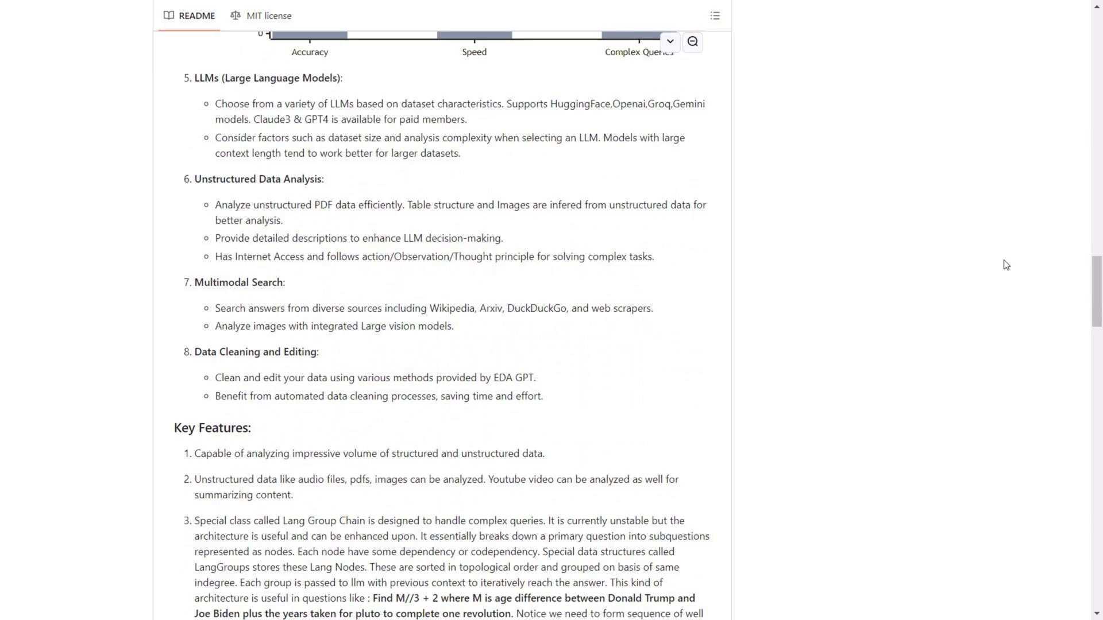
pyautogui.scroll(-3)
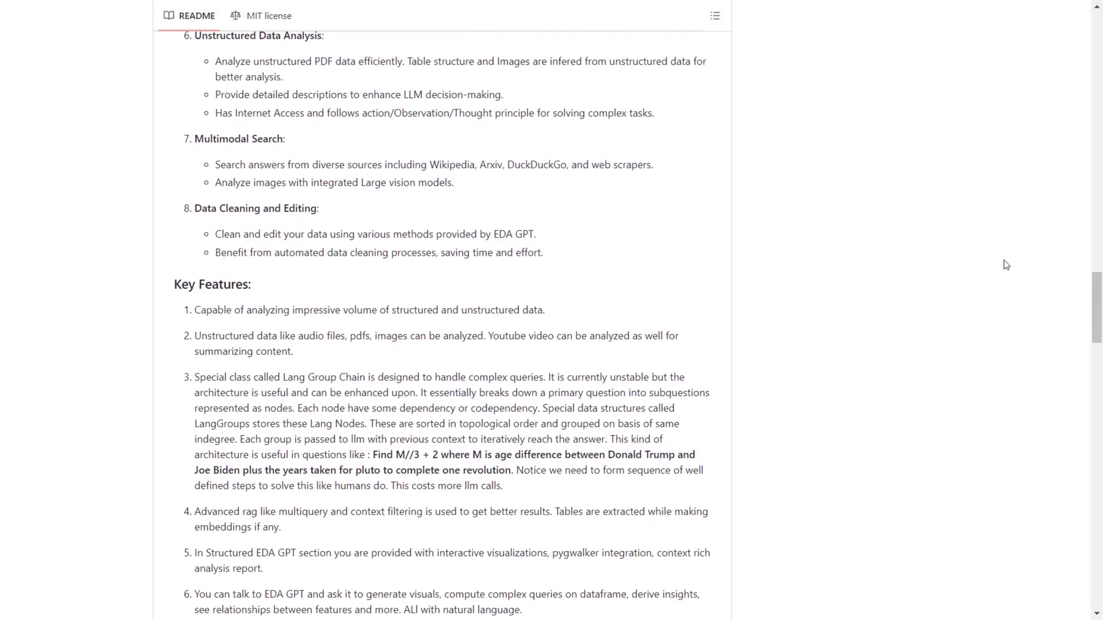
pyautogui.scroll(-3)
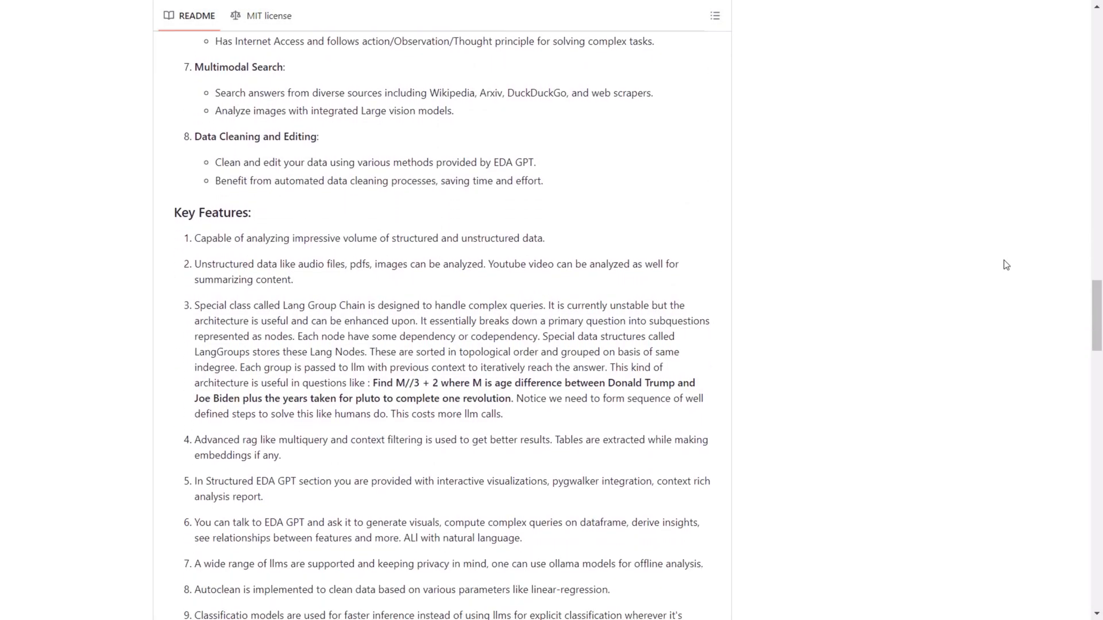
pyautogui.scroll(-3)
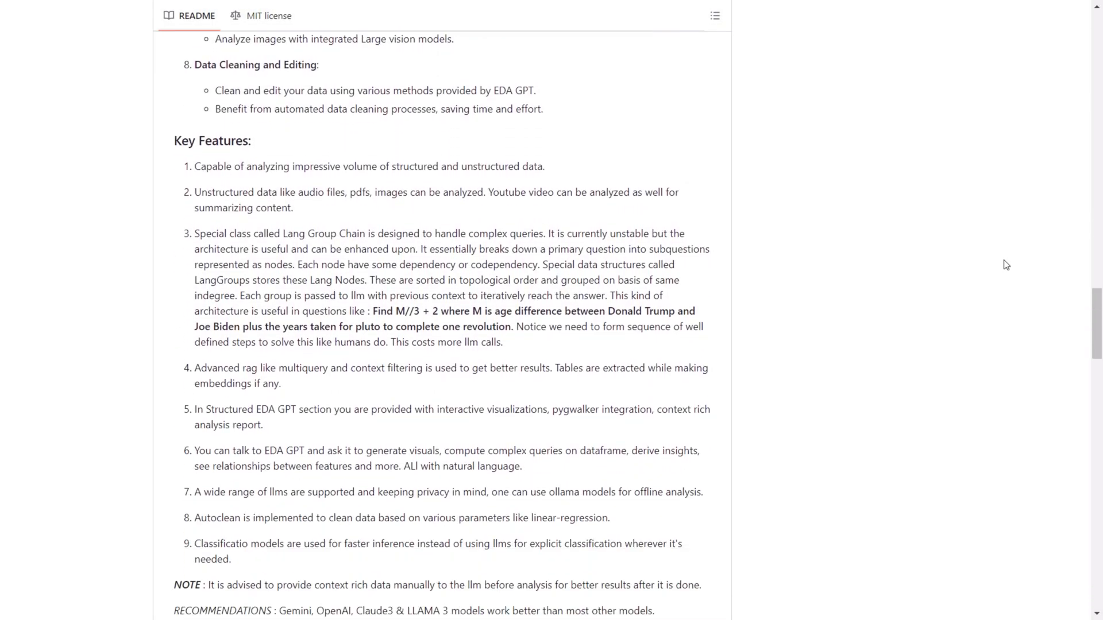
pyautogui.scroll(-3)
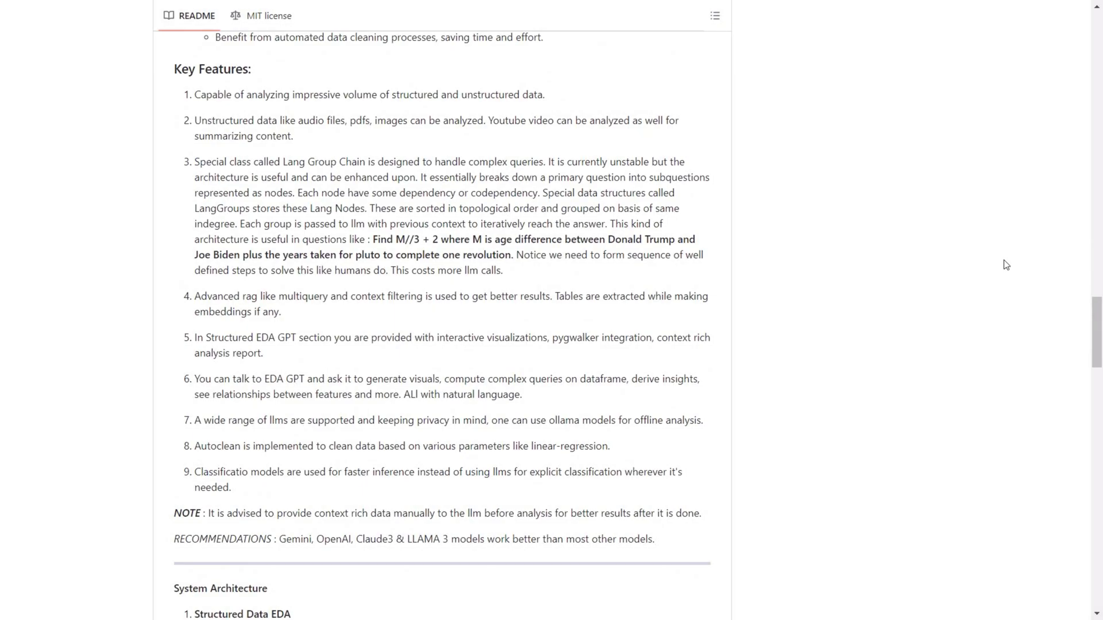
# Step: Scroll to System Architecture showing the Structured Data EDA diagram and the setup steps
pyautogui.scroll(-3)
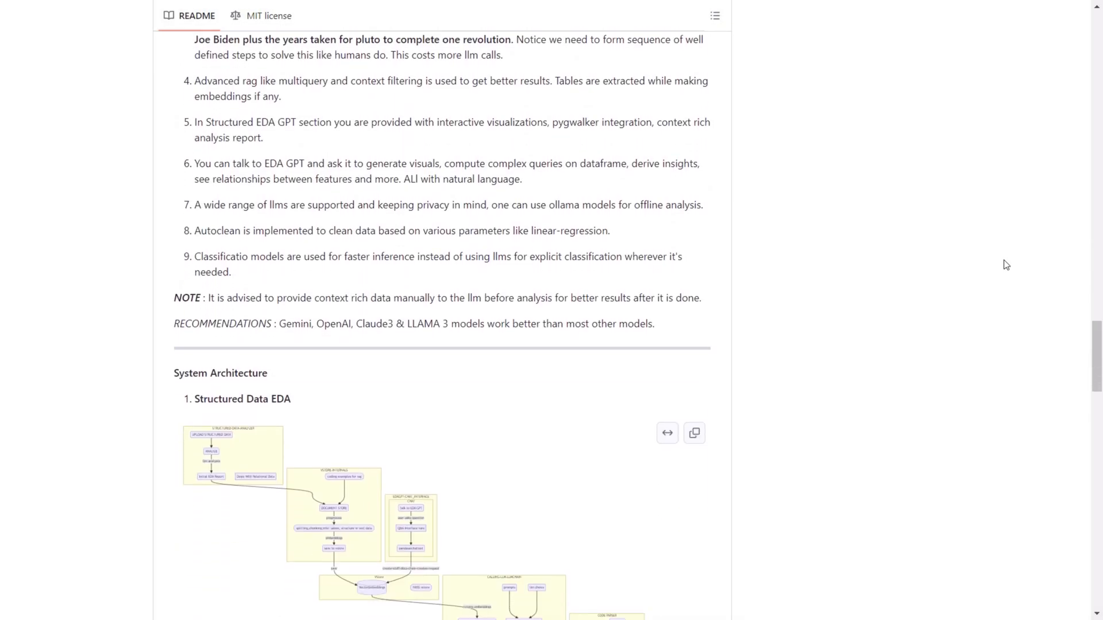
pyautogui.scroll(-3)
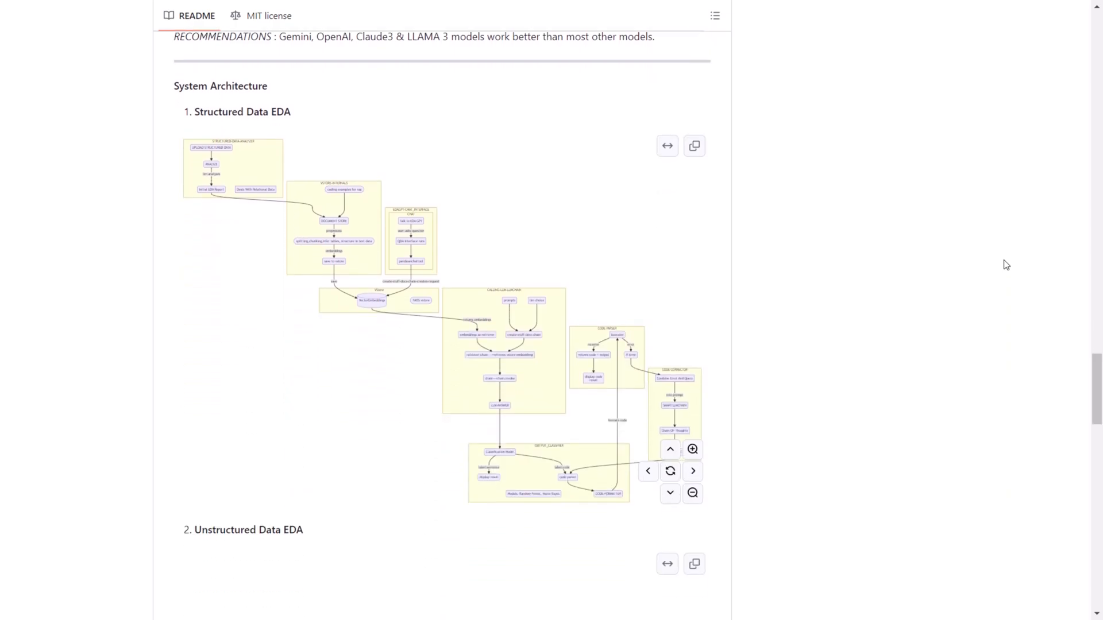
pyautogui.scroll(-3)
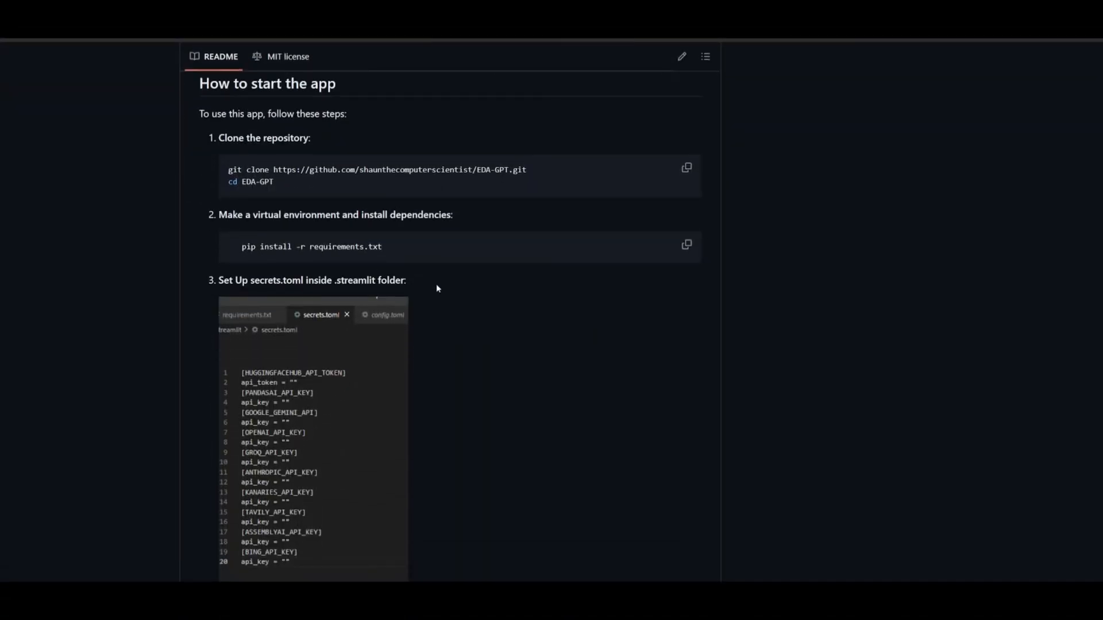
pyautogui.moveTo(164, 219)
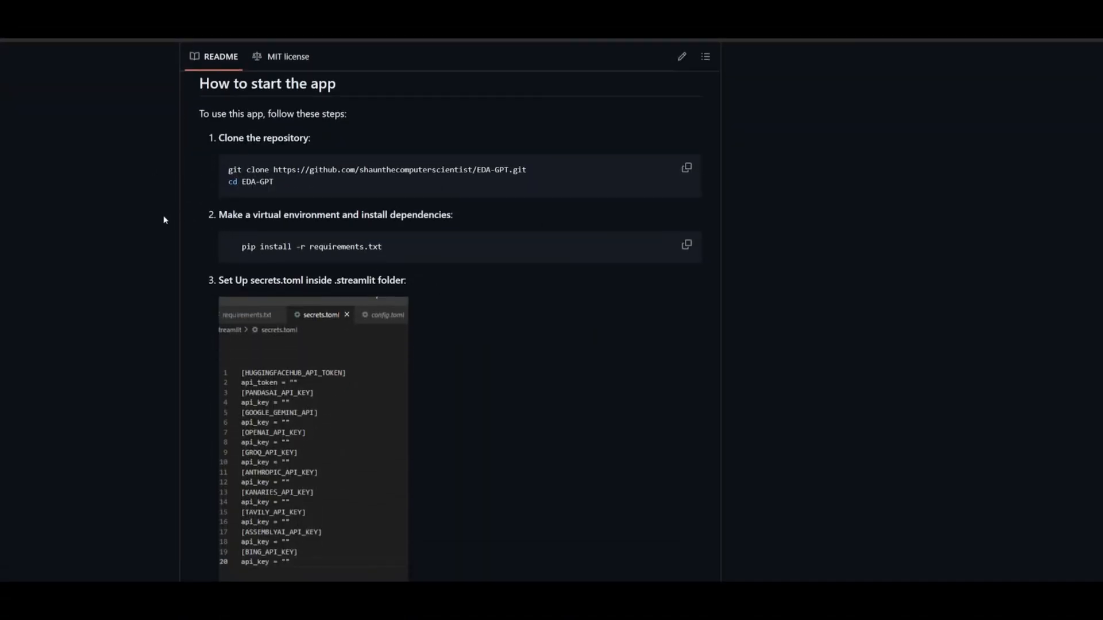
pyautogui.moveTo(659, 175)
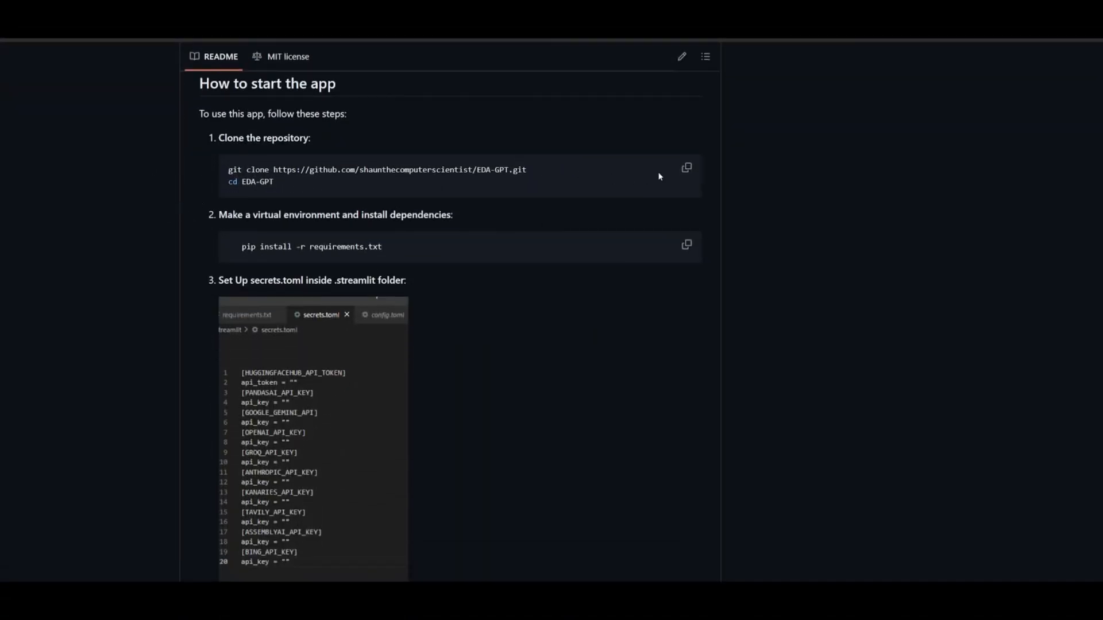
# Step: Launch Command Prompt from Start while viewing the secrets.toml and streamlit run Home.py setup steps
pyautogui.click(687, 167)
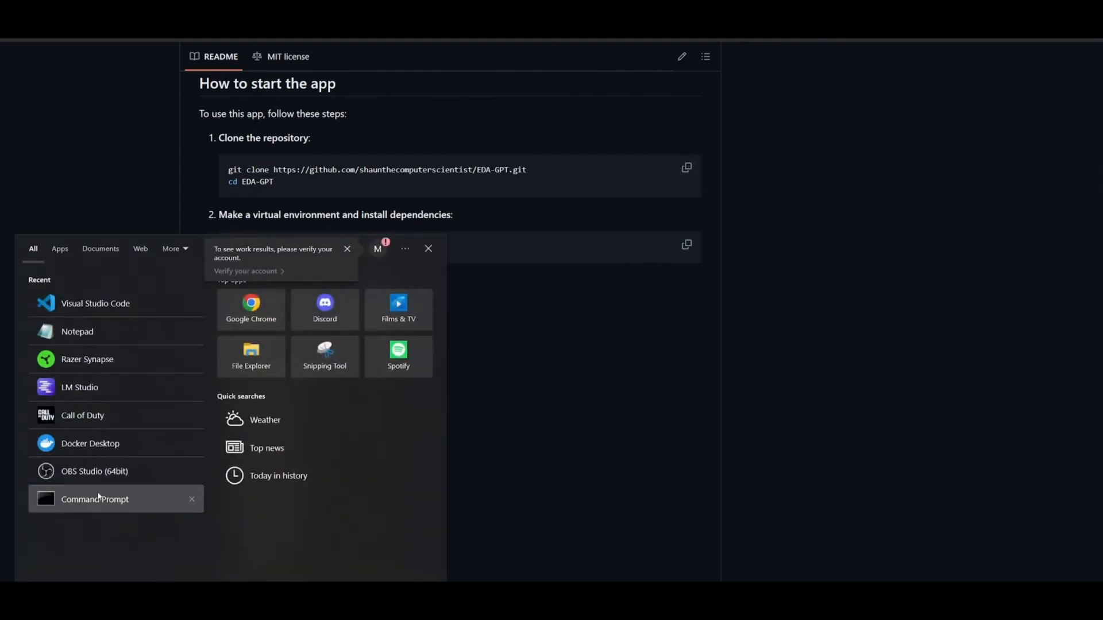
pyautogui.click(94, 498)
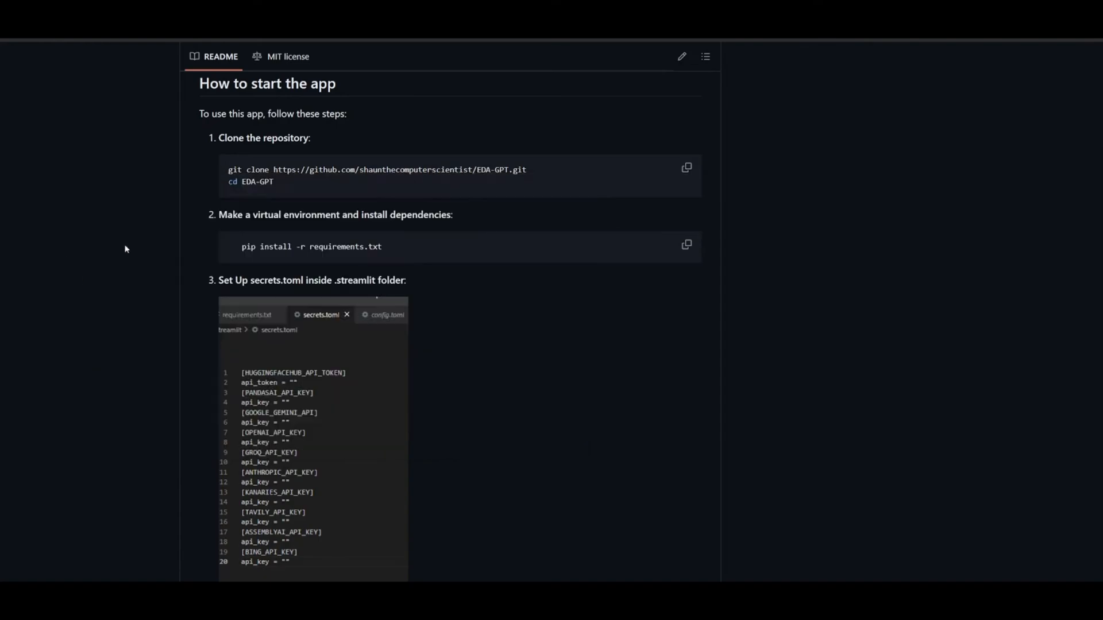
pyautogui.doubleClick(249, 181)
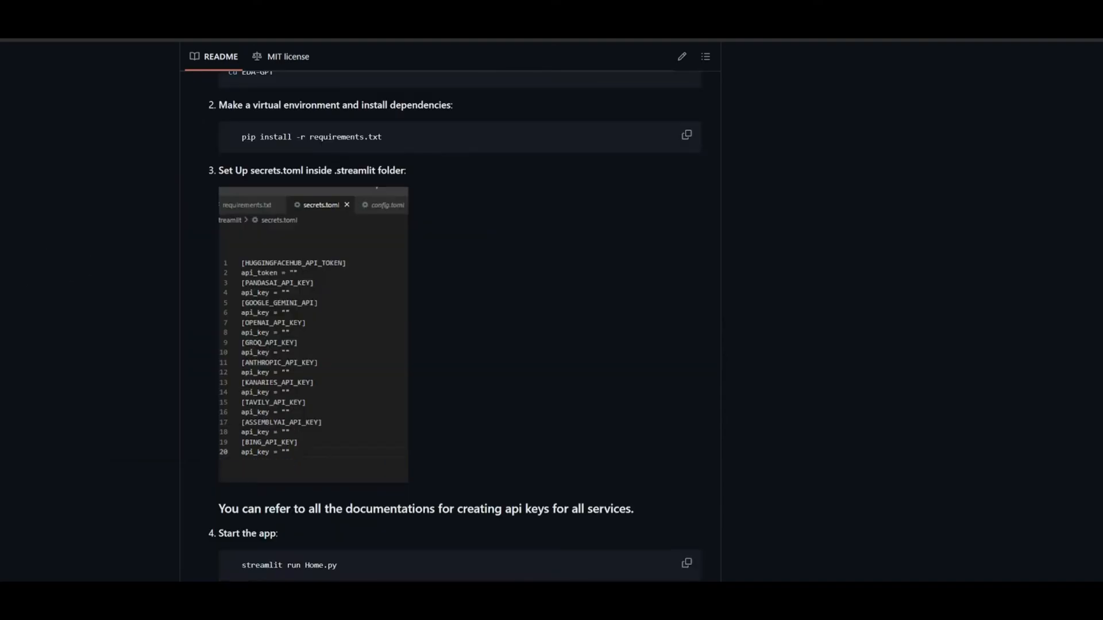
pyautogui.moveTo(245, 262)
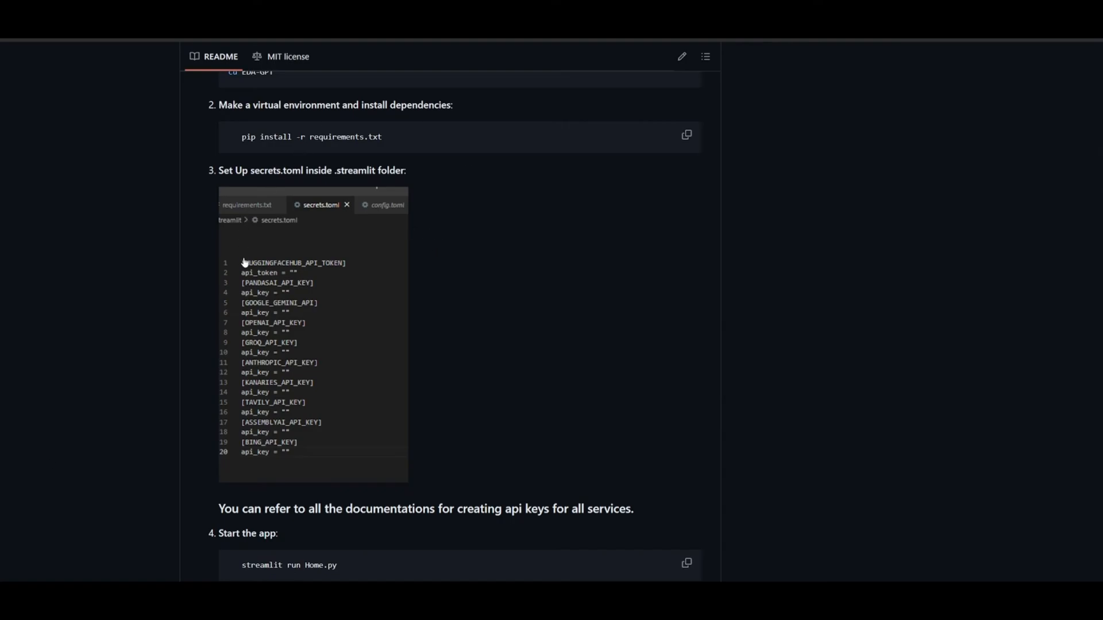
pyautogui.moveTo(335, 269)
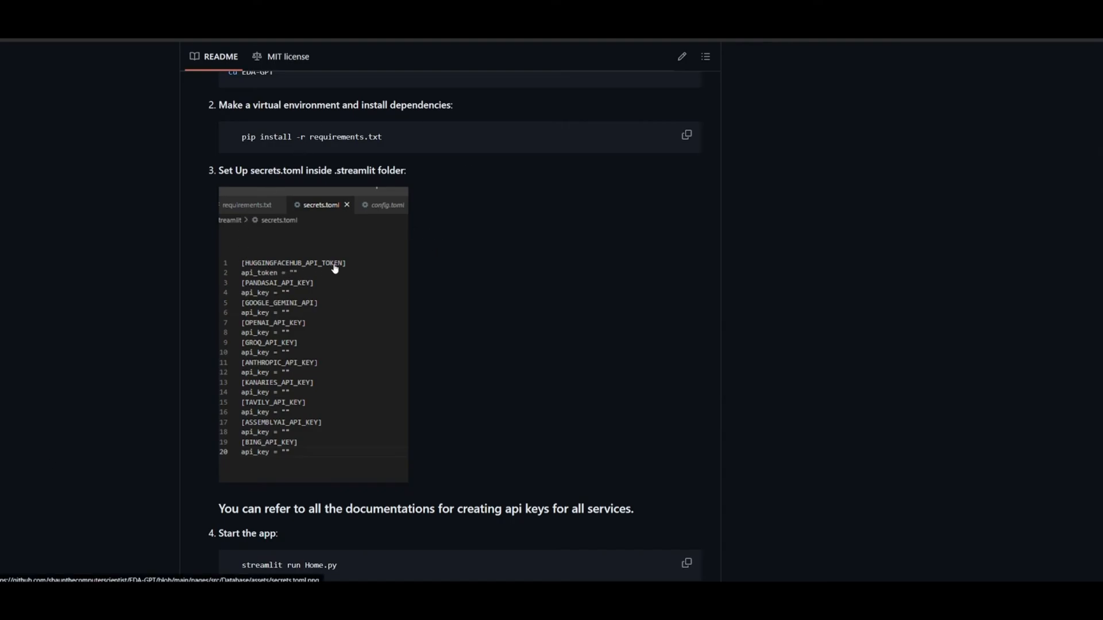
pyautogui.moveTo(256, 294)
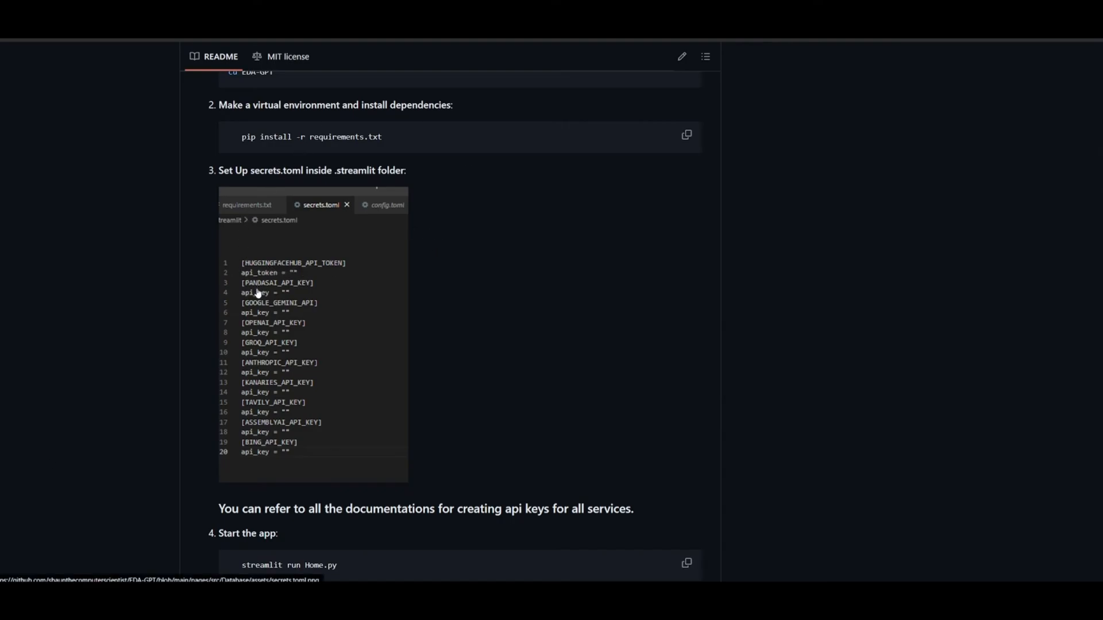
pyautogui.moveTo(264, 294)
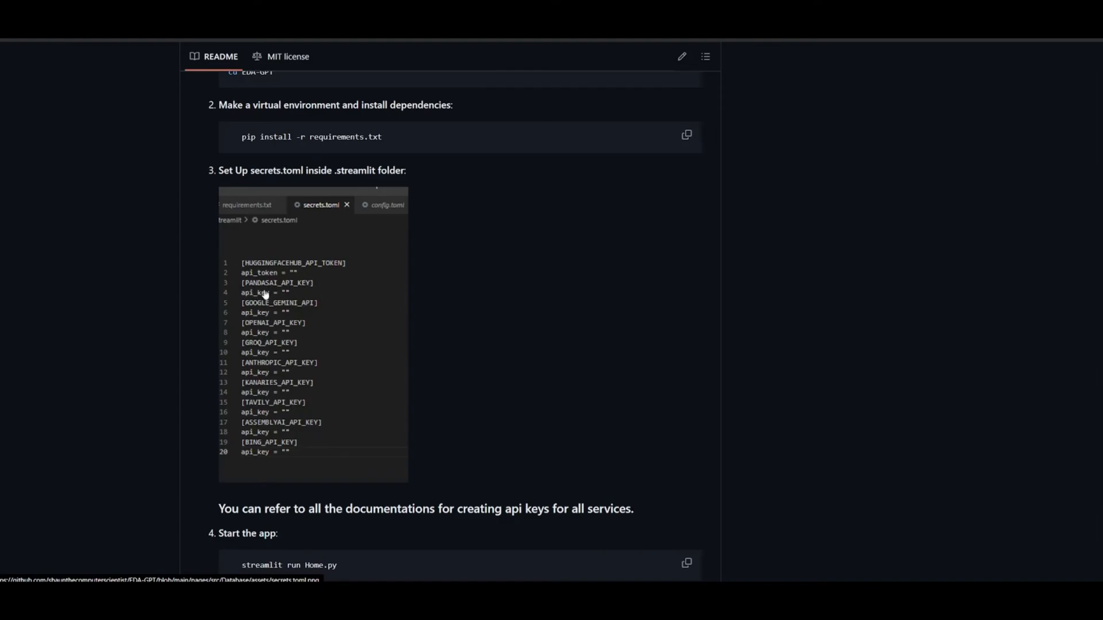
pyautogui.moveTo(227, 333)
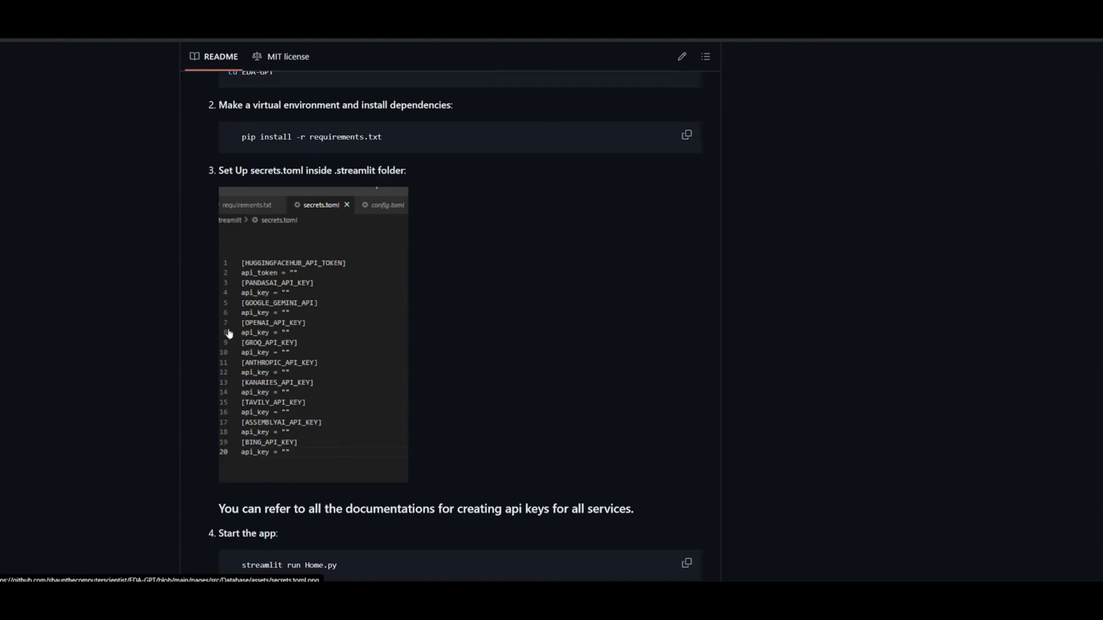
pyautogui.moveTo(280, 330)
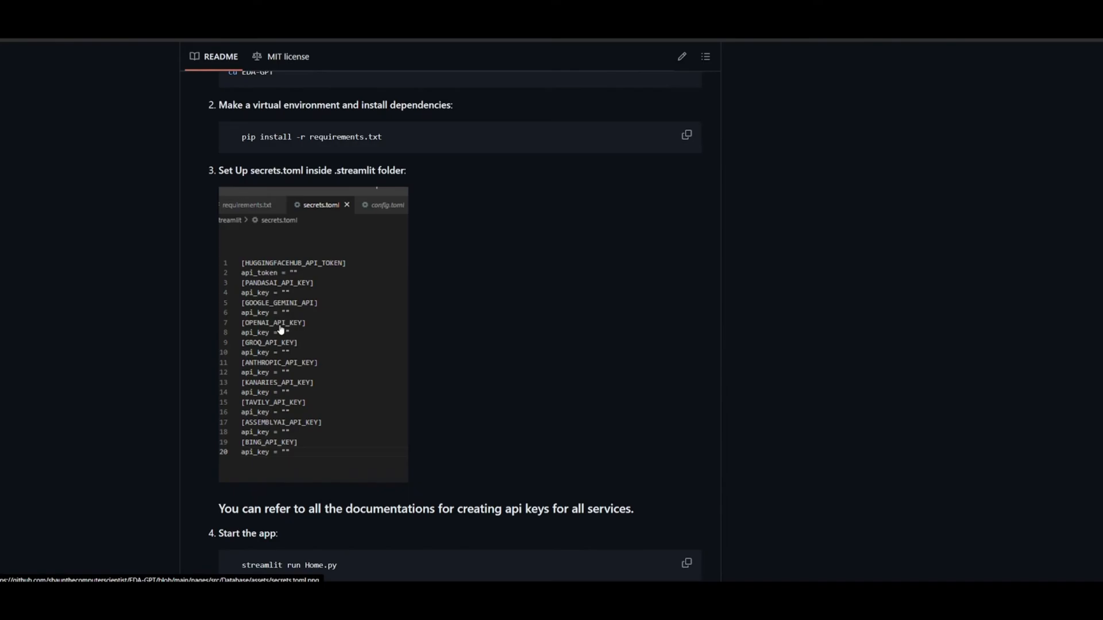
pyautogui.moveTo(338, 247)
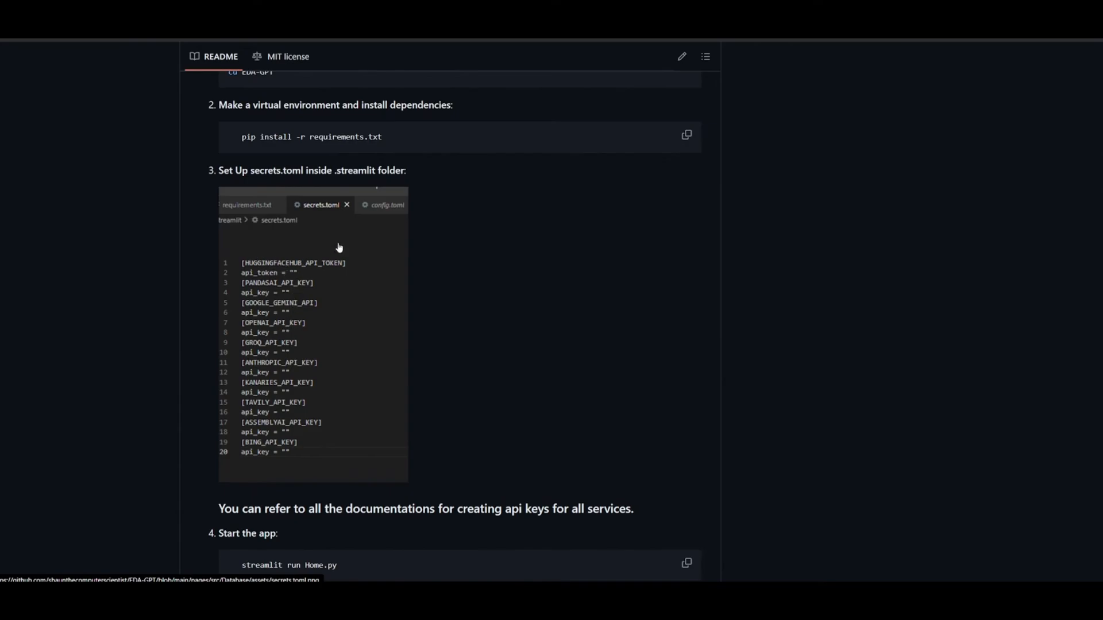
pyautogui.moveTo(224, 349)
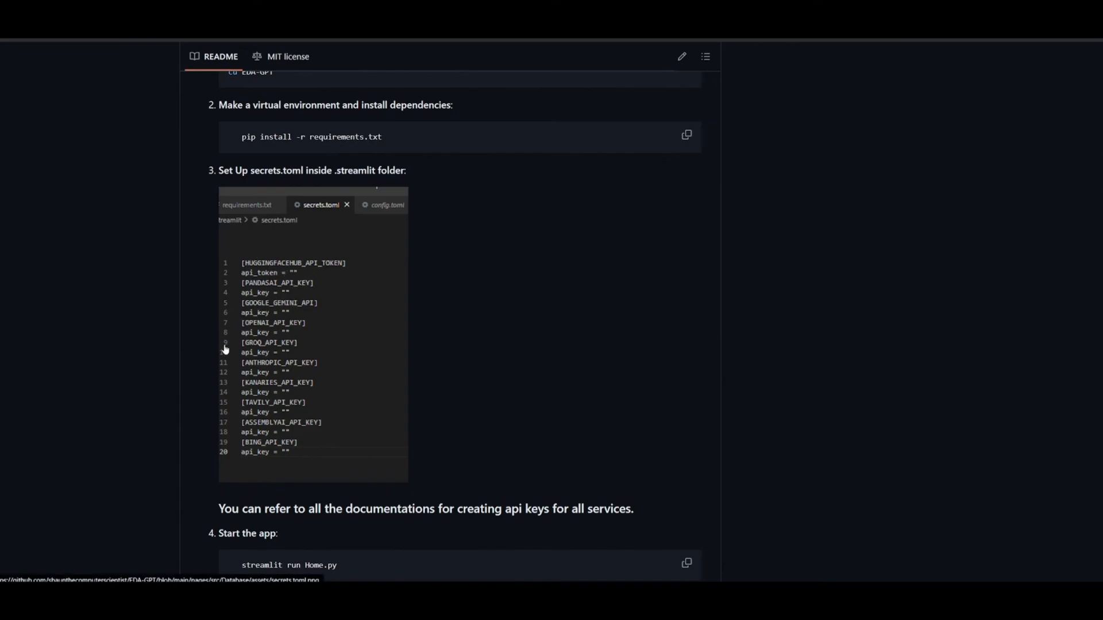
pyautogui.moveTo(224, 358)
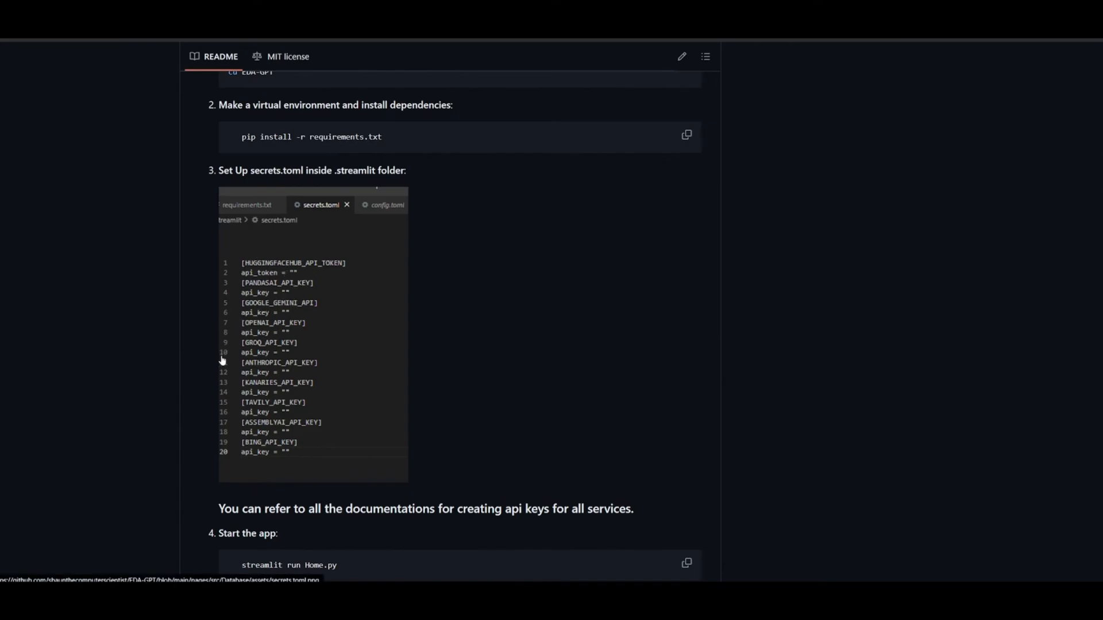
pyautogui.moveTo(216, 286)
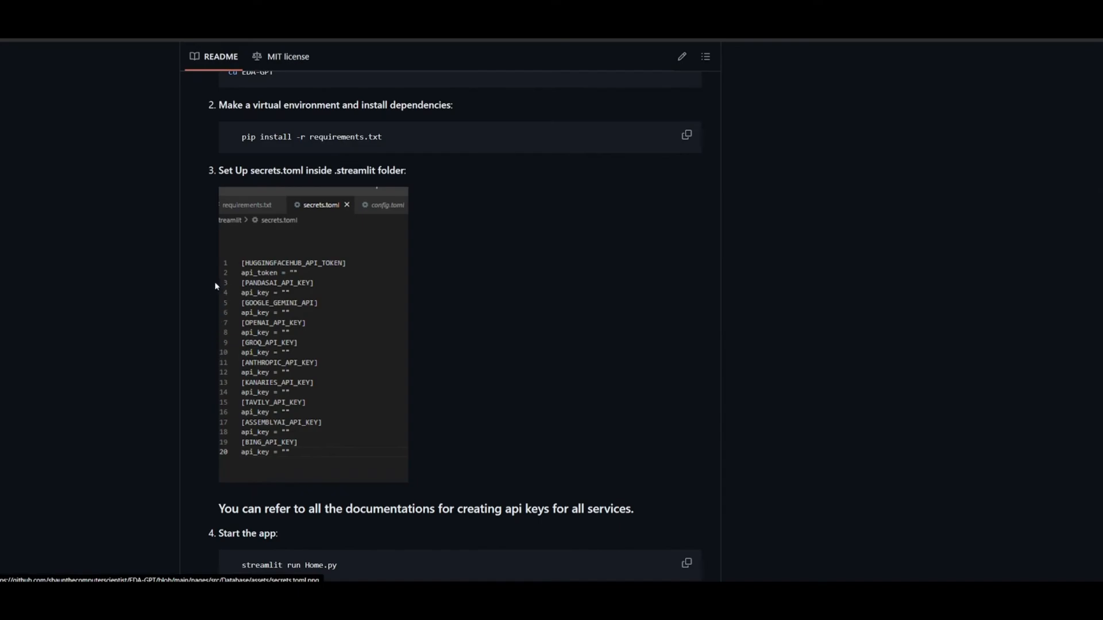
pyautogui.moveTo(298, 297)
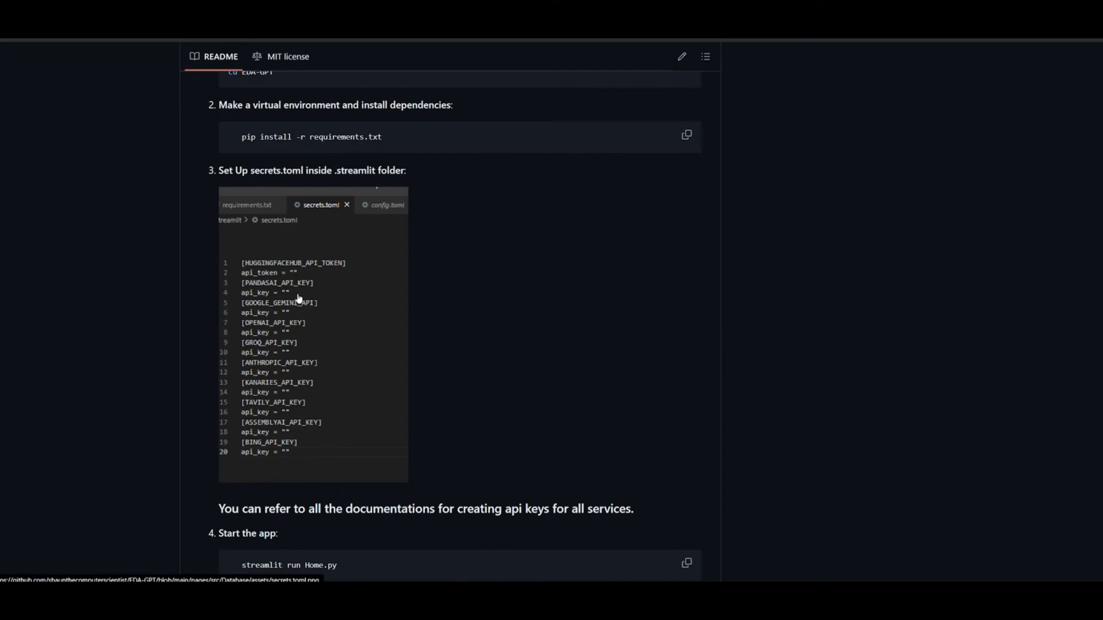
pyautogui.moveTo(569, 578)
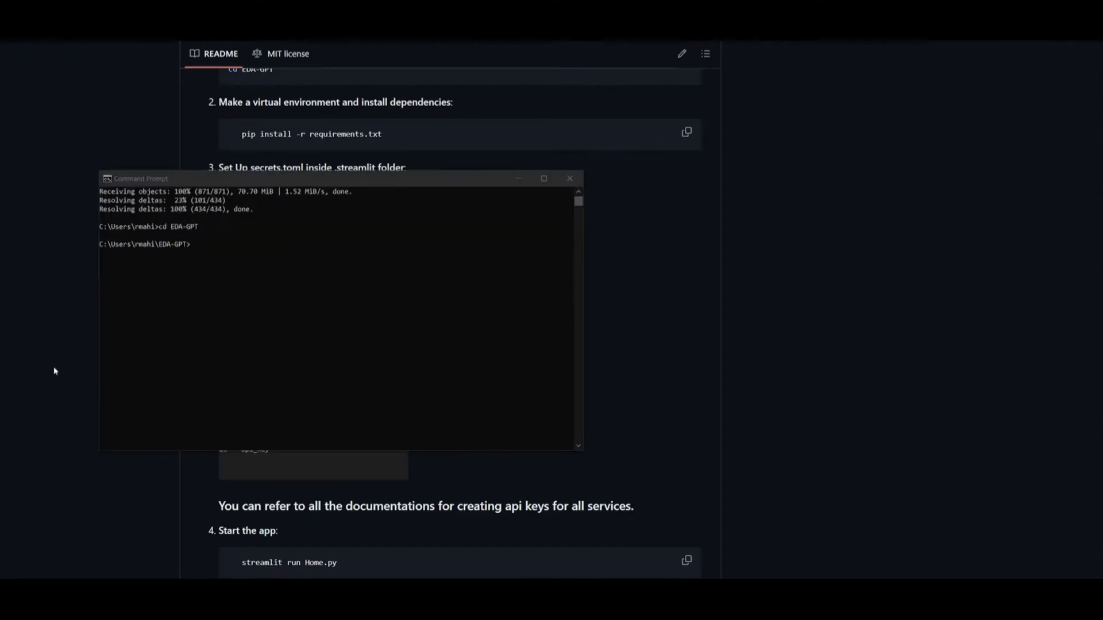
pyautogui.moveTo(148, 226)
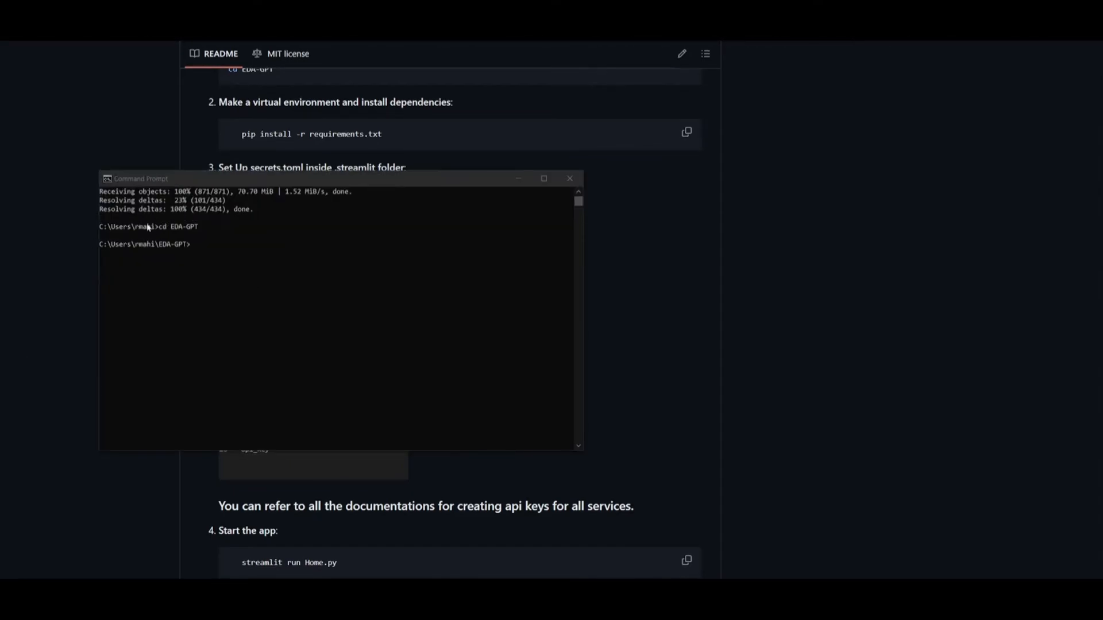
pyautogui.moveTo(149, 268)
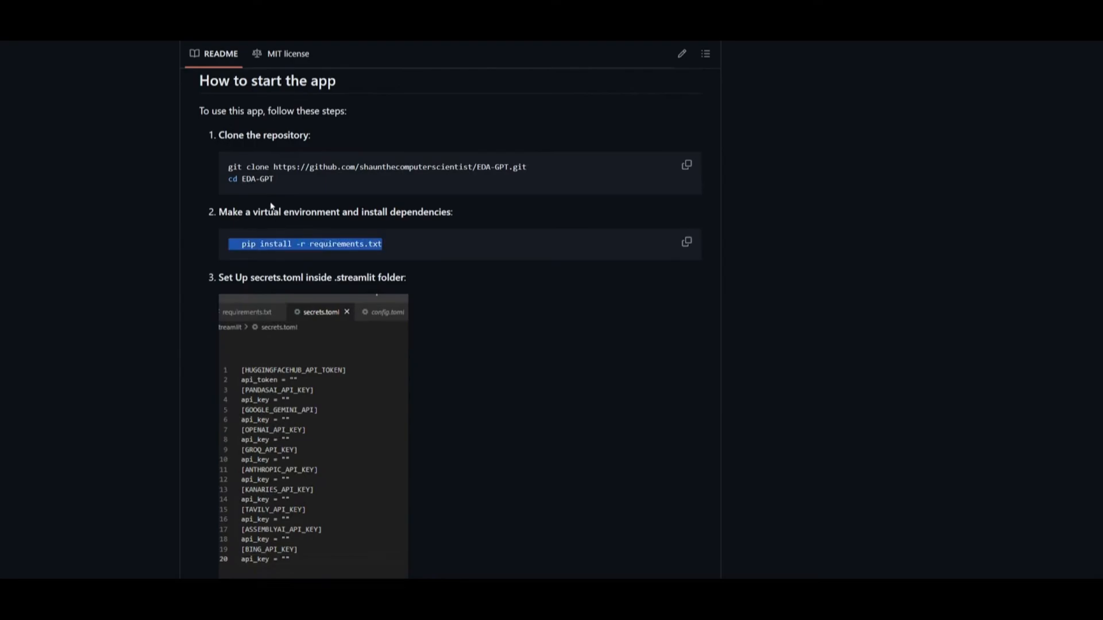
# Step: Copy 'pip install -r requirements.txt' from the README to run in the EDA-GPT folder
pyautogui.click(258, 212)
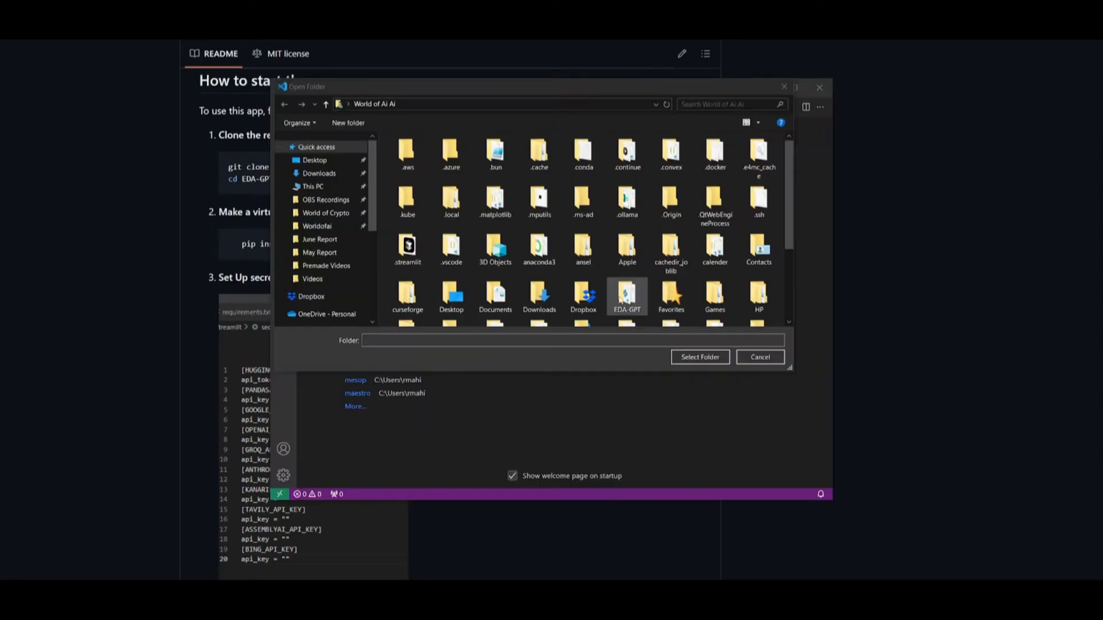
# Step: Open the EDA-GPT folder in Visual Studio Code and trust its authors
pyautogui.click(759, 357)
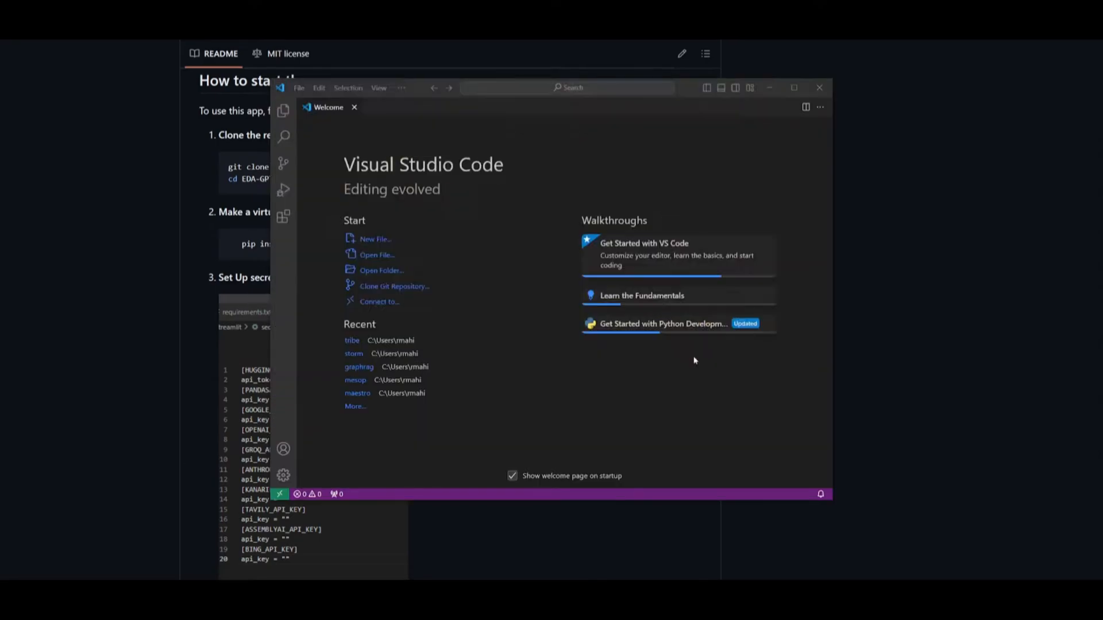
pyautogui.click(382, 270)
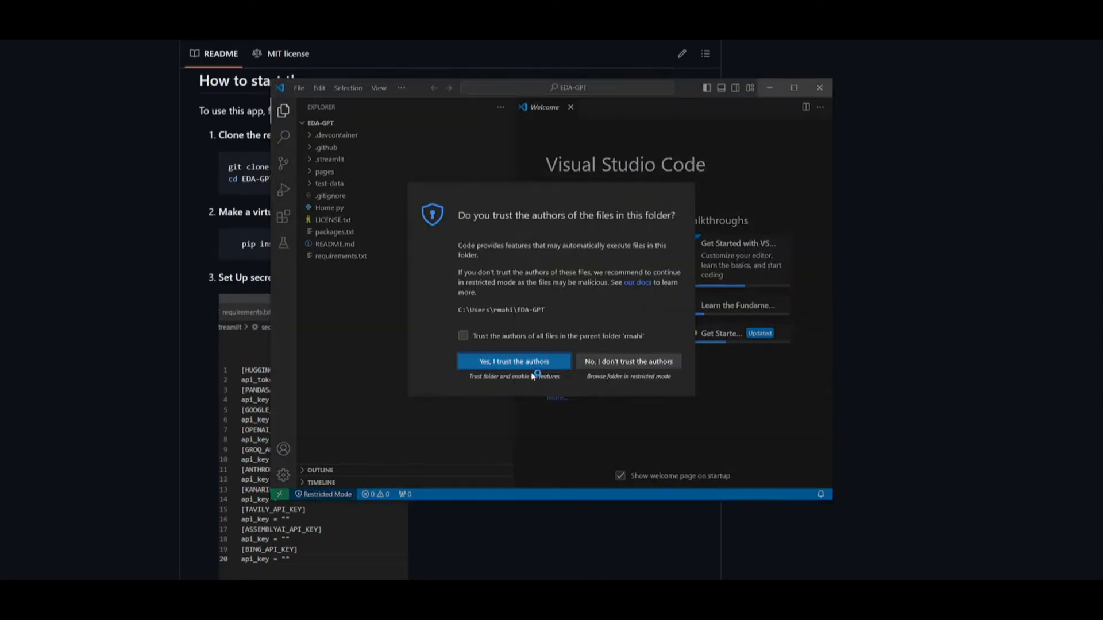
pyautogui.click(514, 361)
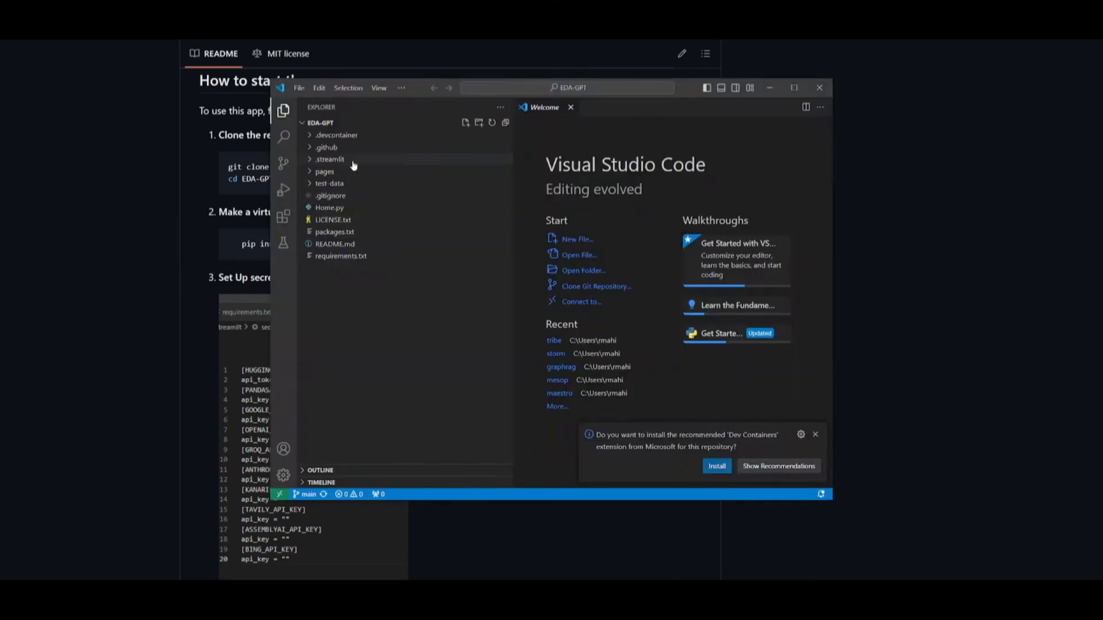
# Step: Expand .streamlit and view the theme settings in config.toml
pyautogui.click(329, 159)
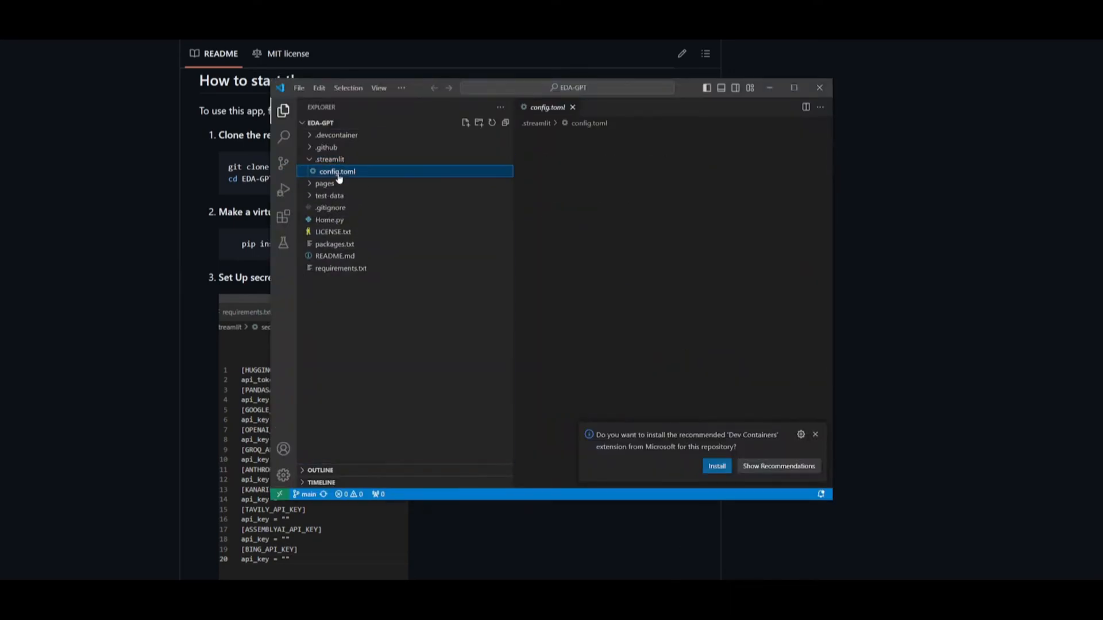
pyautogui.click(337, 171)
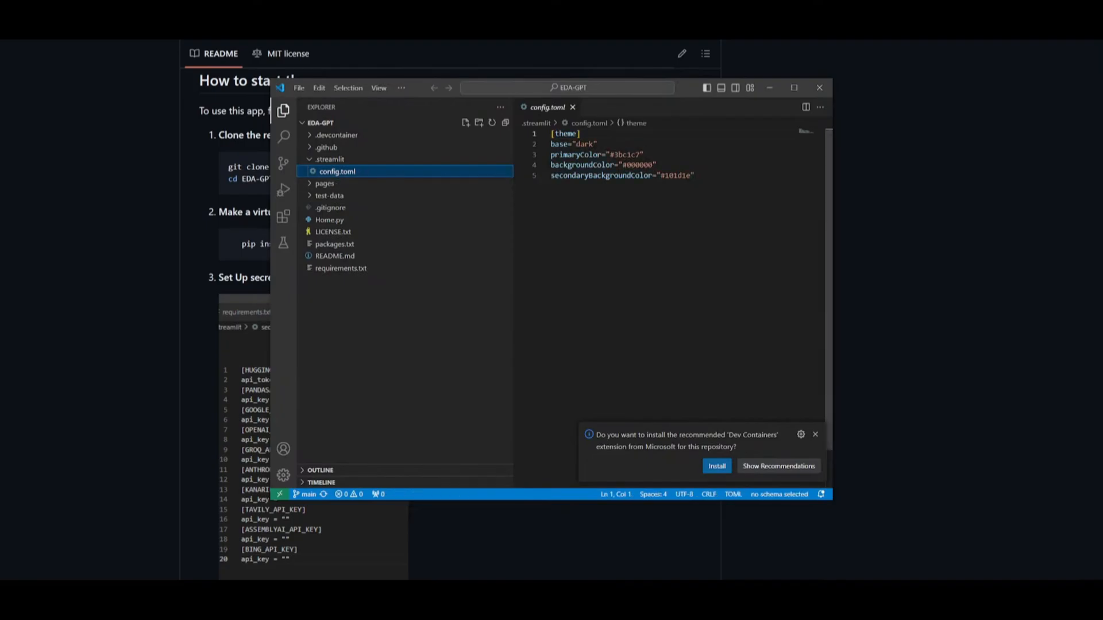
pyautogui.moveTo(421, 170)
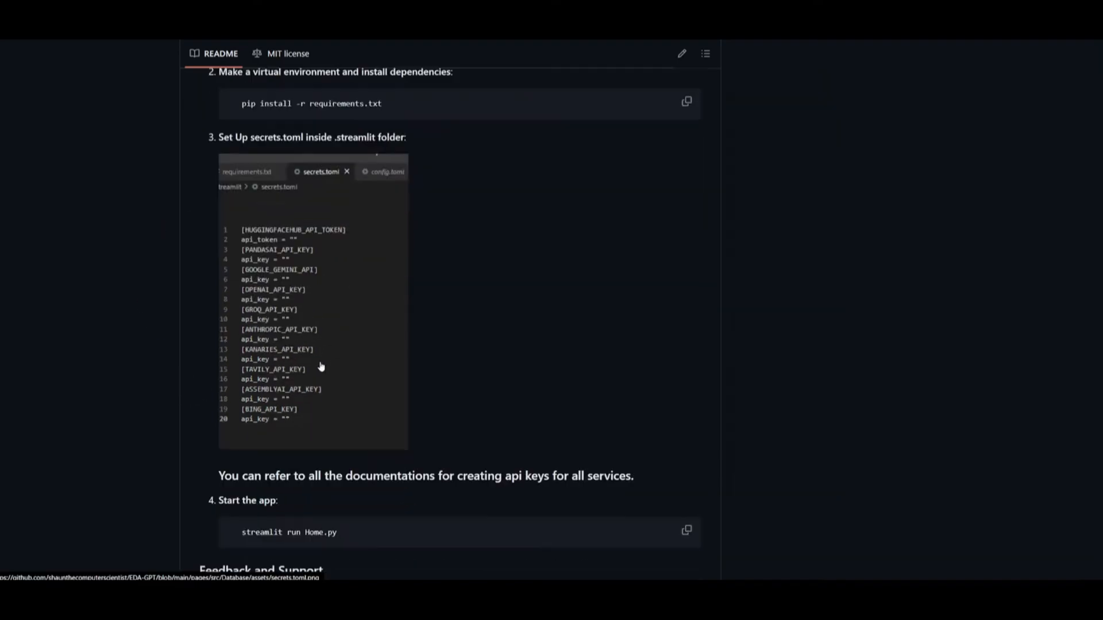
# Step: Run 'streamlit run Home.py' in the EDA-GPT directory to launch the app
pyautogui.scroll(-3)
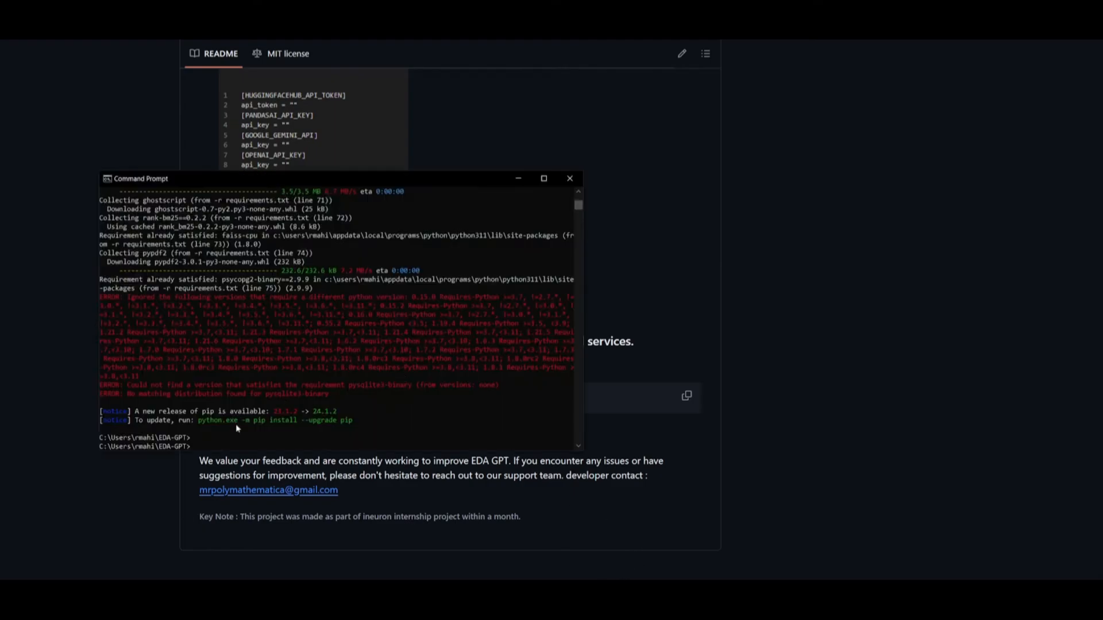
pyautogui.scroll(-3)
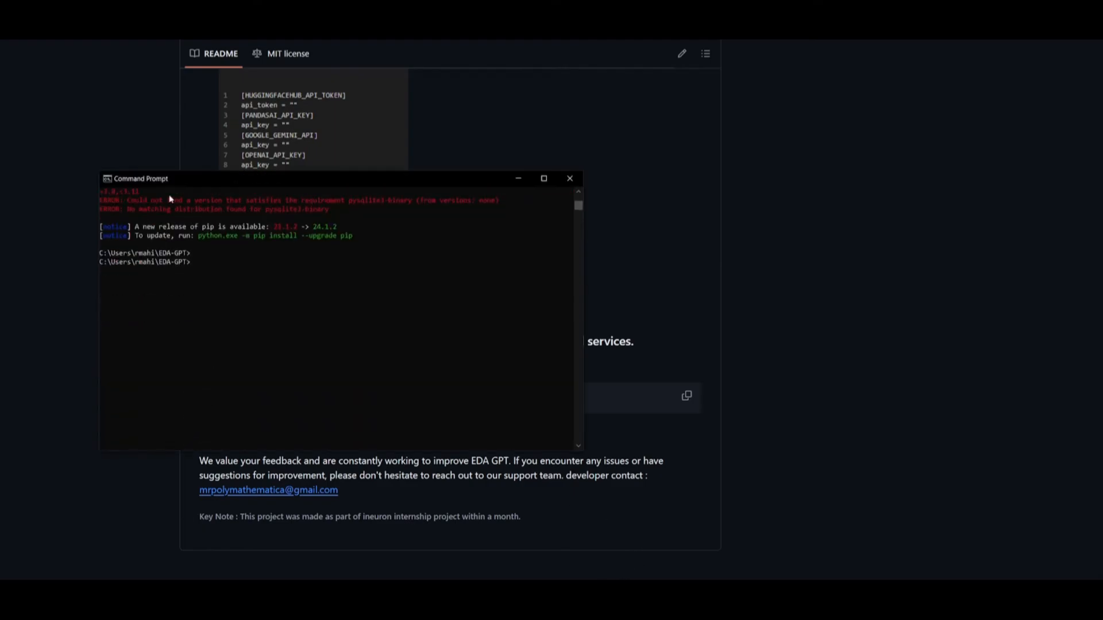
pyautogui.write('streamlit run Home.py')
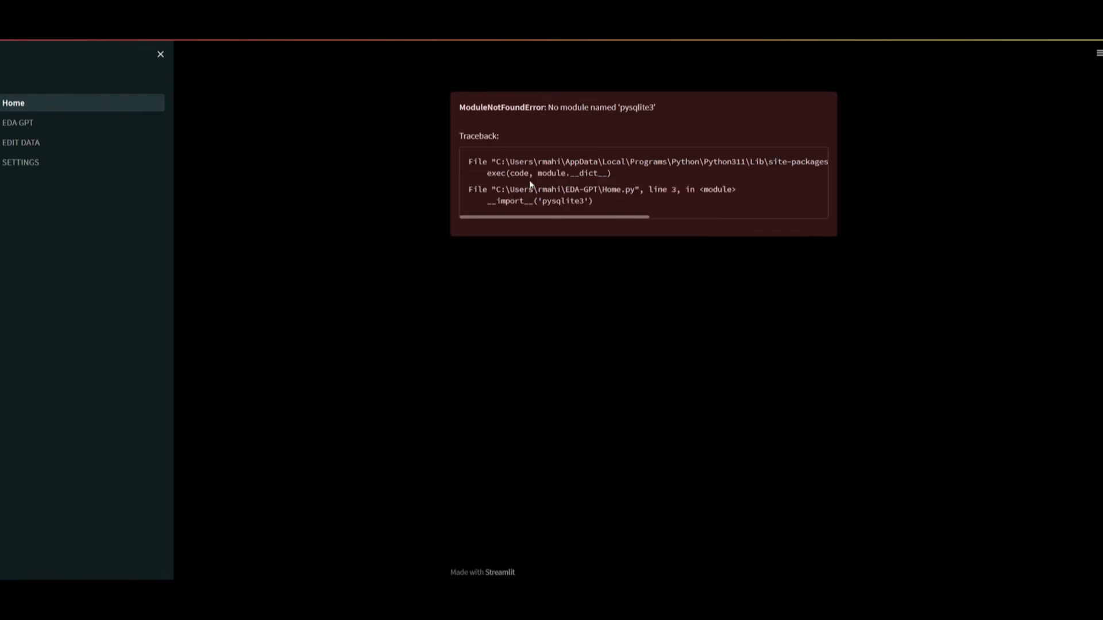
pyautogui.moveTo(466, 276)
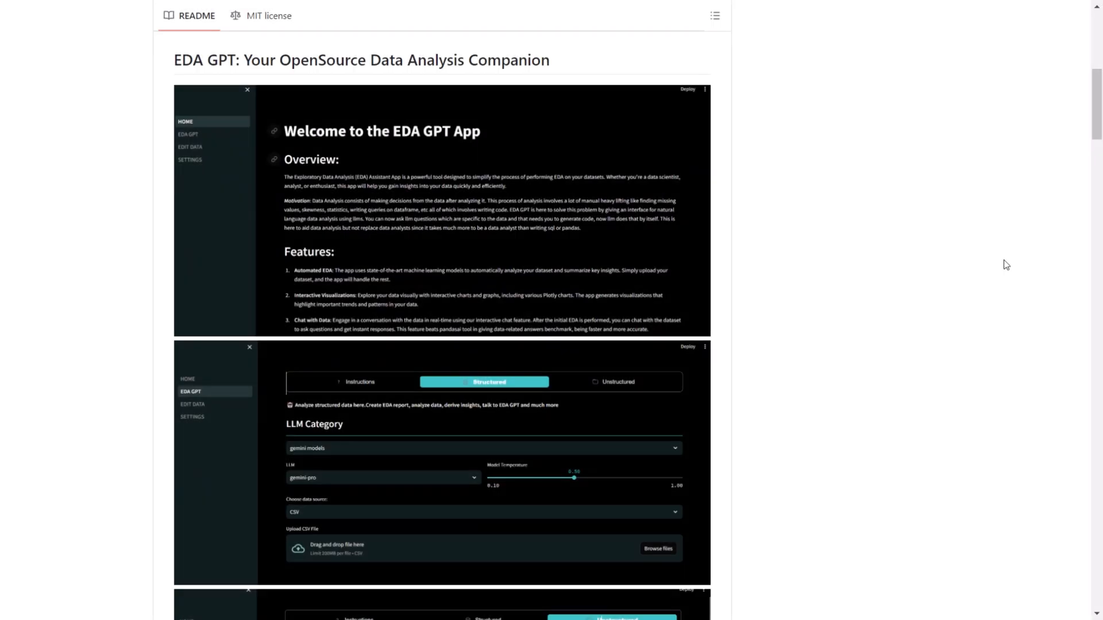
# Step: Scroll the README past the app screenshots to the Introduction and Getting Started sections
pyautogui.scroll(-3)
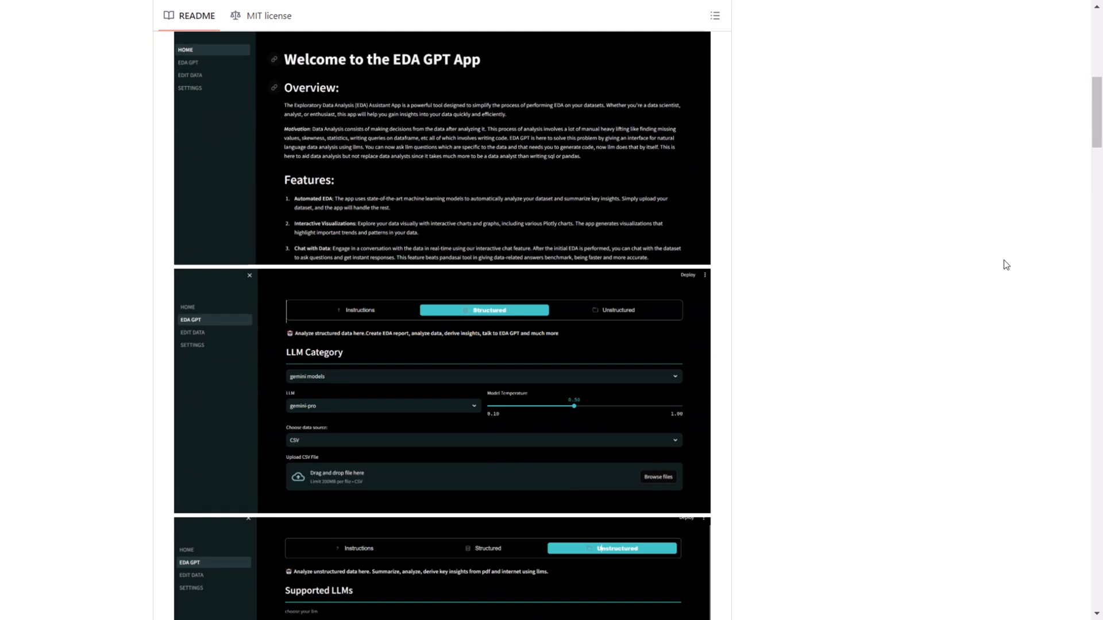
pyautogui.scroll(-3)
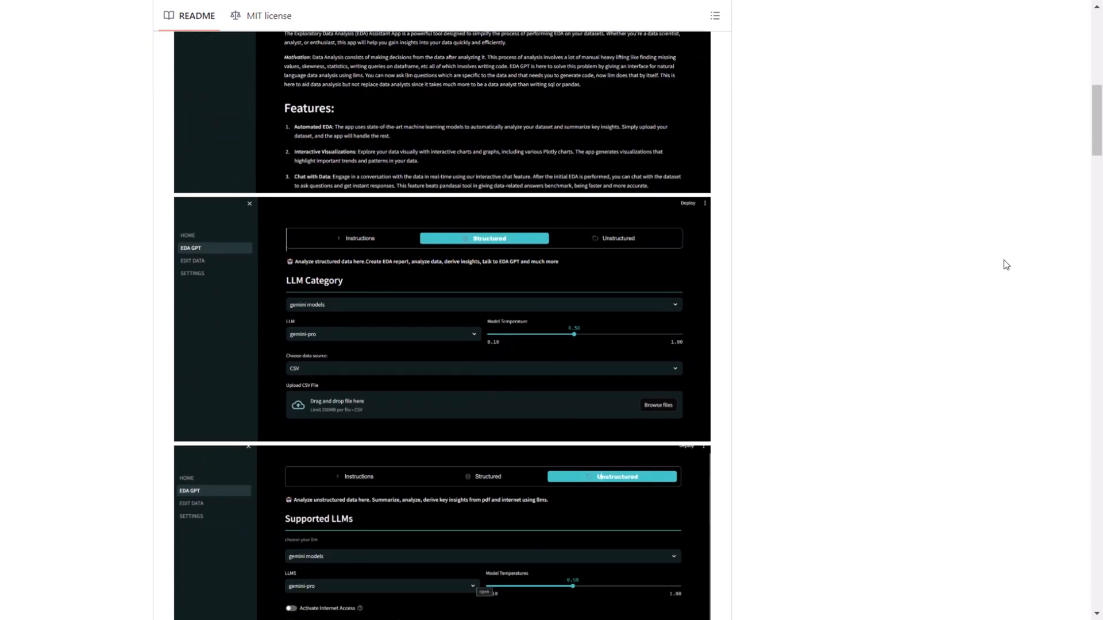
pyautogui.scroll(-3)
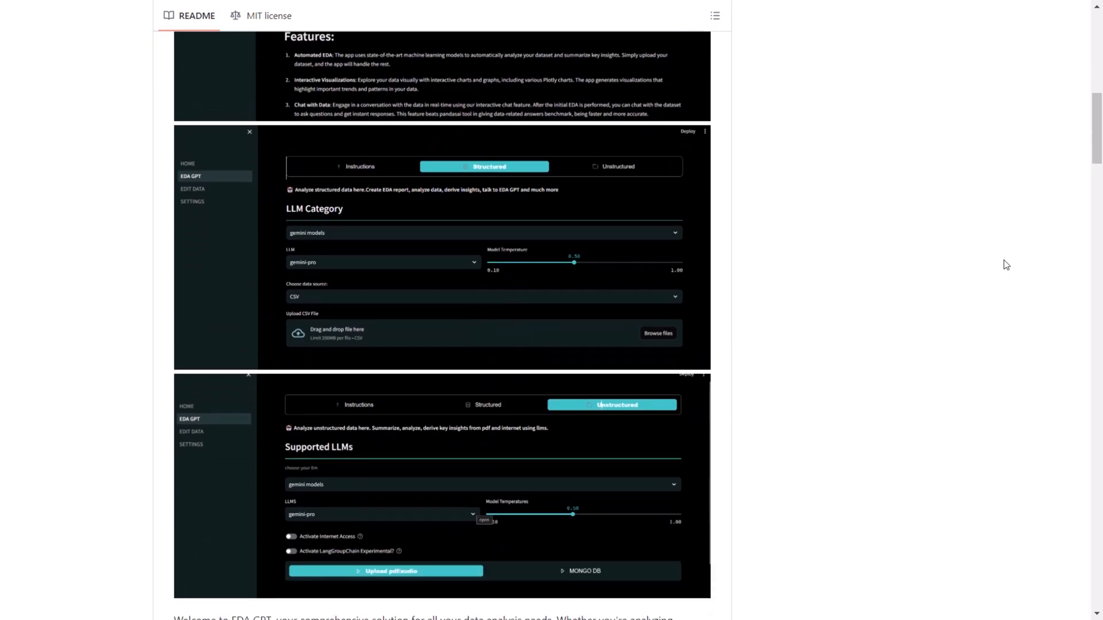
pyautogui.scroll(-3)
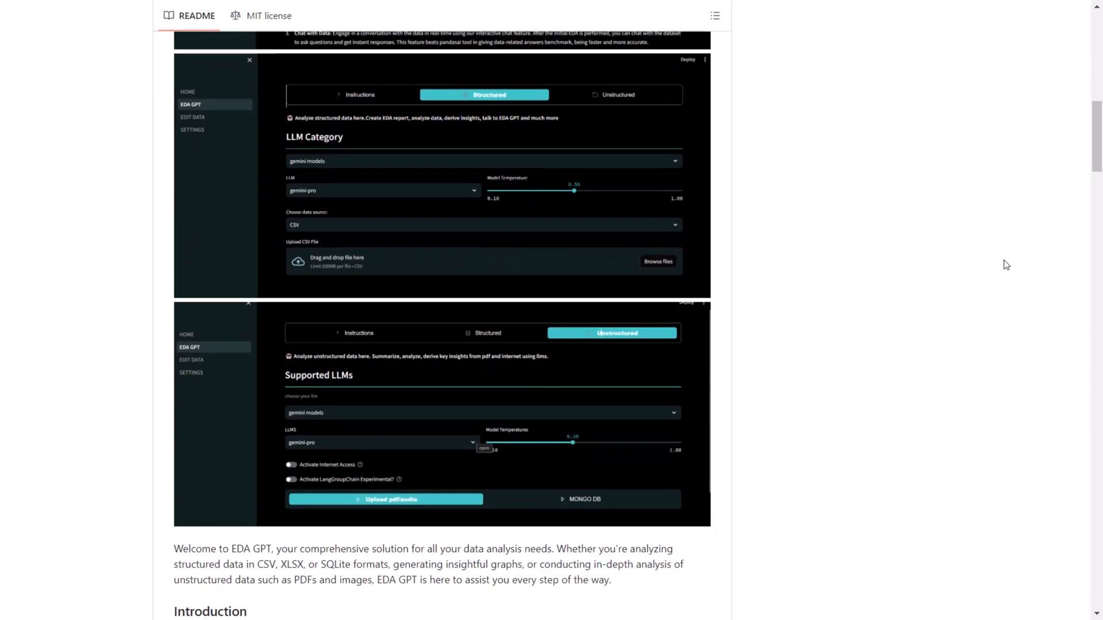
pyautogui.scroll(-3)
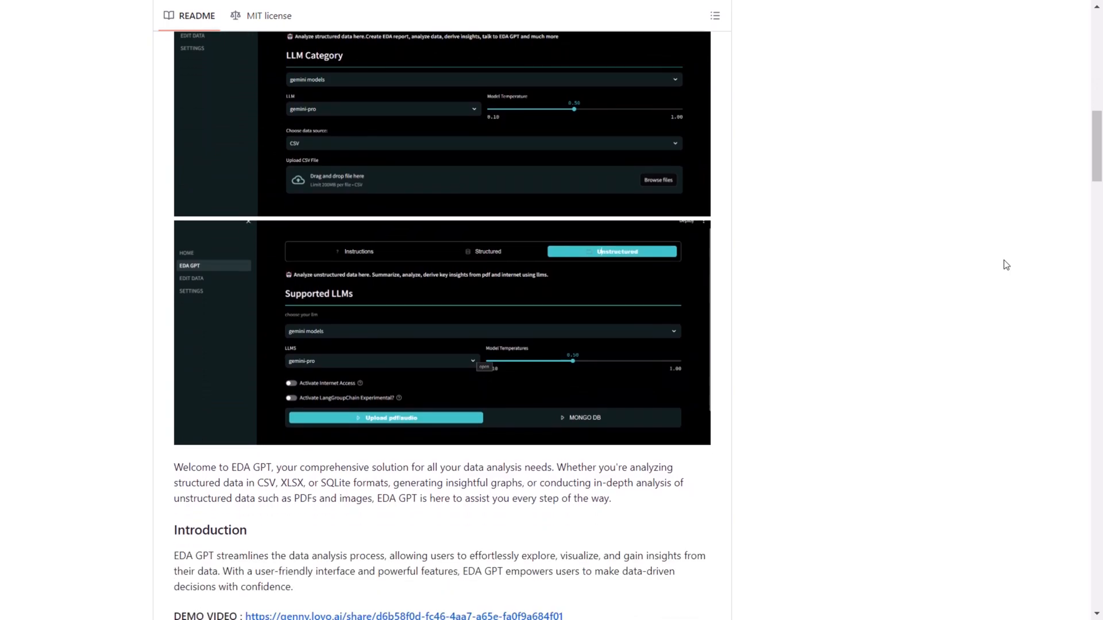
pyautogui.scroll(-3)
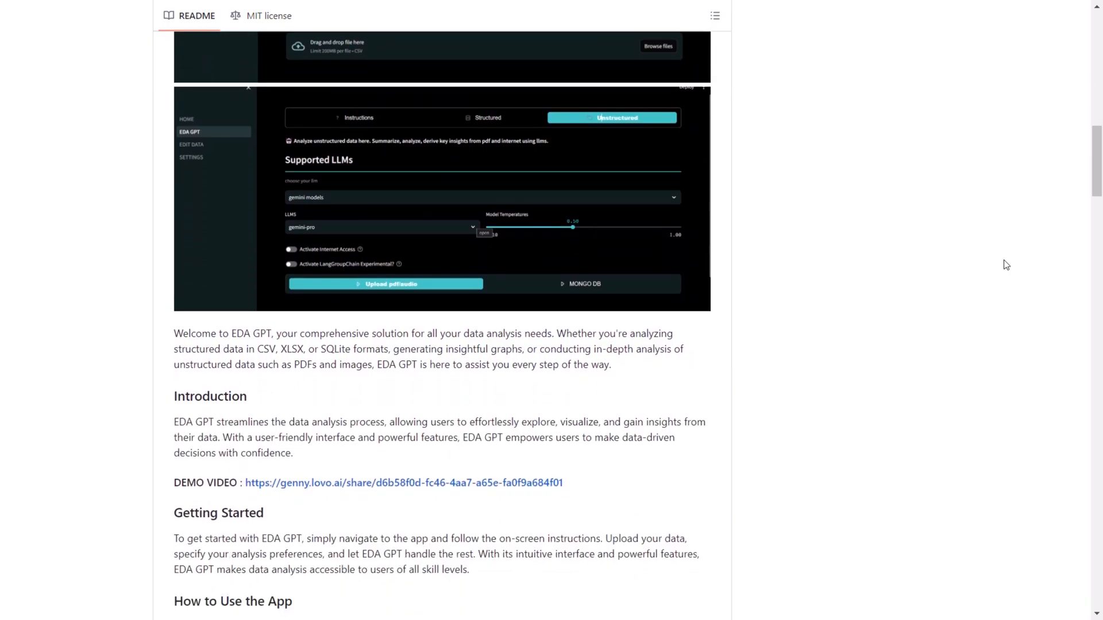
pyautogui.scroll(-3)
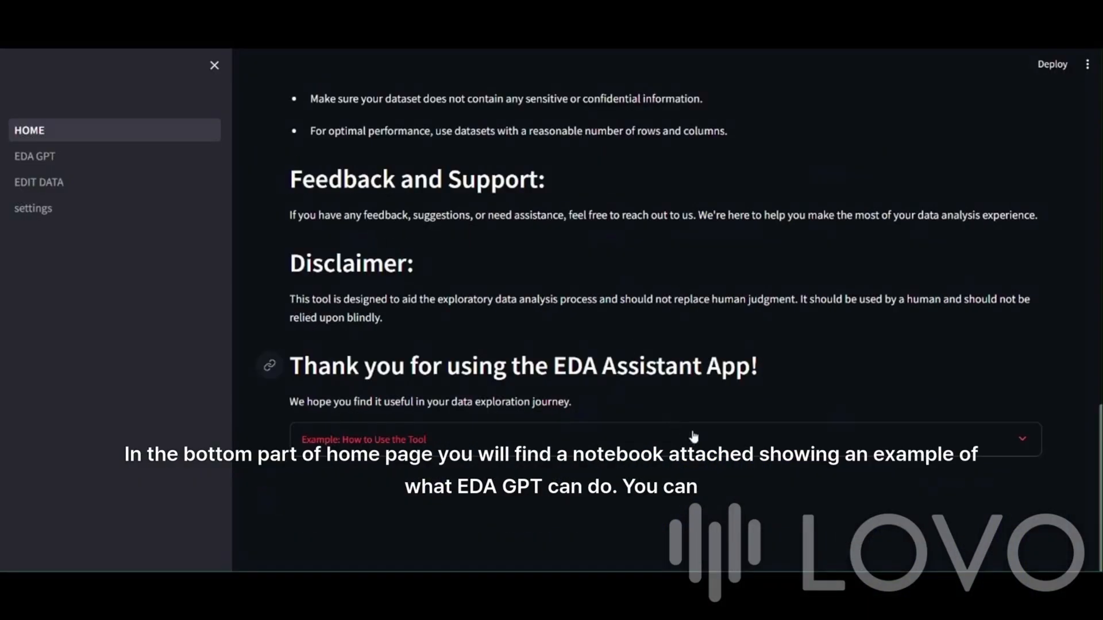
pyautogui.moveTo(751, 441)
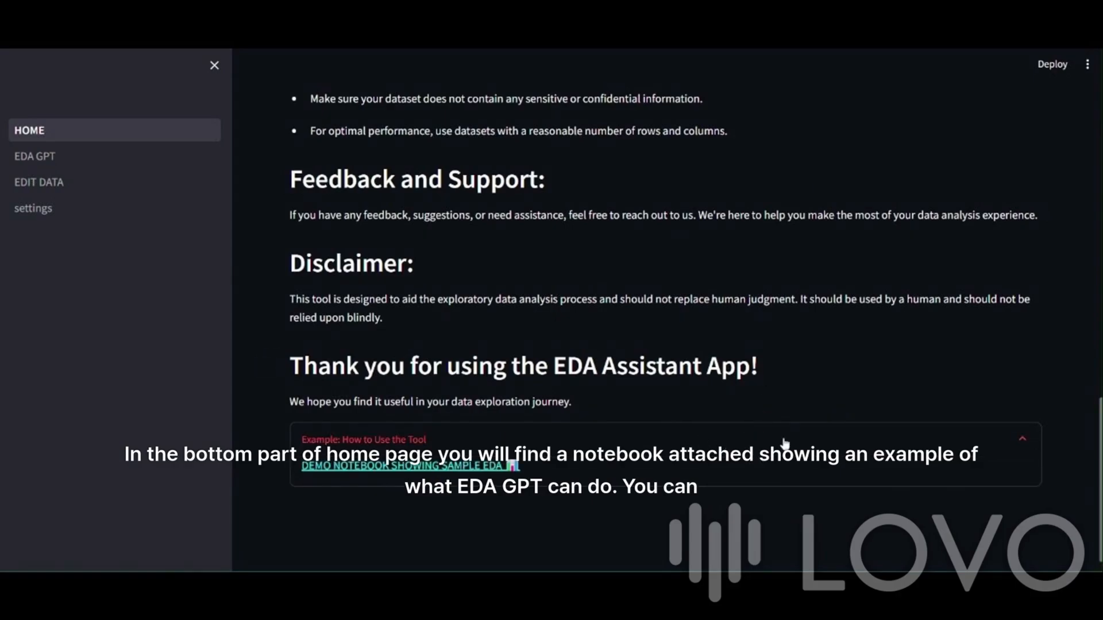
# Step: Expand 'Example: How to Use the Tool', then visit the Edit Data and settings pages
pyautogui.click(1021, 438)
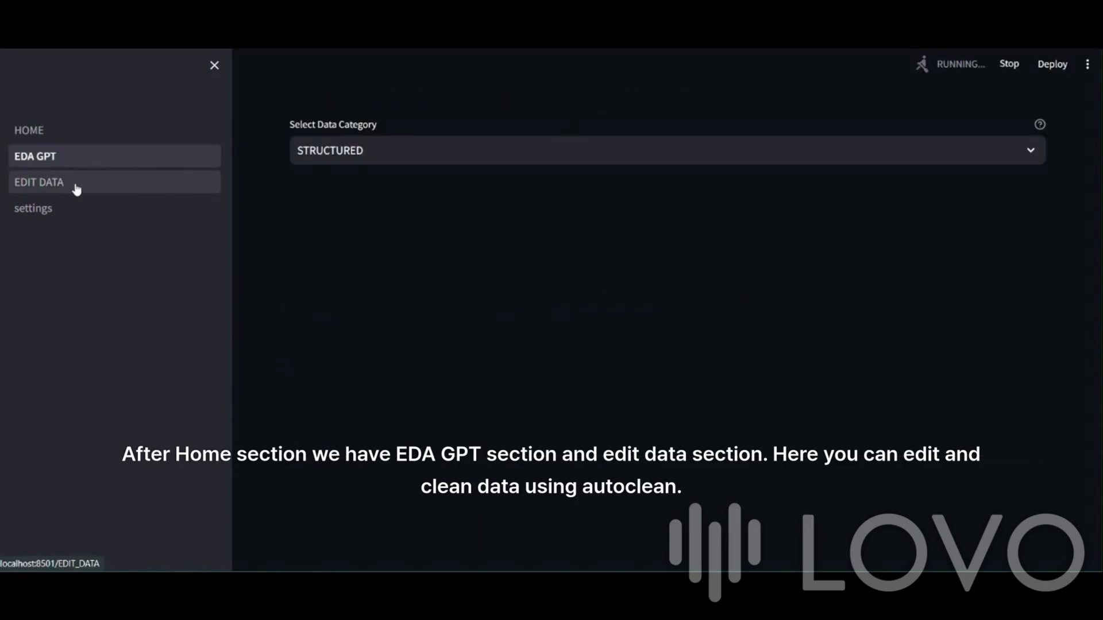
pyautogui.click(39, 183)
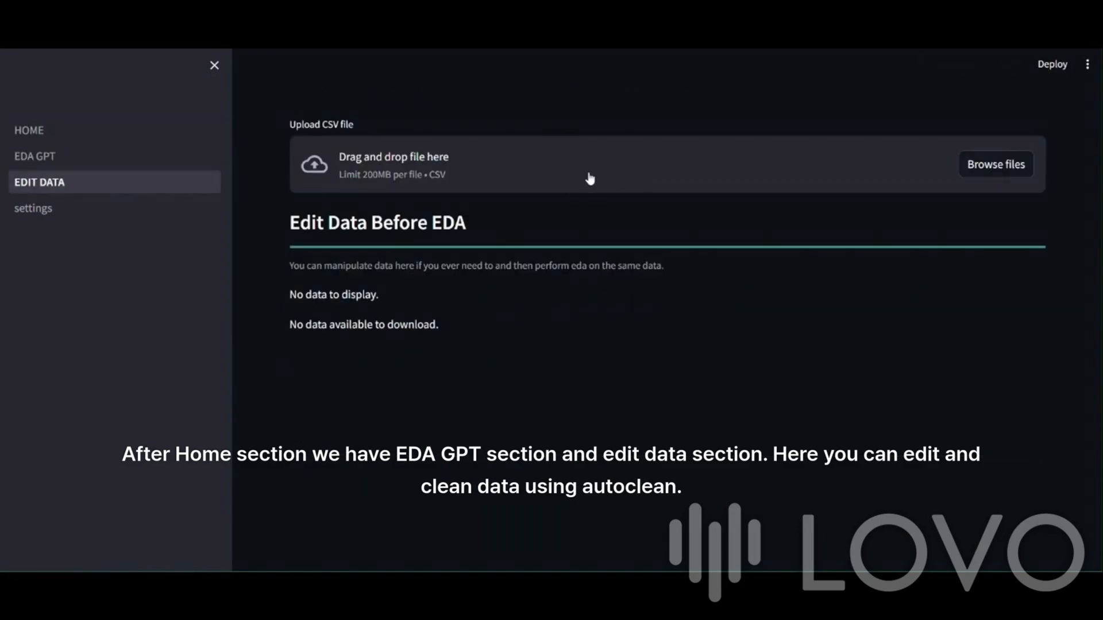
pyautogui.click(33, 208)
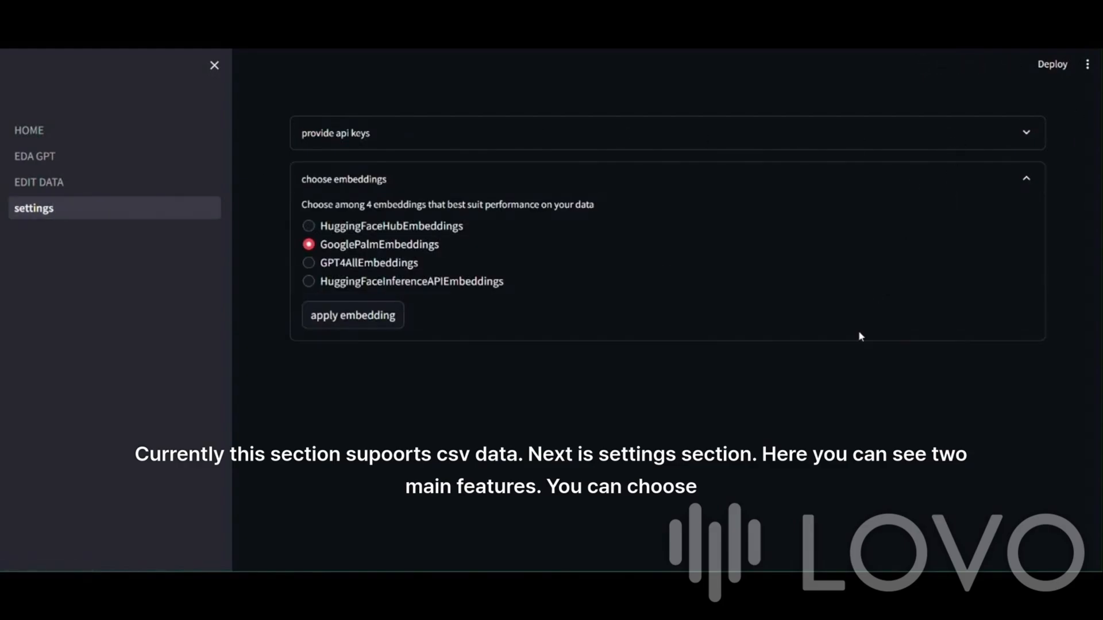
pyautogui.moveTo(998, 199)
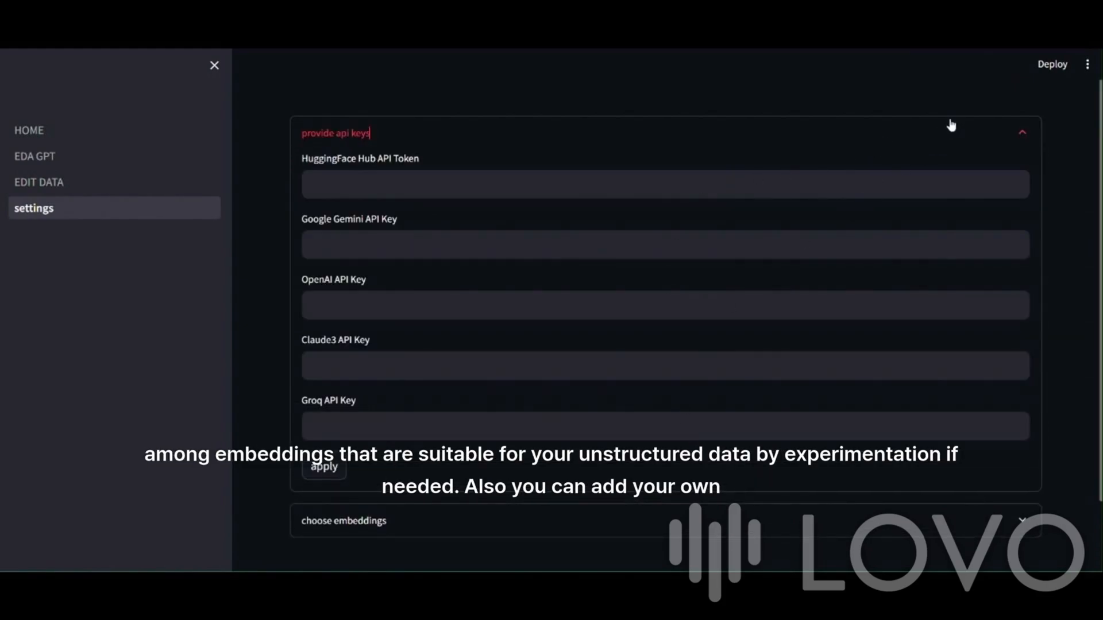
# Step: Toggle 'provide api keys' in settings and move to the EDA GPT analysis page
pyautogui.click(1021, 132)
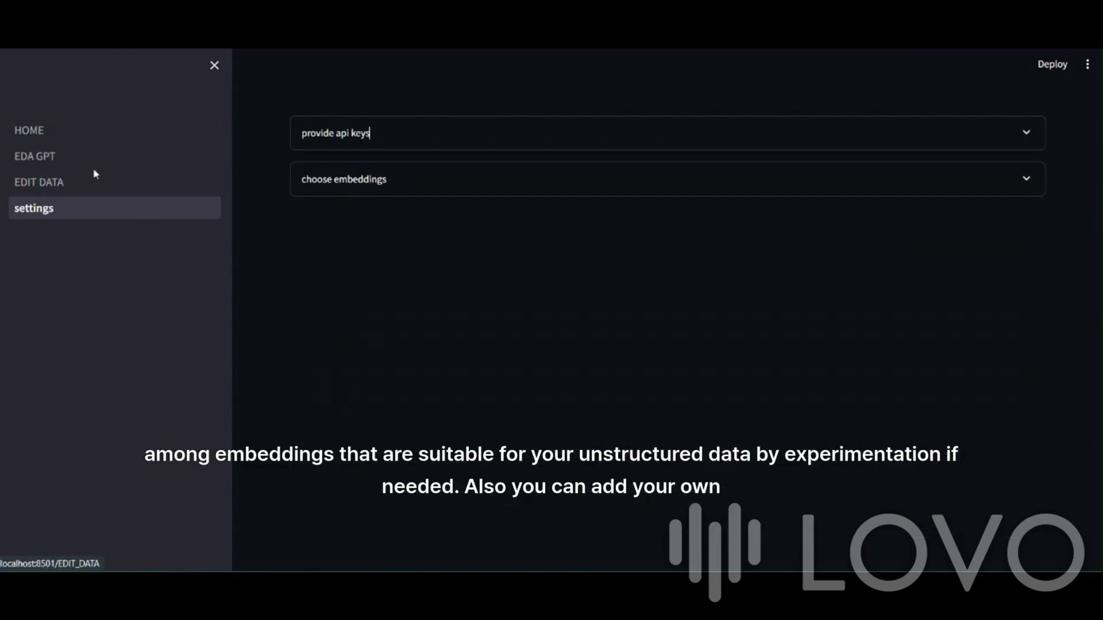
pyautogui.click(36, 155)
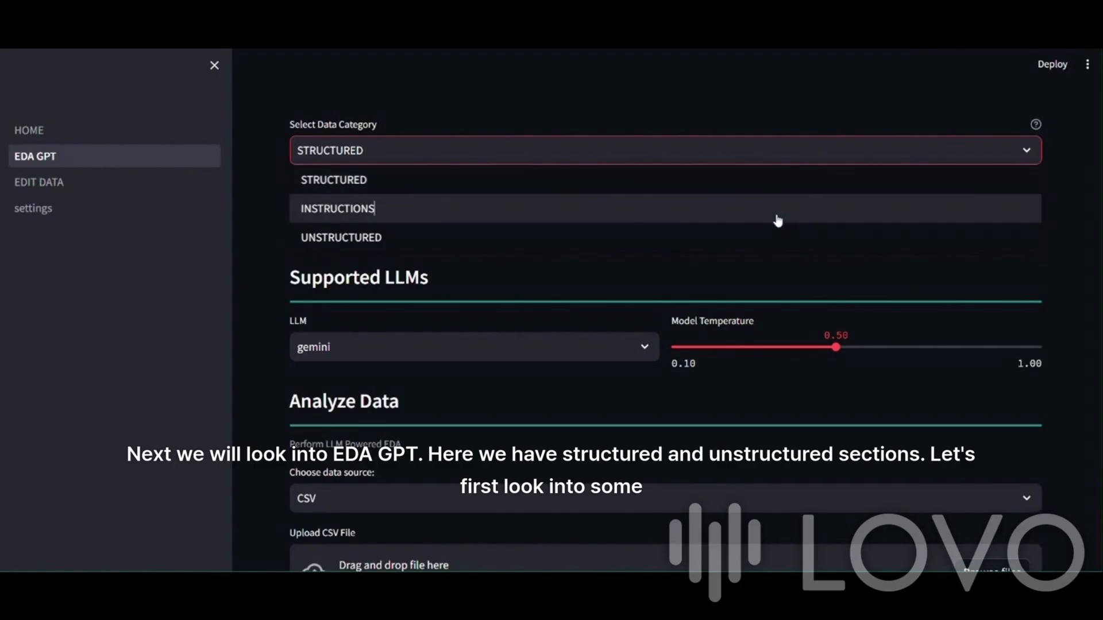
# Step: Select the INSTRUCTIONS data category and scroll its comparison chart
pyautogui.click(337, 208)
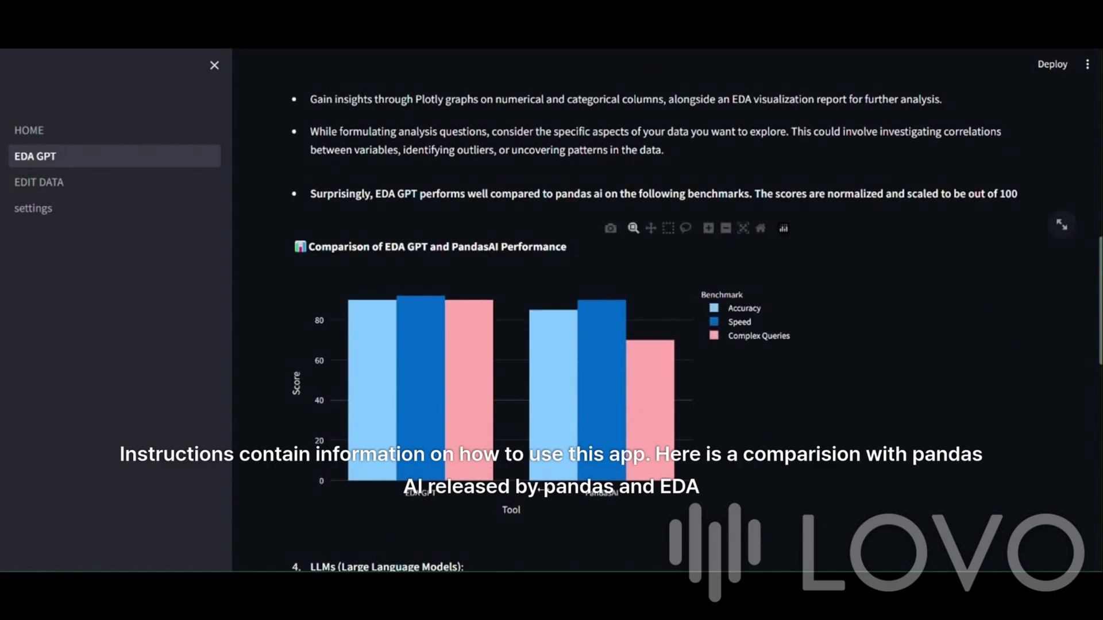
pyautogui.scroll(-3)
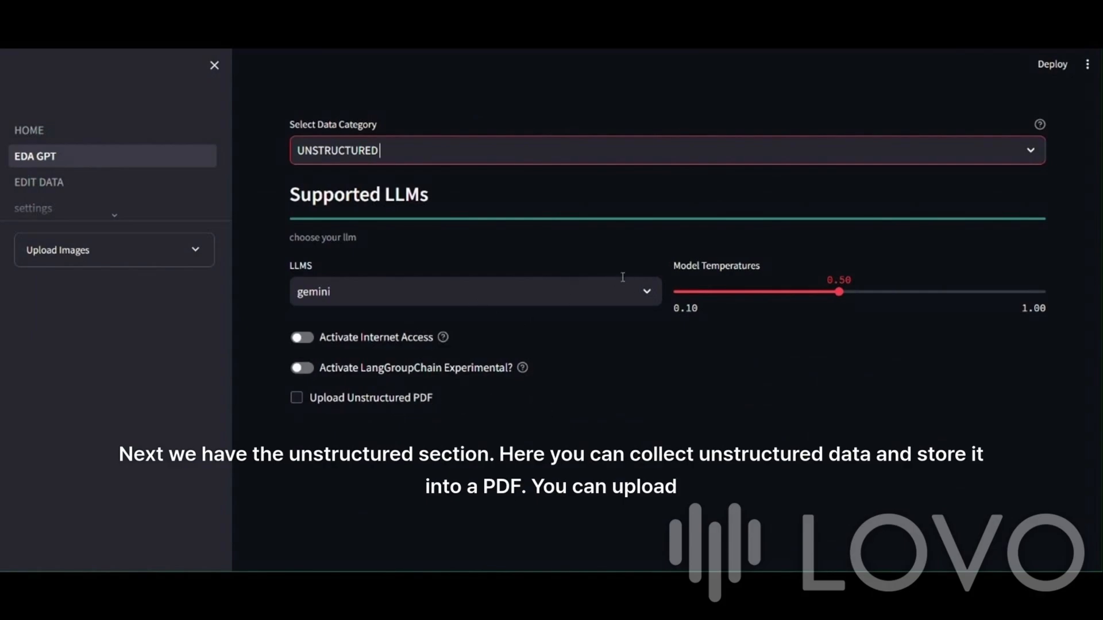
# Step: Under UNSTRUCTURED enable Activate LangGroupChain Experimental, then switch to STRUCTURED with CSV upload
pyautogui.click(474, 291)
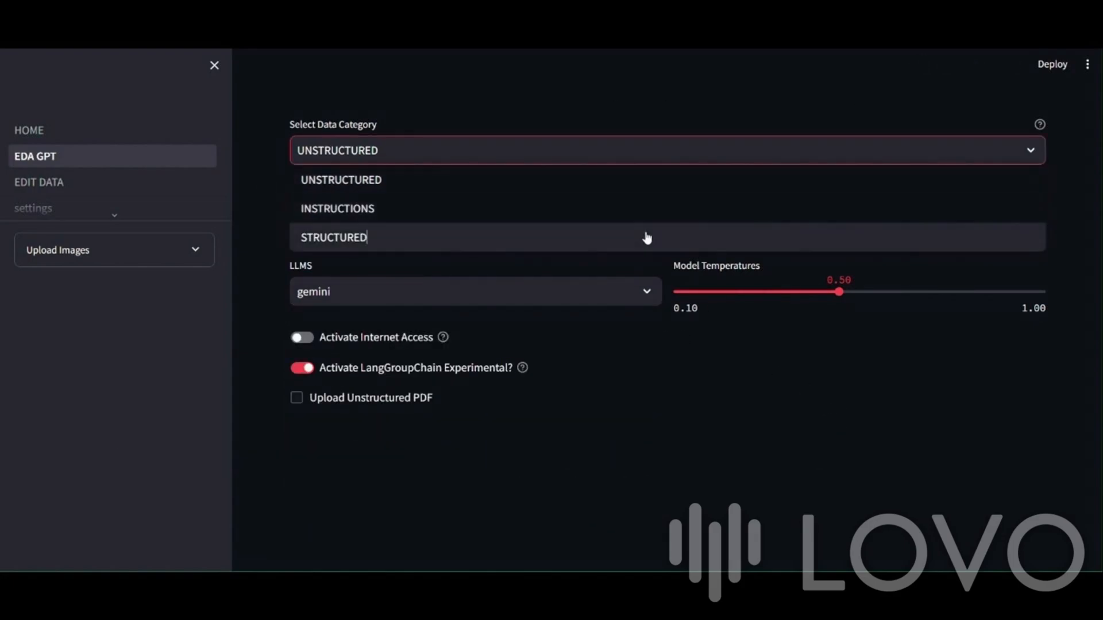
pyautogui.click(333, 237)
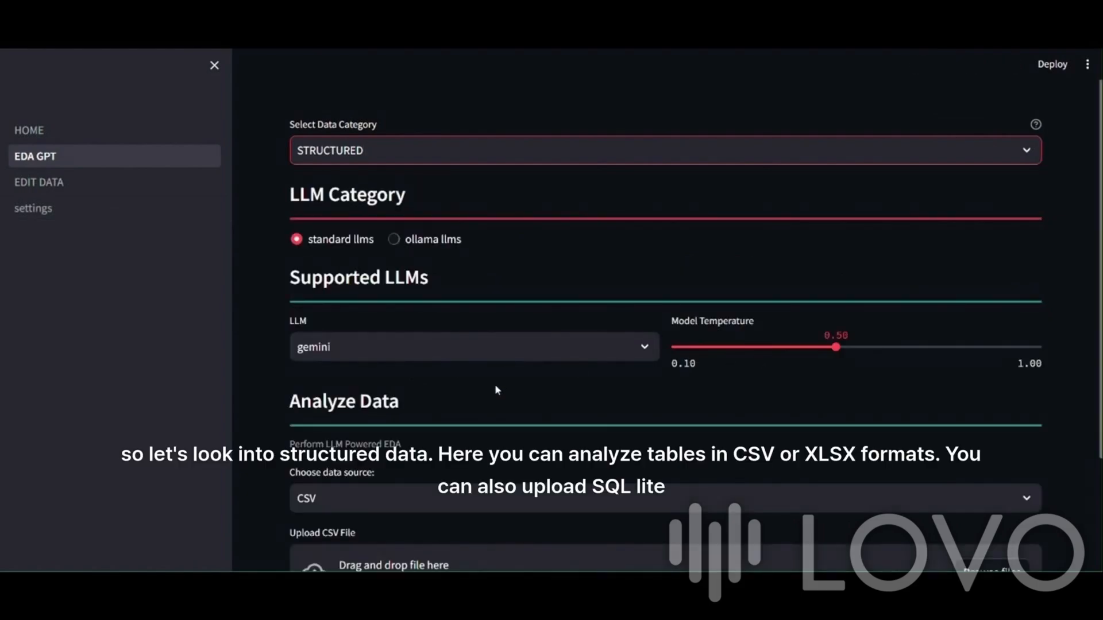
# Step: Choose gemini-pro-1.5 as the model and upload the gapminder countries CSV
pyautogui.click(471, 347)
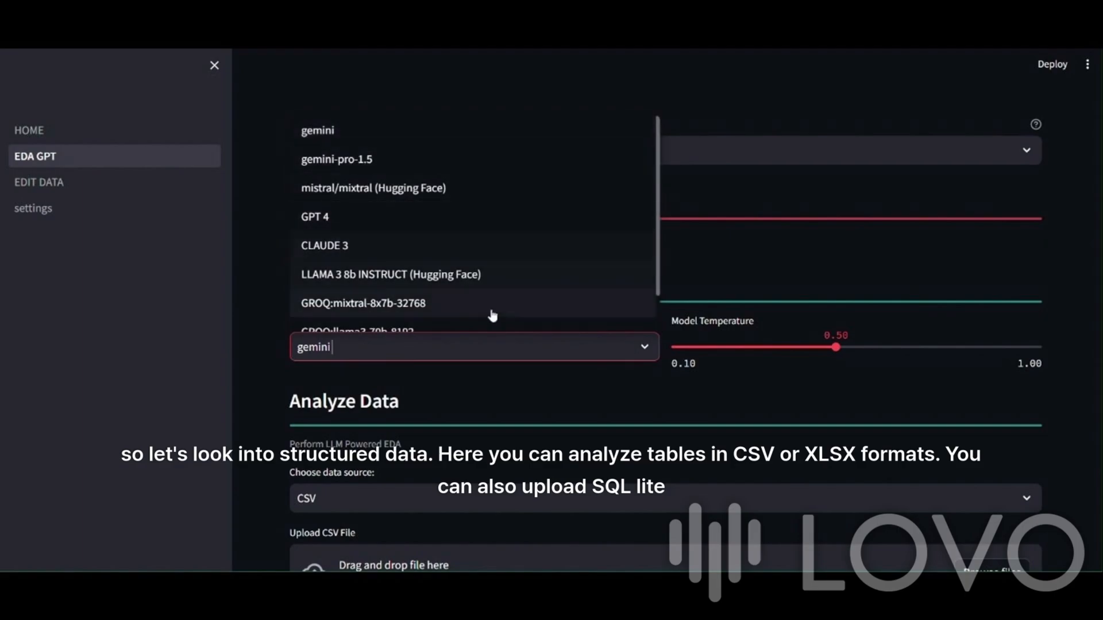
pyautogui.click(337, 158)
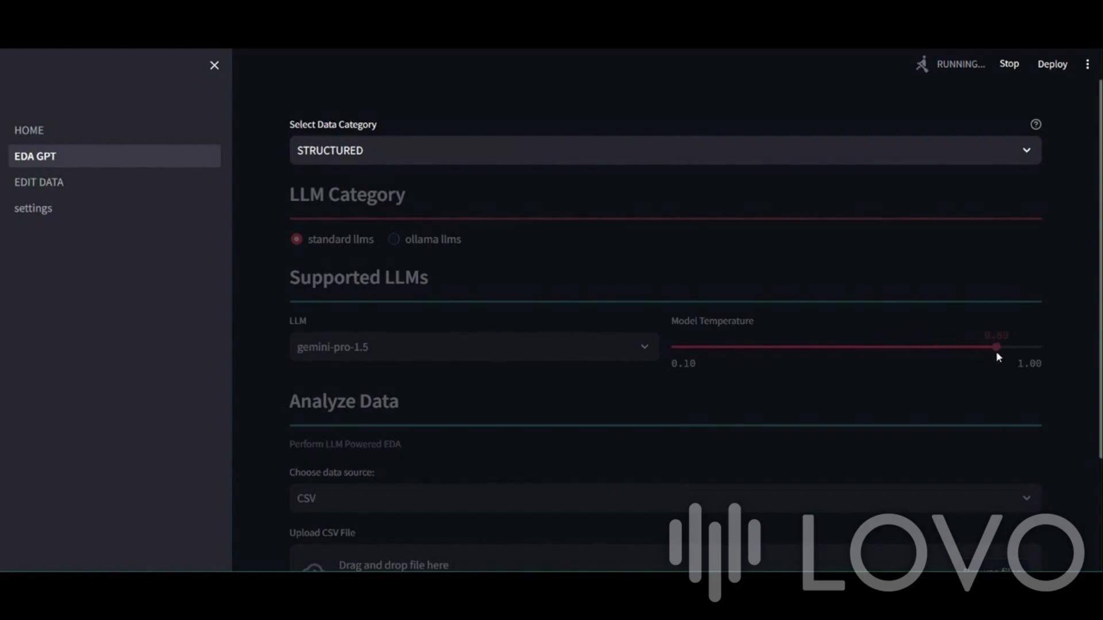
pyautogui.scroll(-3)
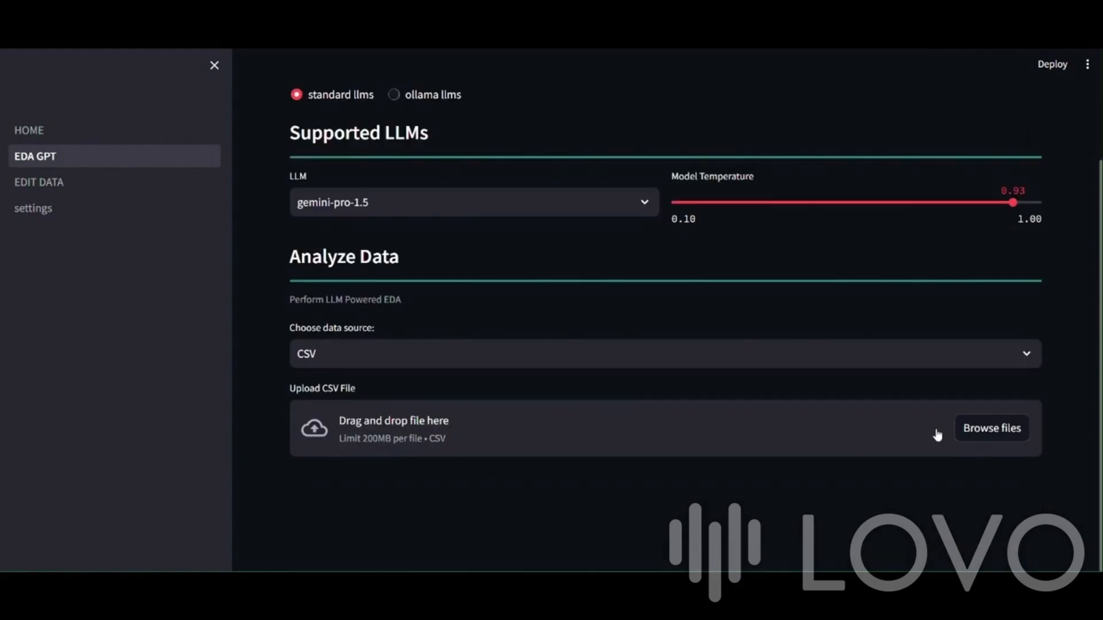
pyautogui.click(992, 427)
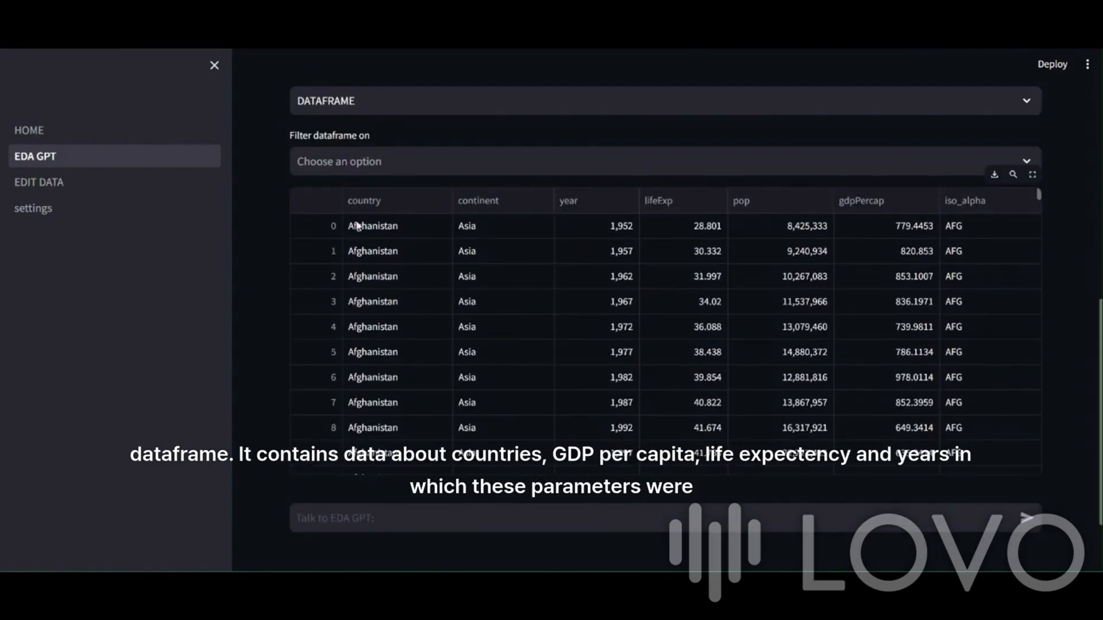
pyautogui.moveTo(440, 394)
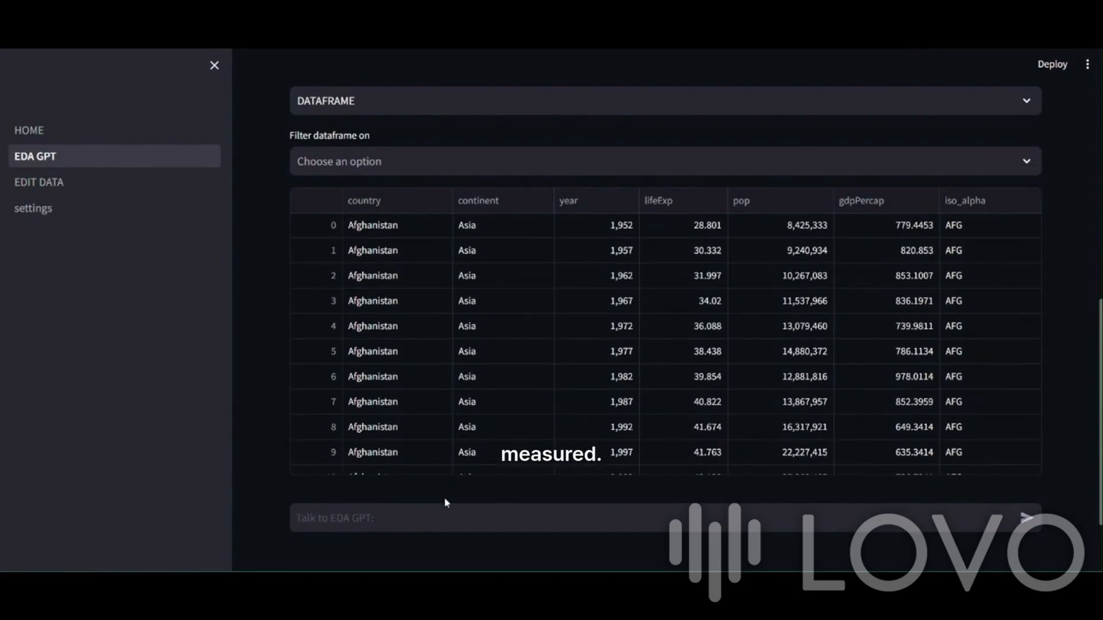
# Step: Run Analyze on the loaded gapminder dataframe to generate the Analysis Report
pyautogui.click(317, 428)
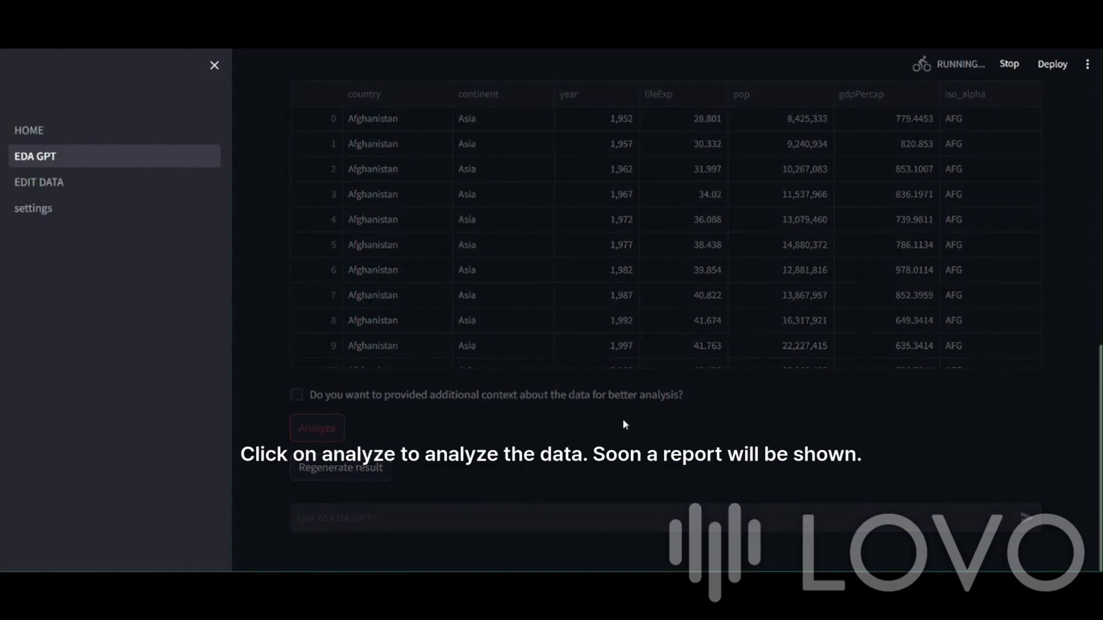
pyautogui.click(317, 428)
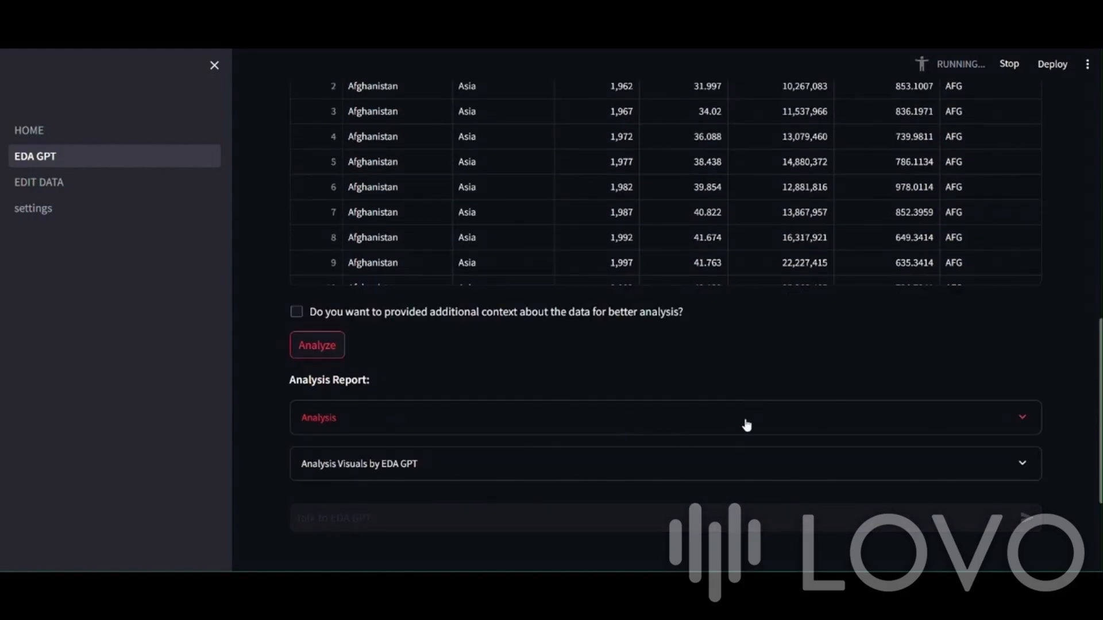
pyautogui.scroll(3)
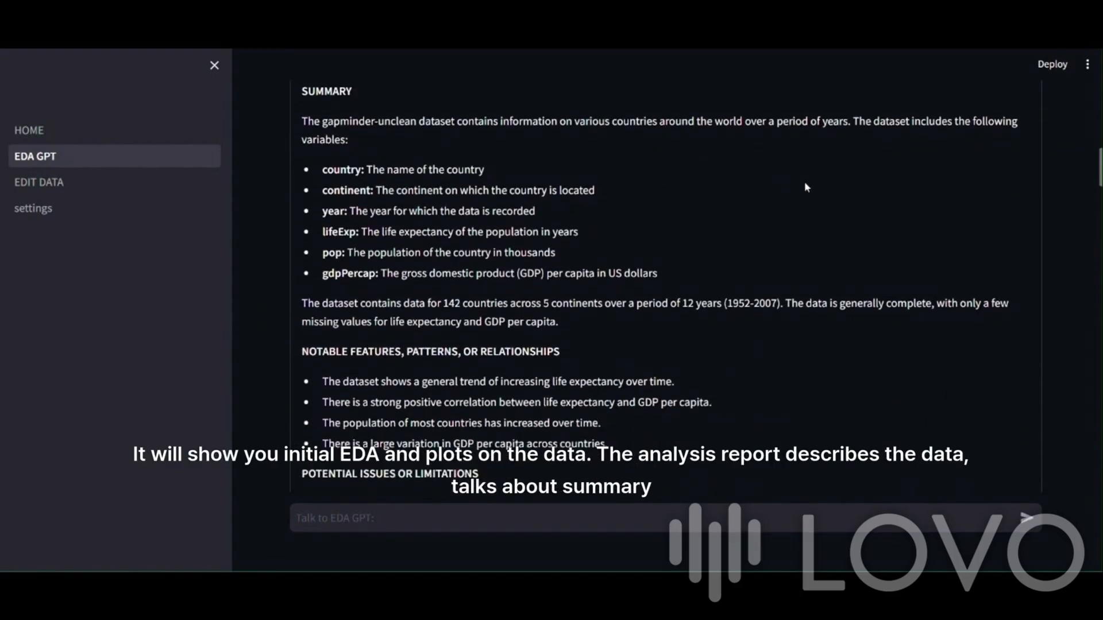
# Step: Scroll through the report summary, numerical pairplot, and country and continent count and pie charts
pyautogui.scroll(-3)
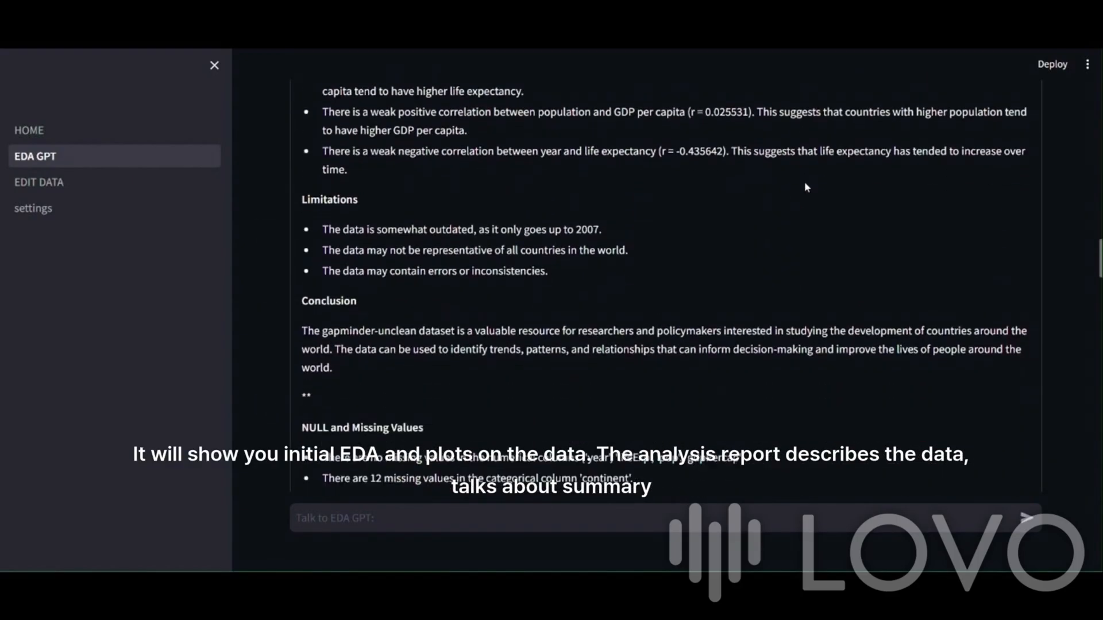
pyautogui.scroll(-3)
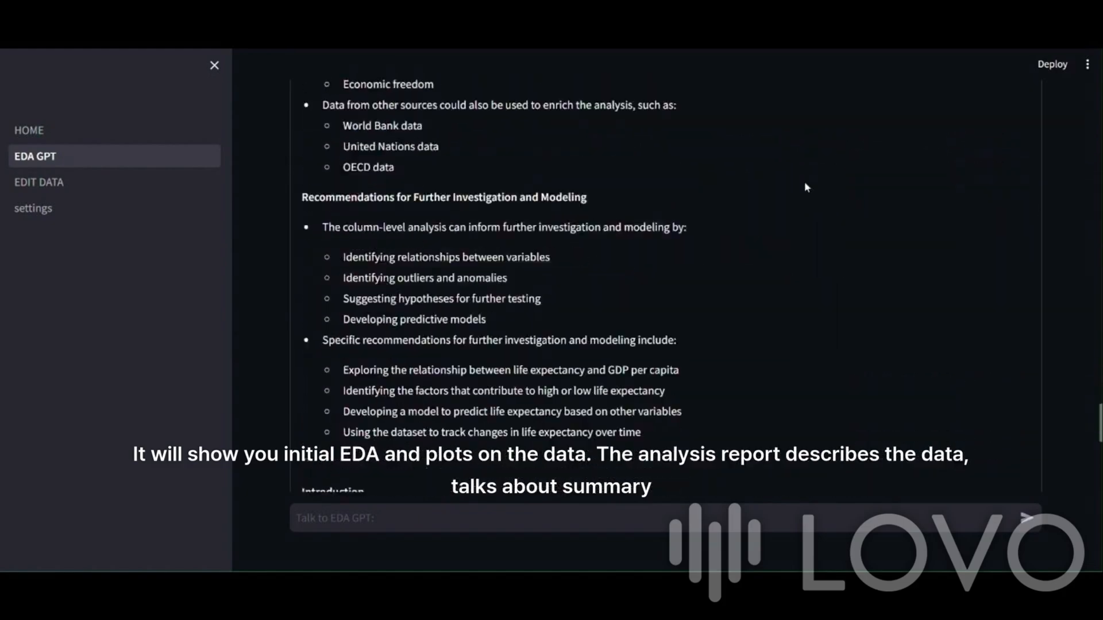
pyautogui.scroll(-3)
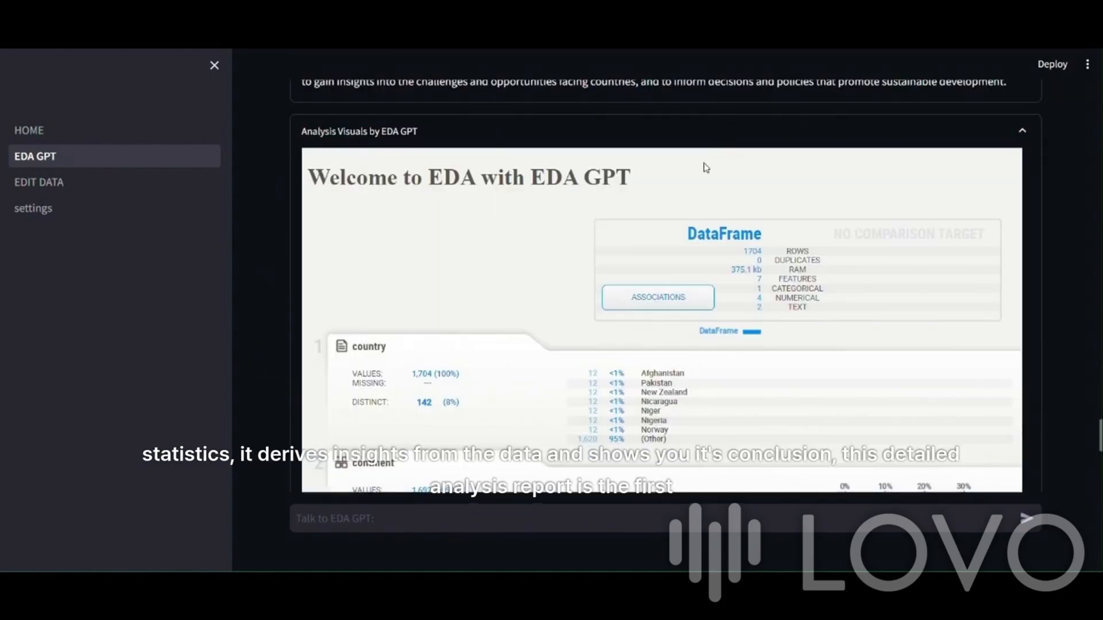
pyautogui.scroll(-3)
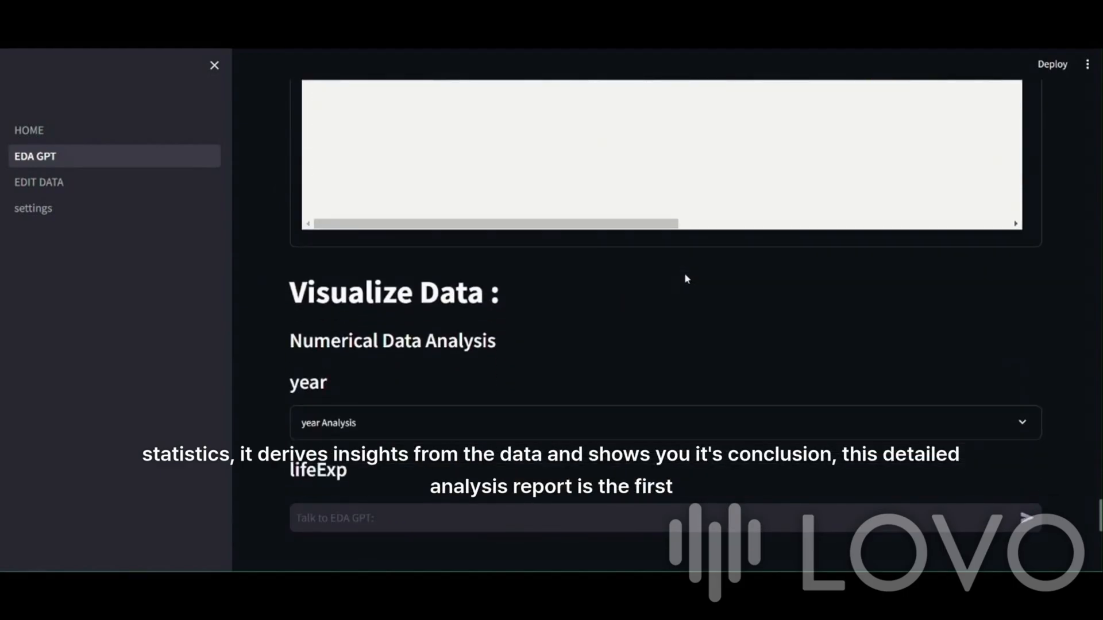
pyautogui.scroll(-3)
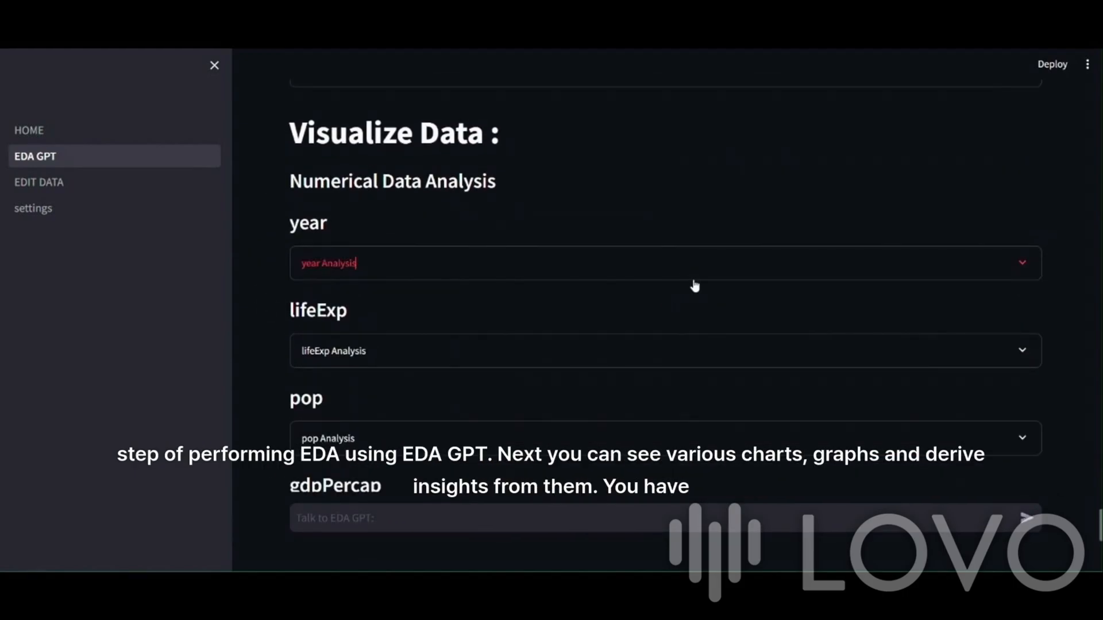
pyautogui.scroll(-3)
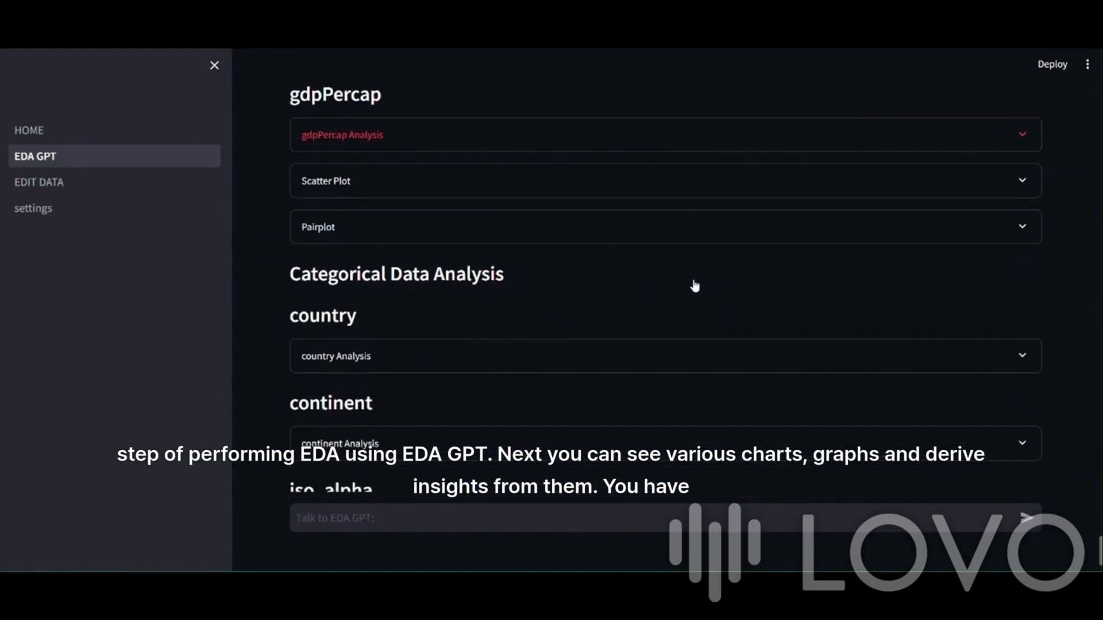
pyautogui.scroll(-3)
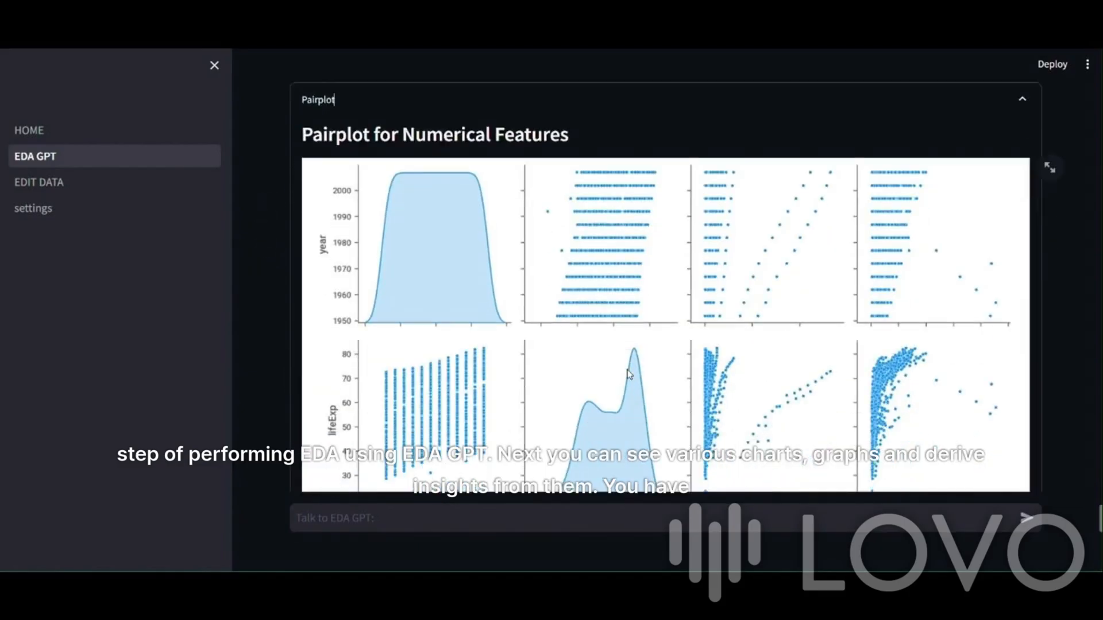
pyautogui.scroll(-3)
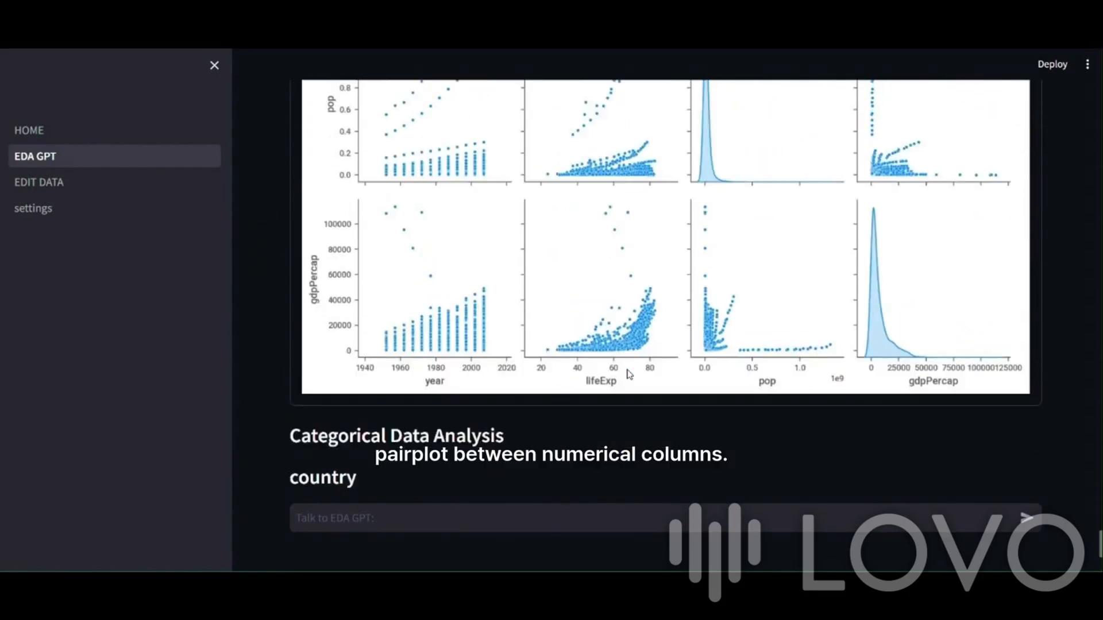
pyautogui.scroll(-3)
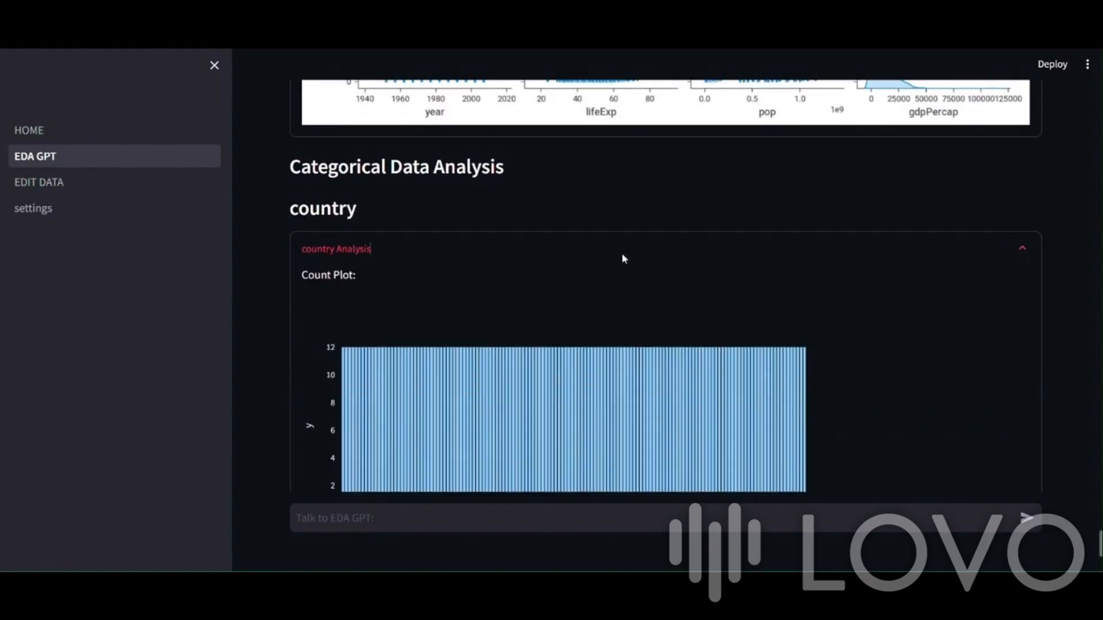
pyautogui.scroll(-3)
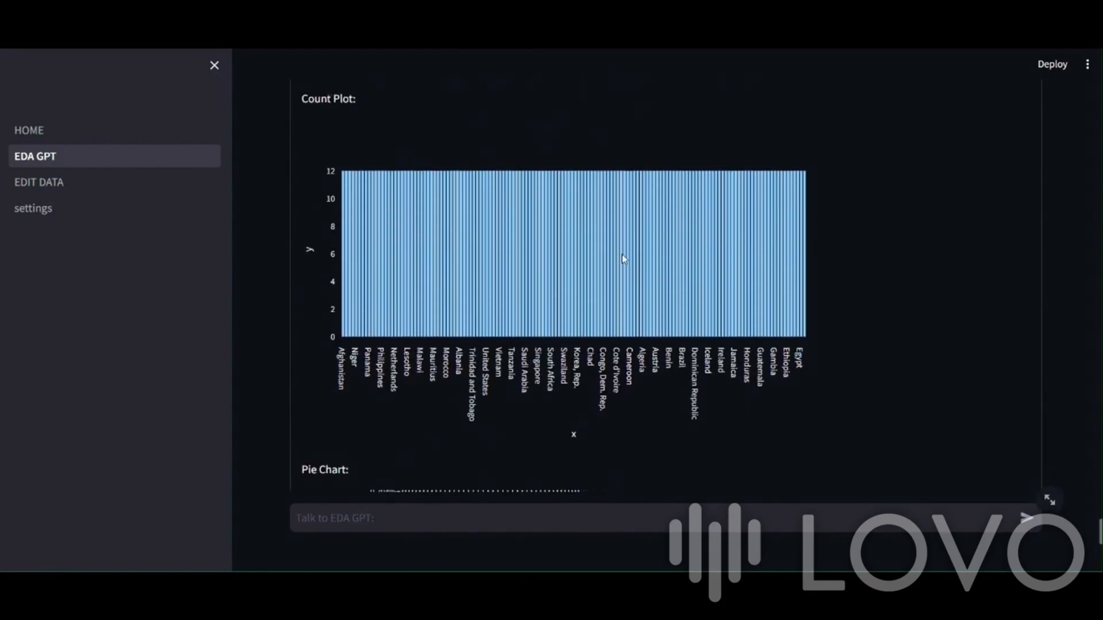
pyautogui.scroll(-3)
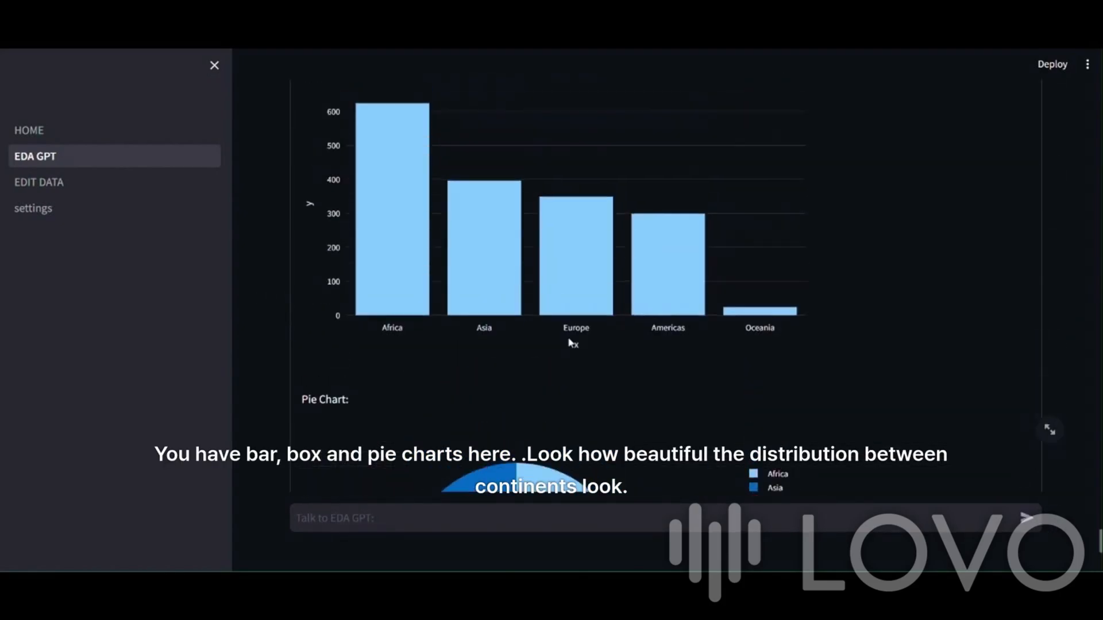
pyautogui.scroll(-3)
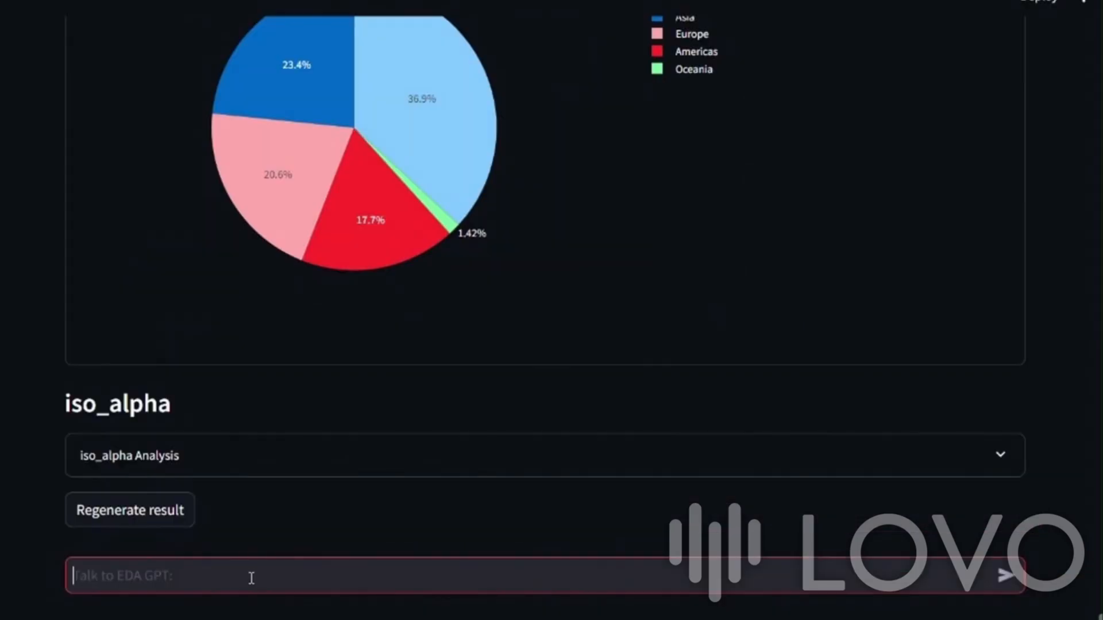
# Step: Ask which country has the highest GDP, getting Kuwait as the answer
pyautogui.write('which co')
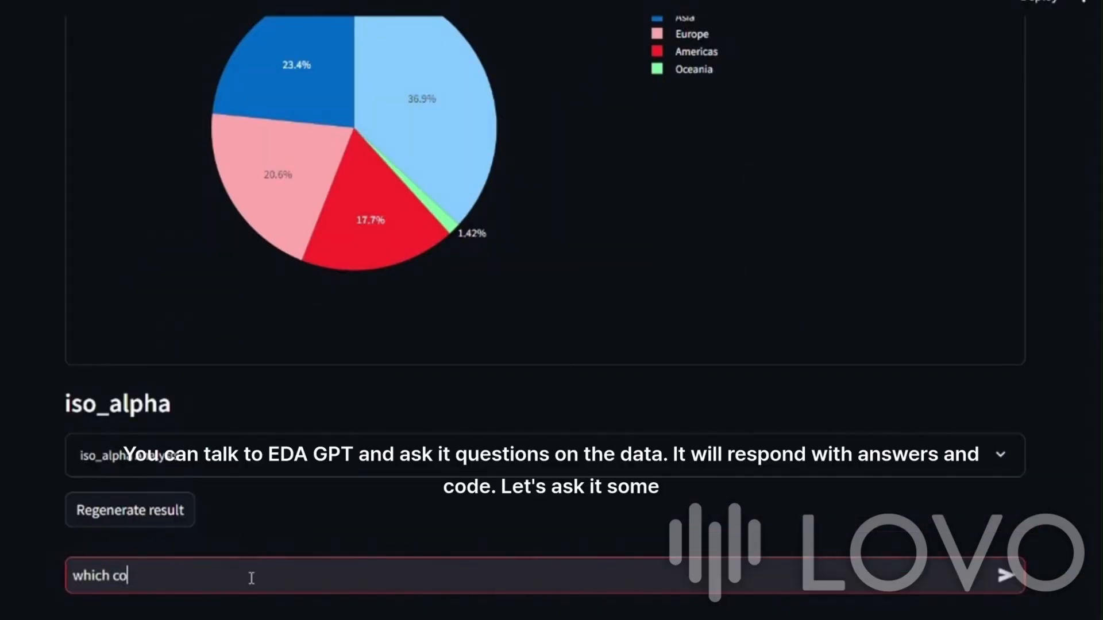
pyautogui.write('untry has h')
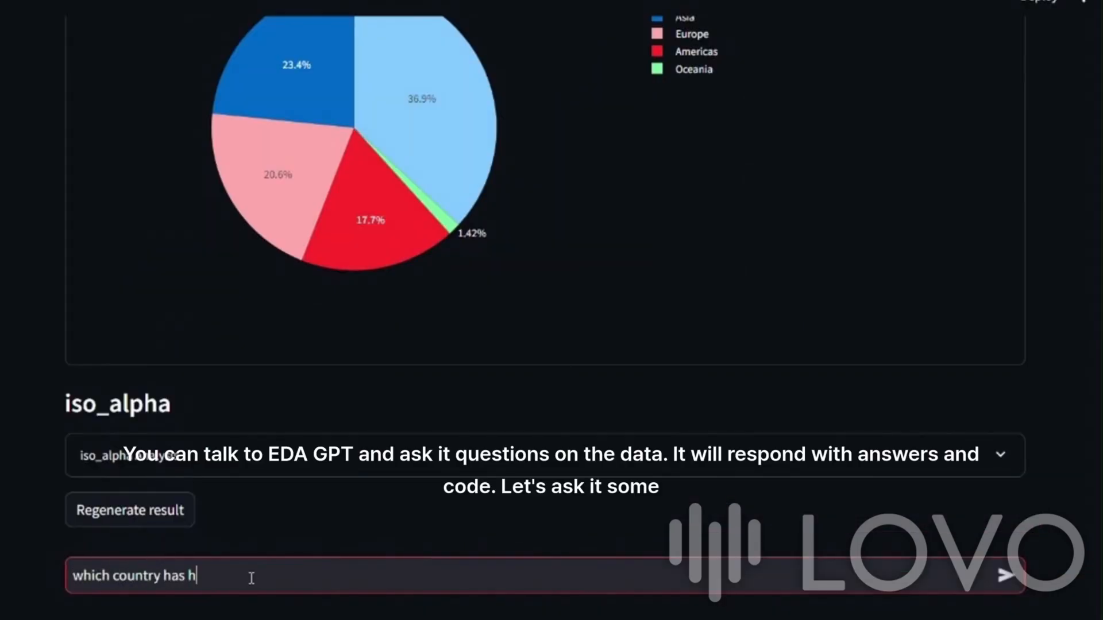
pyautogui.write('ighest')
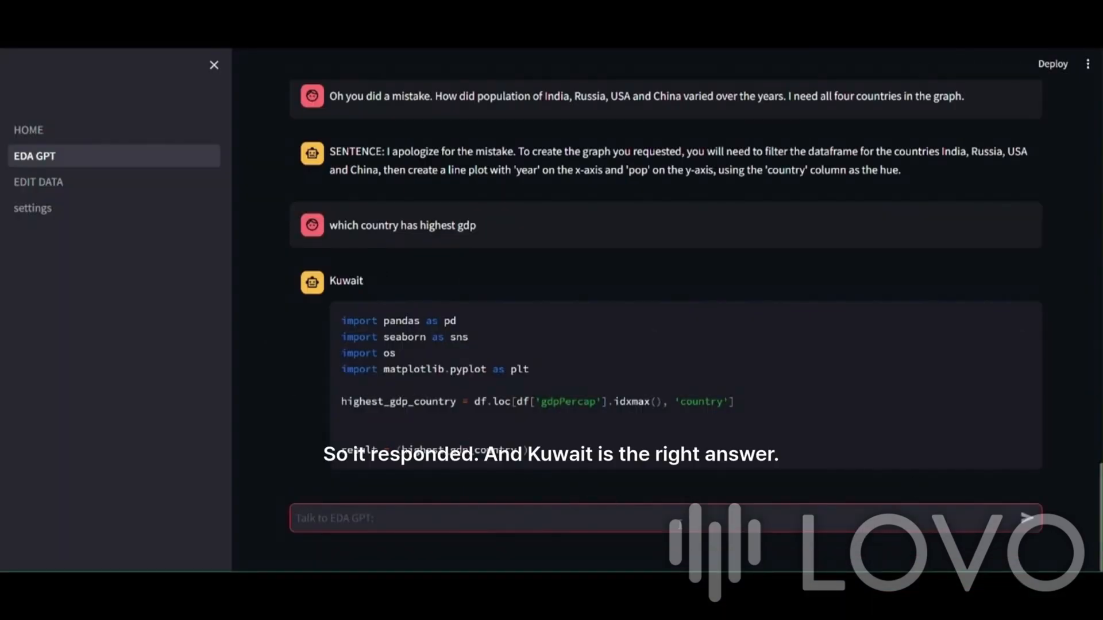
# Step: Ask how the population of China, India and United States varied over the years
pyautogui.write('How did po')
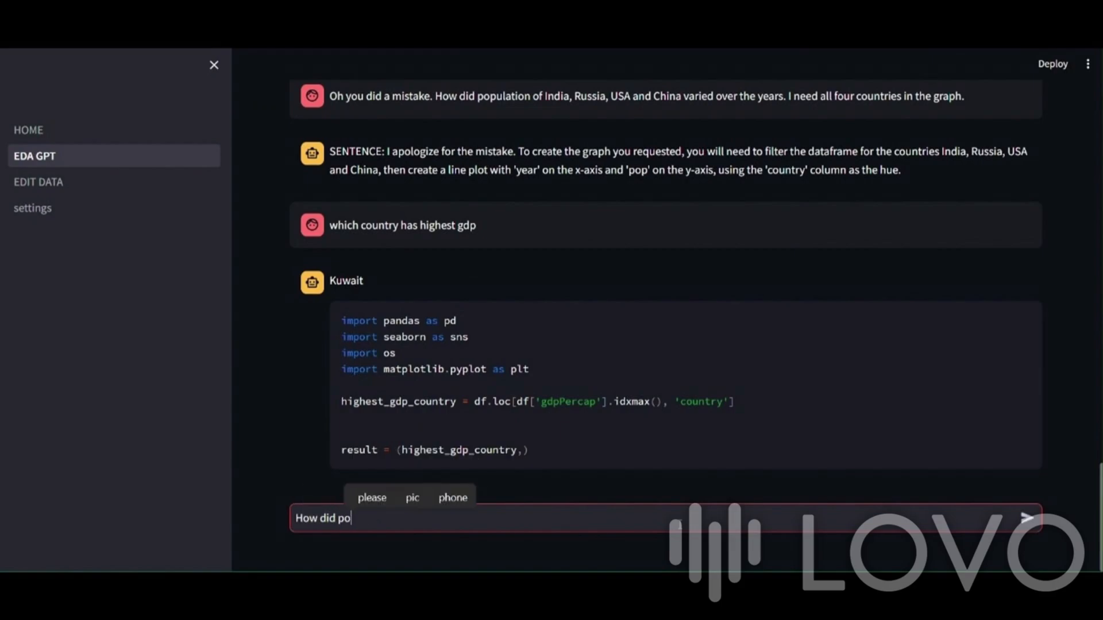
pyautogui.write('pulation i')
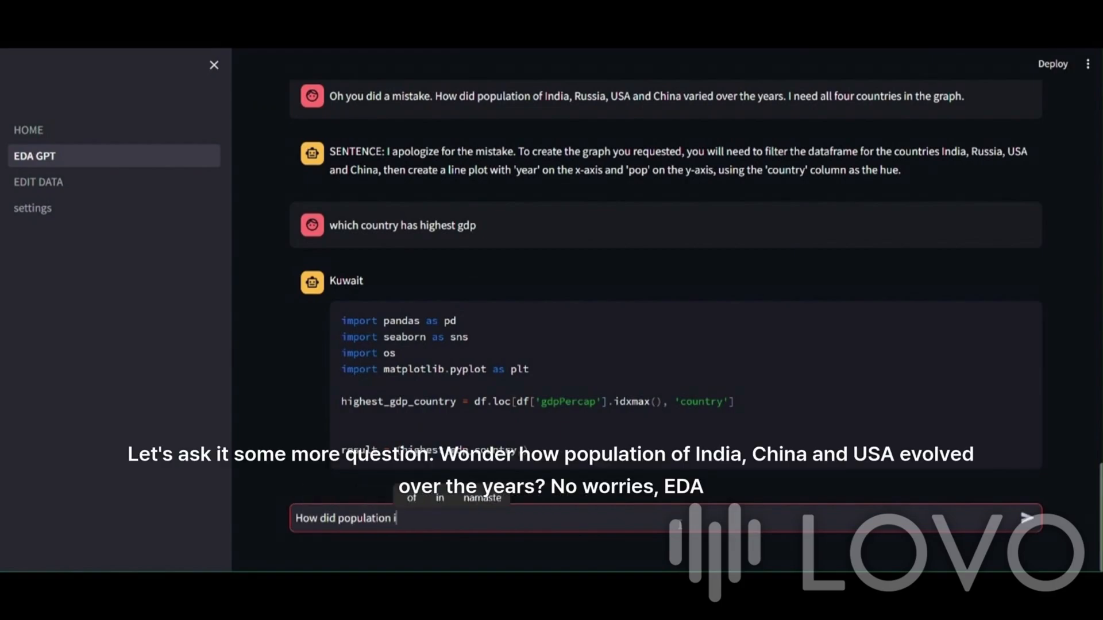
pyautogui.write('of')
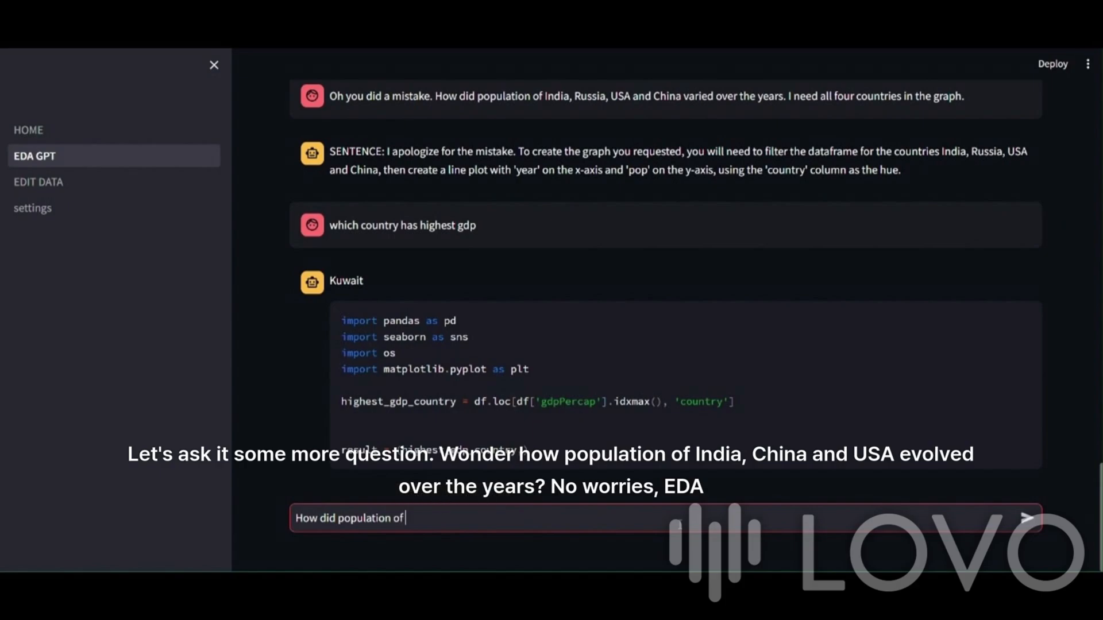
pyautogui.write('China, In')
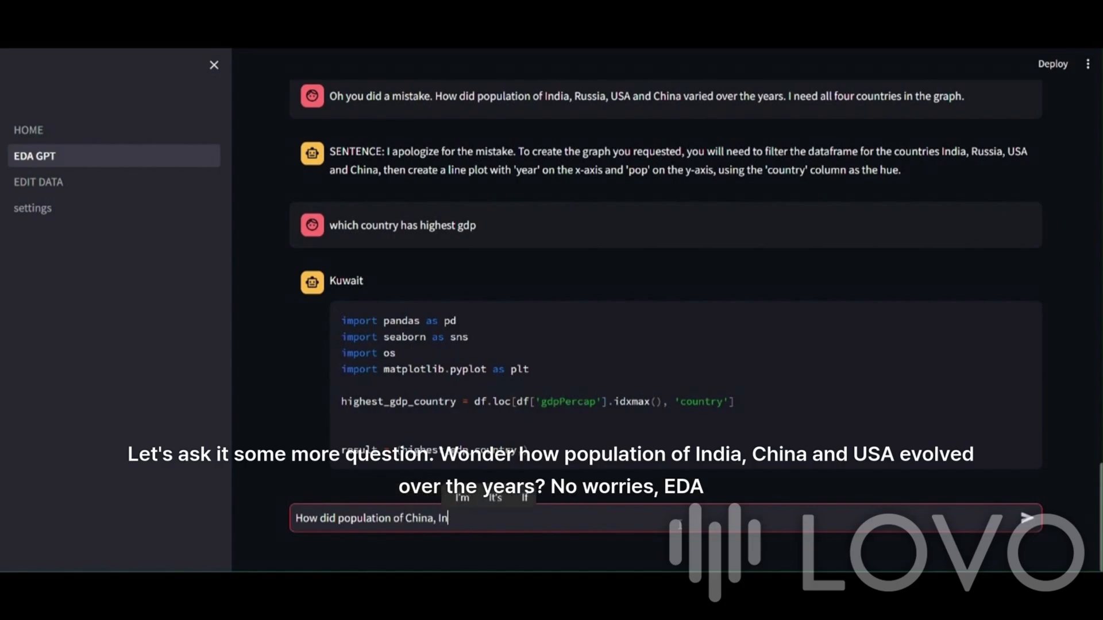
pyautogui.write('dia and U')
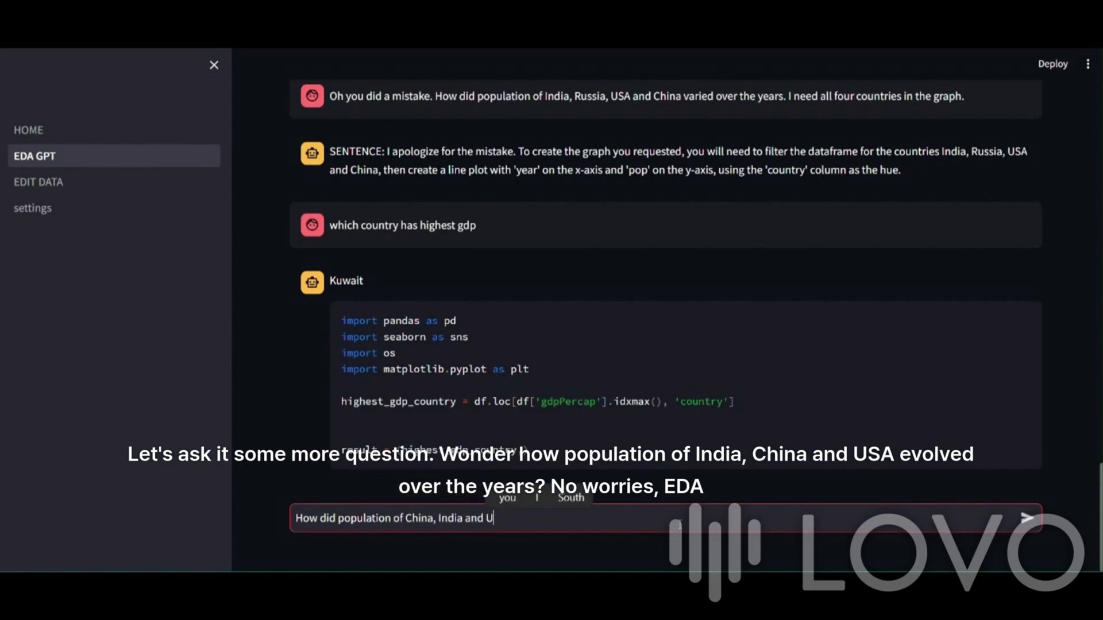
pyautogui.write('nited State')
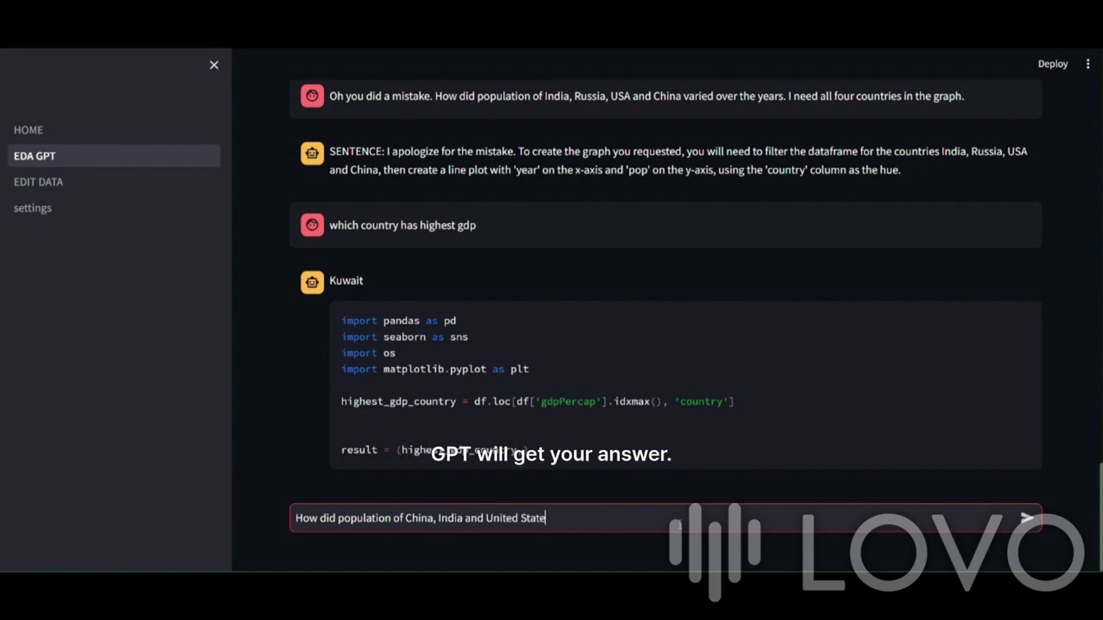
pyautogui.write('s varied')
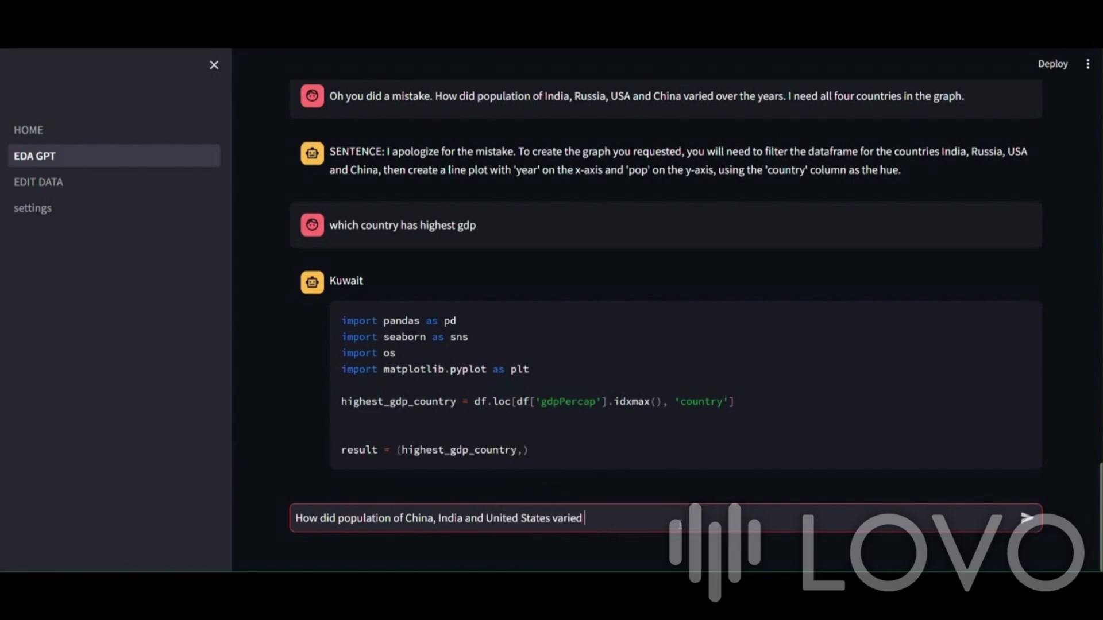
pyautogui.write('over the yea')
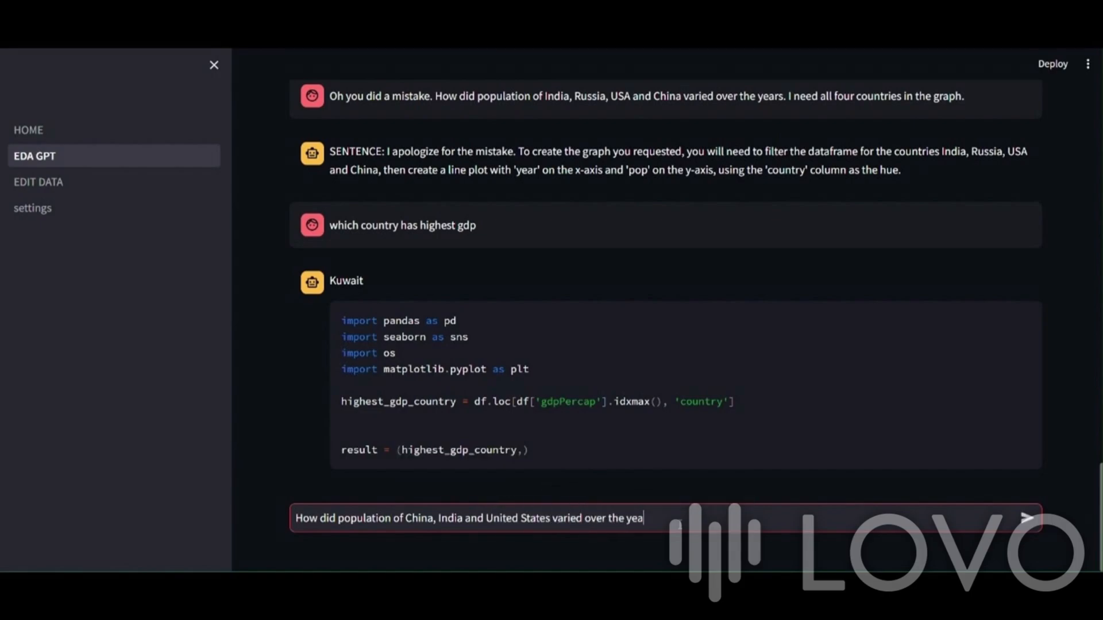
pyautogui.click(1027, 518)
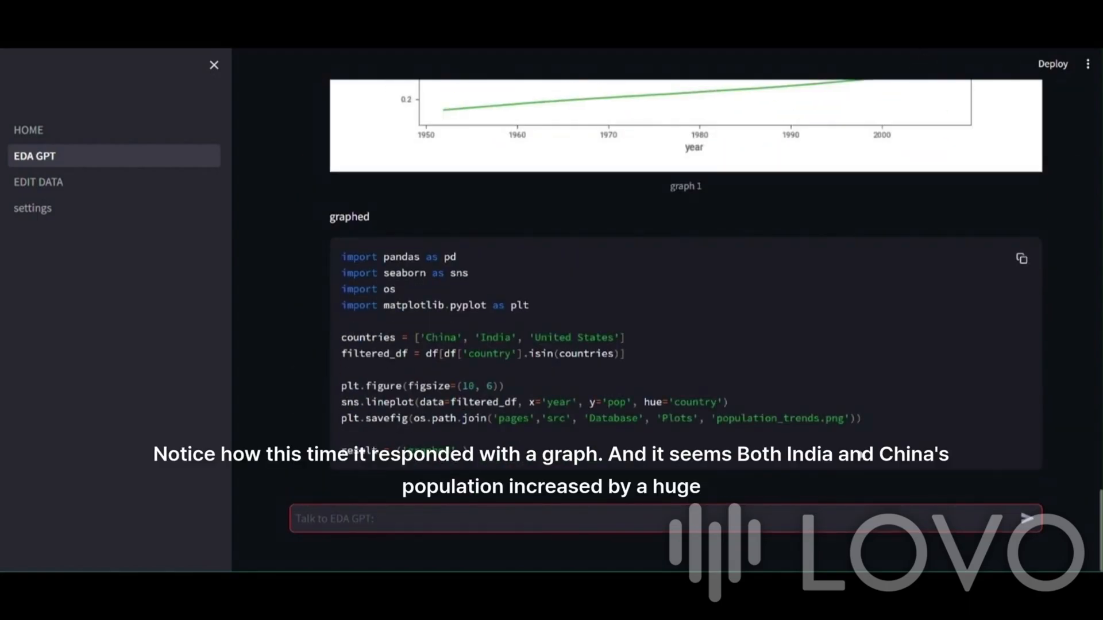
pyautogui.scroll(3)
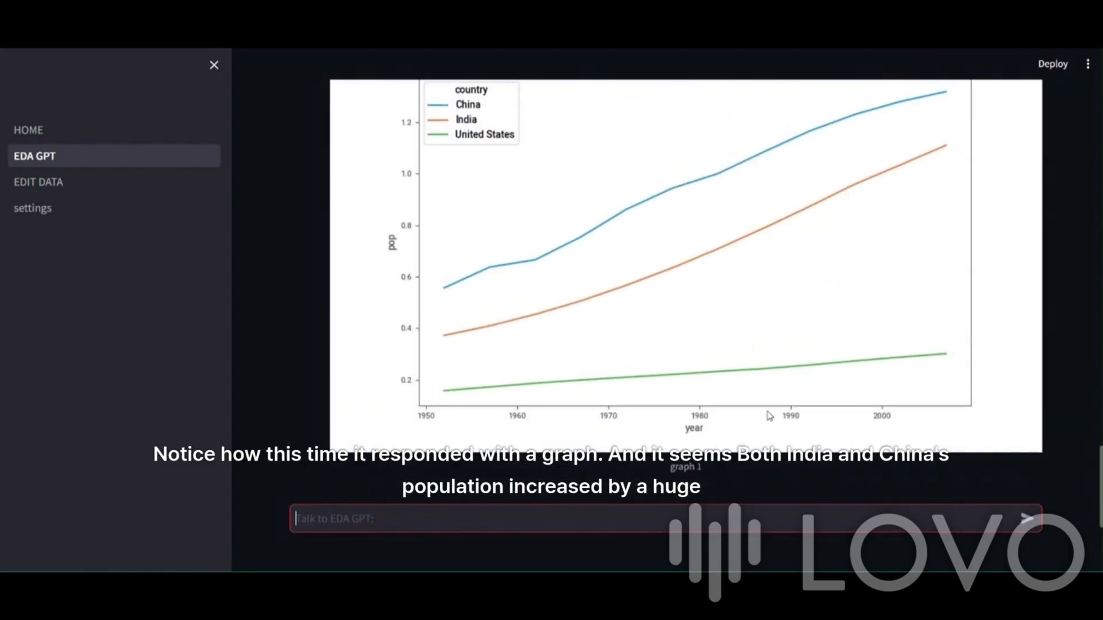
pyautogui.scroll(3)
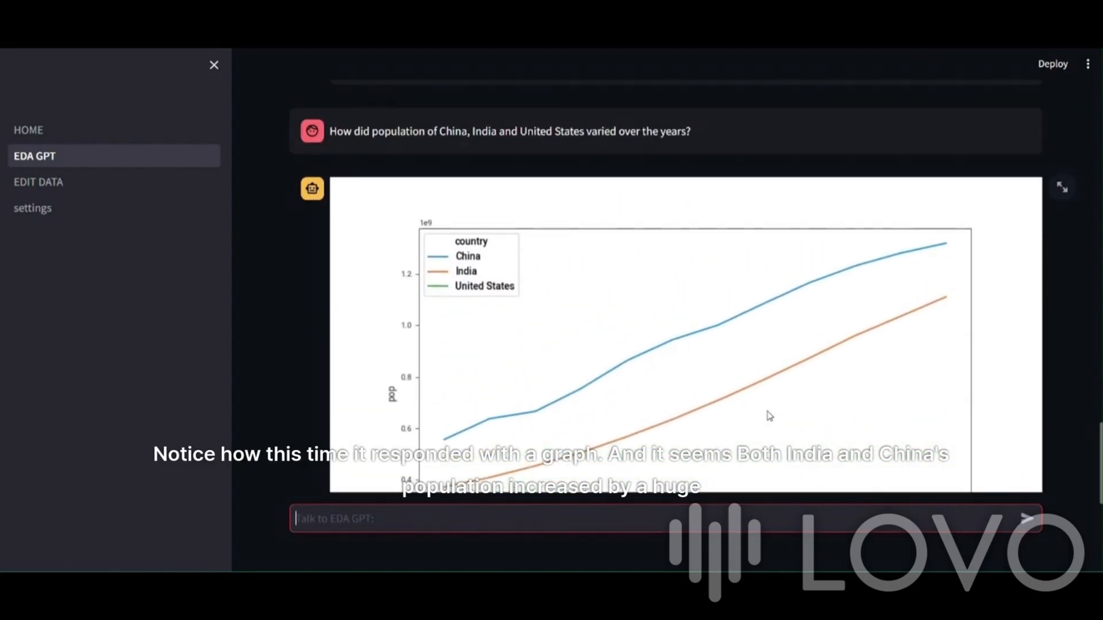
pyautogui.scroll(-3)
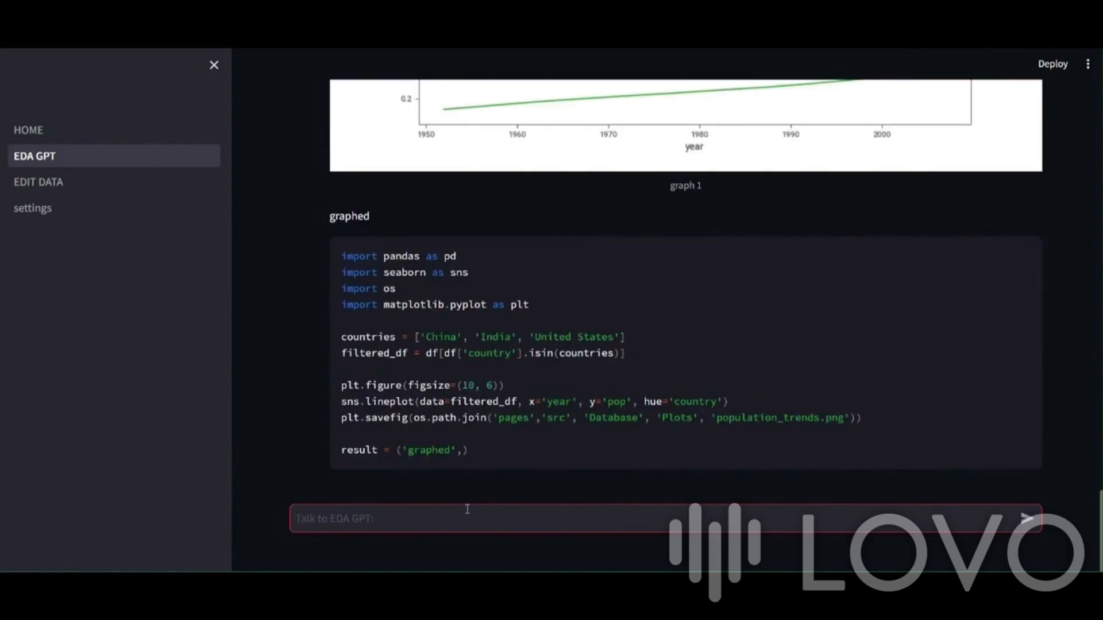
pyautogui.write('Give me crucial insi')
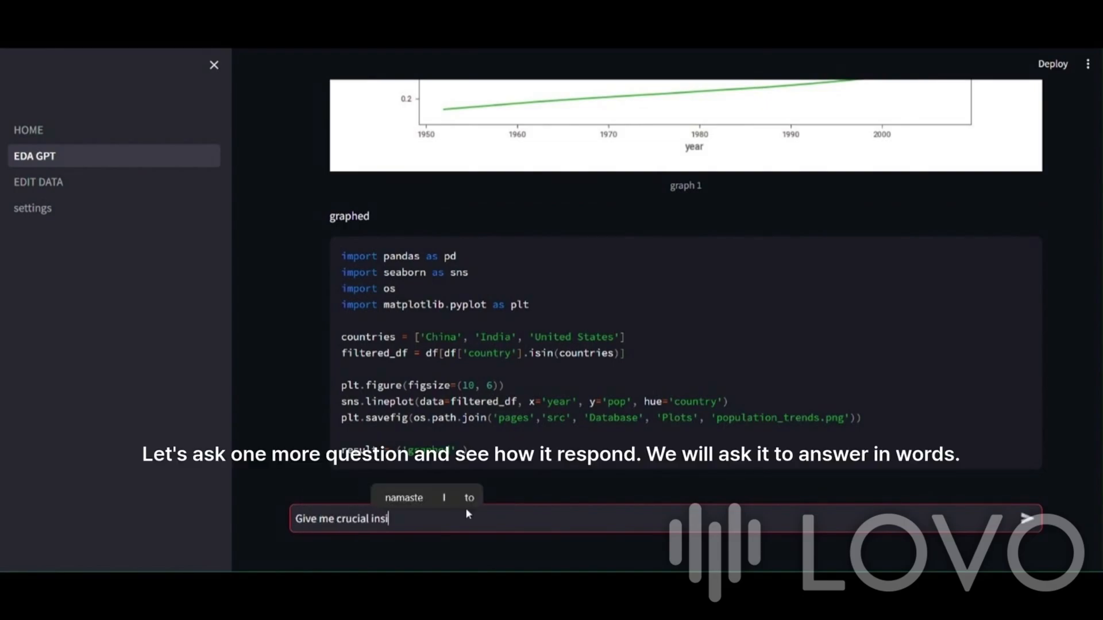
# Step: Send 'Give me crucial insights about the data in words' to EDA GPT
pyautogui.write('ghts about th')
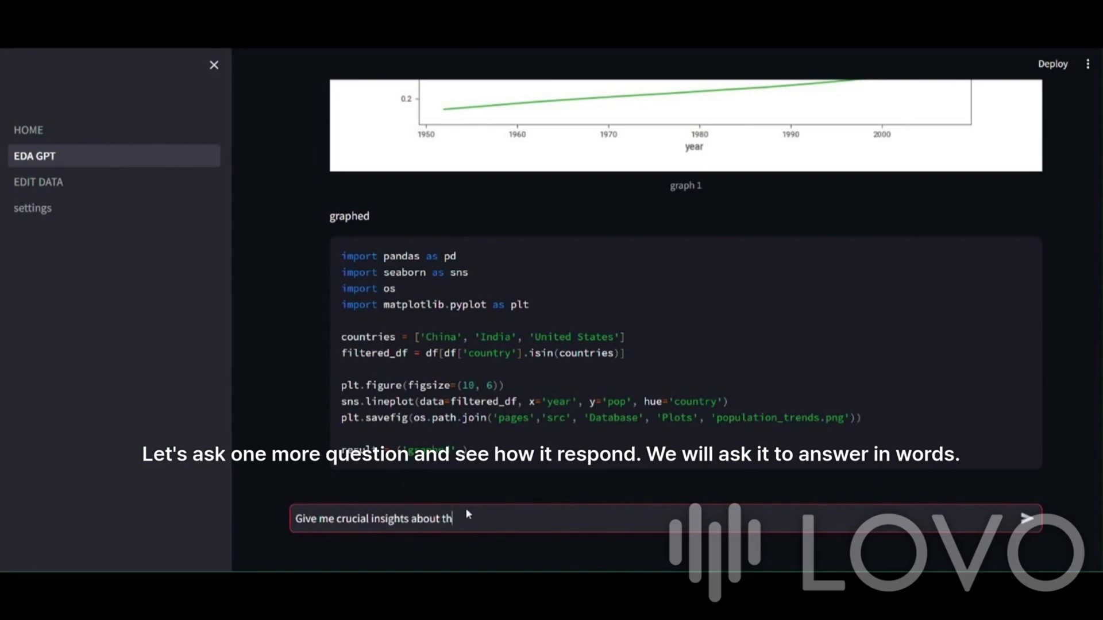
pyautogui.write('e data in wor')
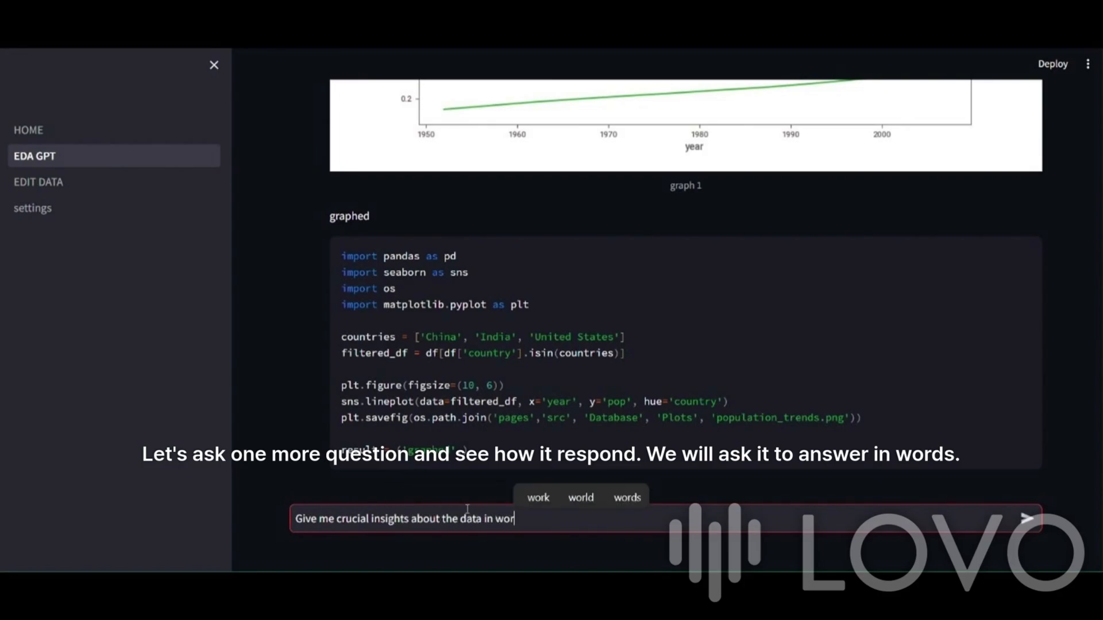
pyautogui.click(1025, 518)
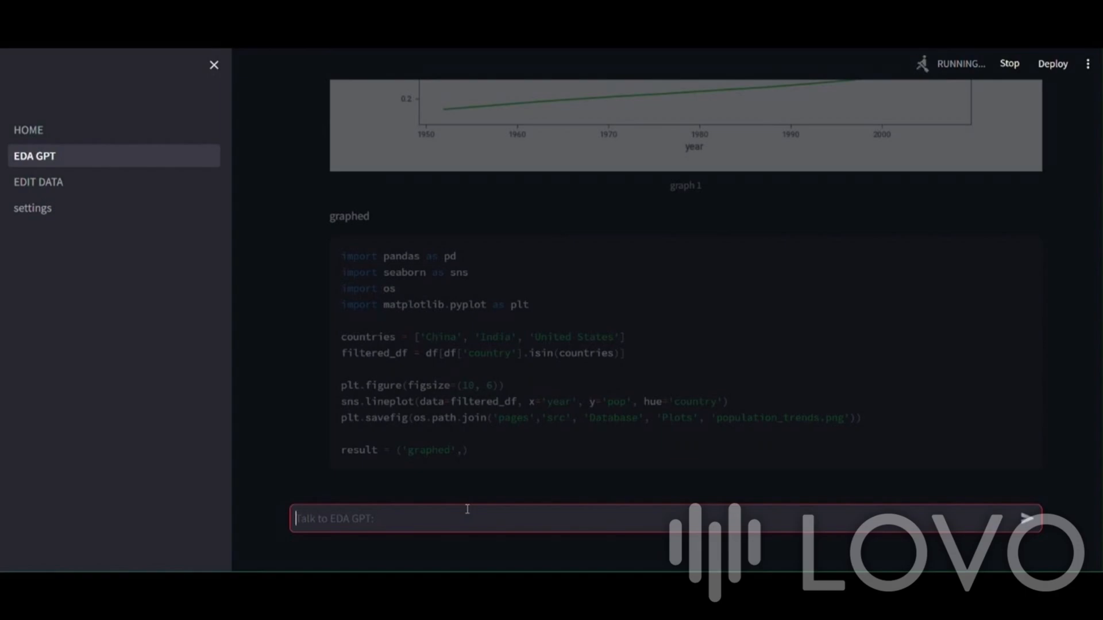
pyautogui.moveTo(1011, 547)
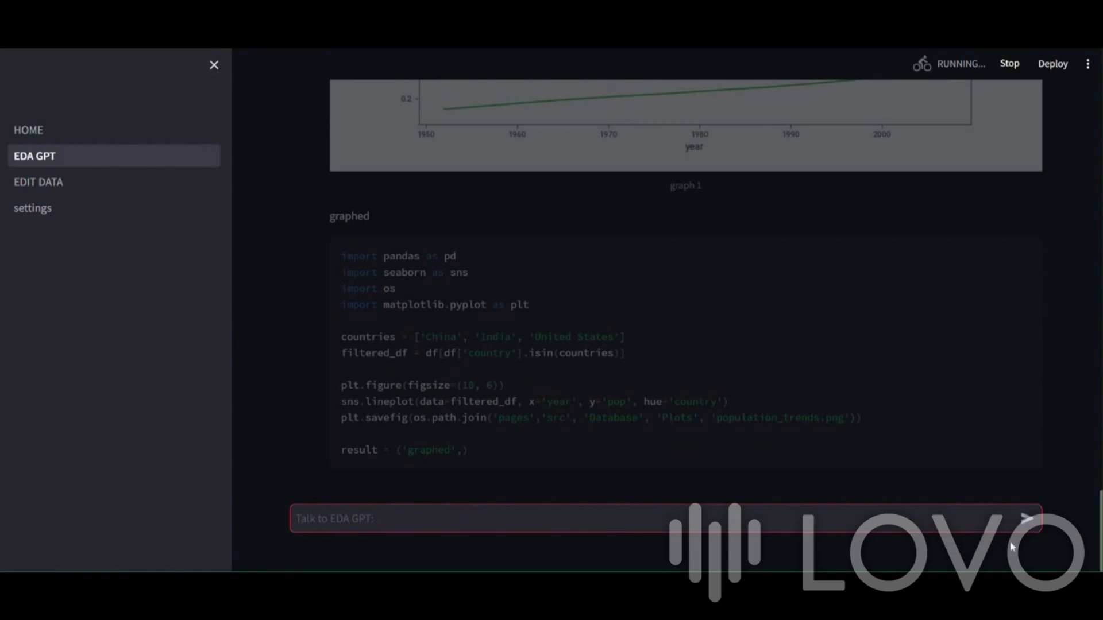
# Step: Scroll down to read EDA GPT's reply asking for more specific insight categories
pyautogui.scroll(-3)
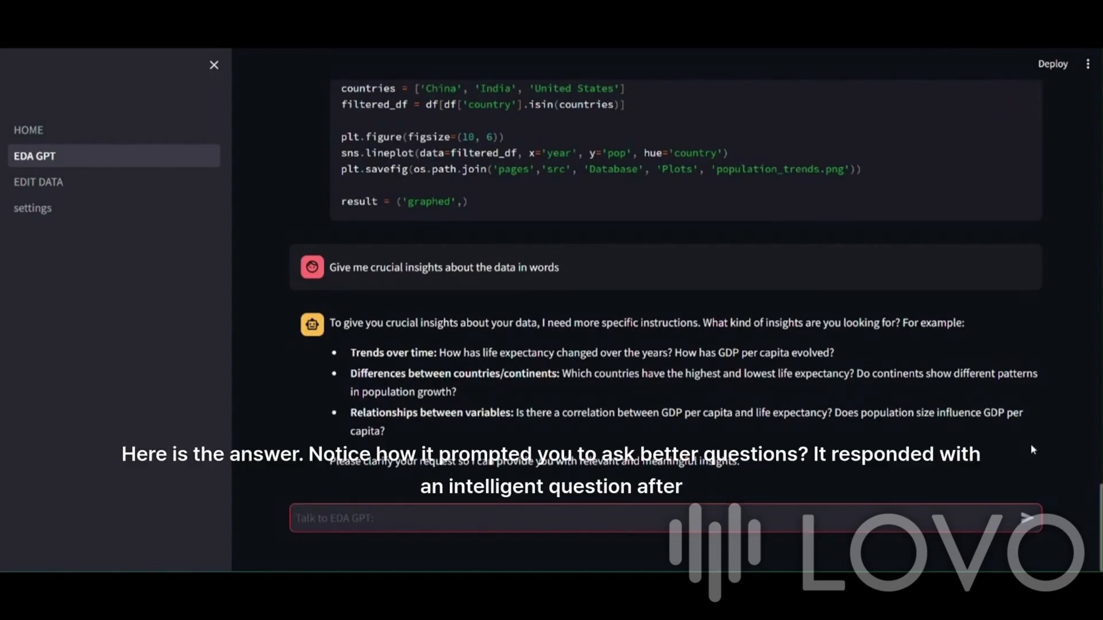
pyautogui.moveTo(700, 393)
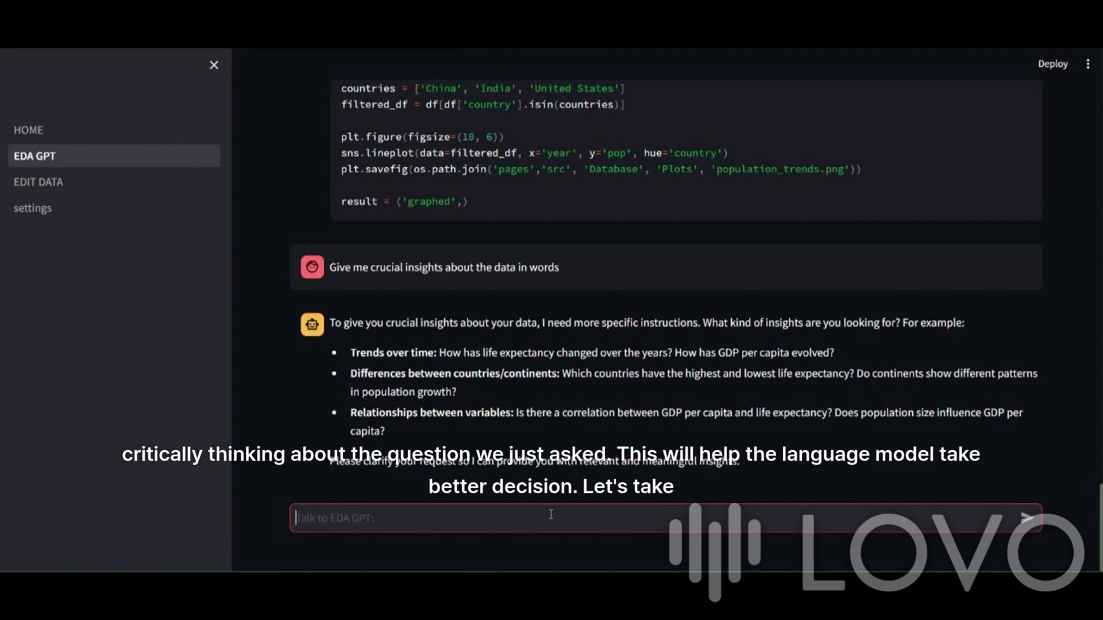
pyautogui.moveTo(560, 347)
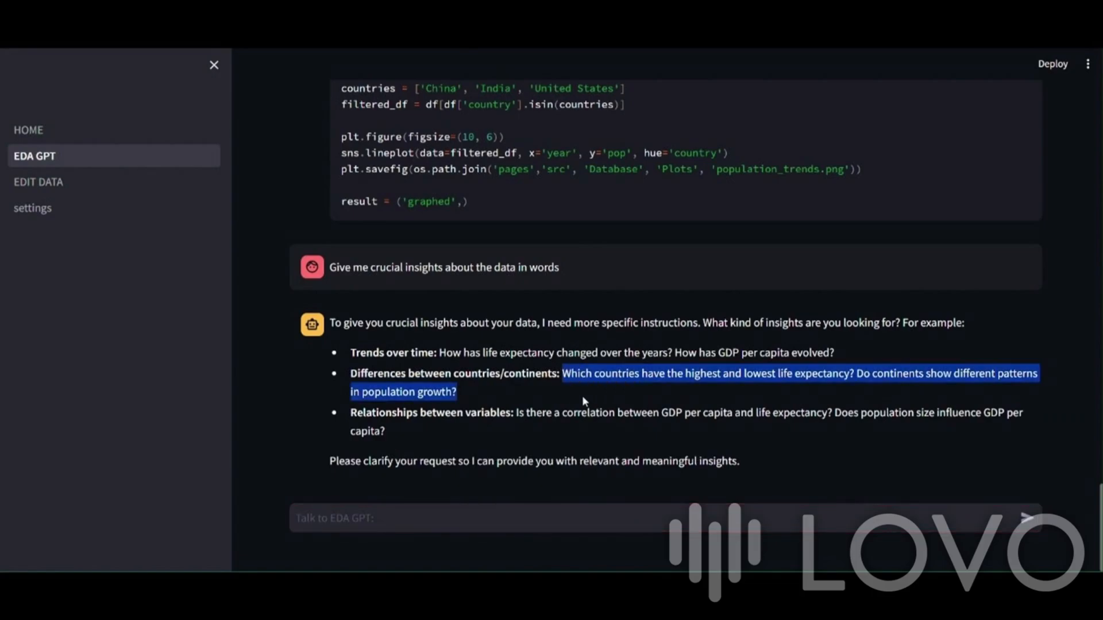
pyautogui.moveTo(627, 492)
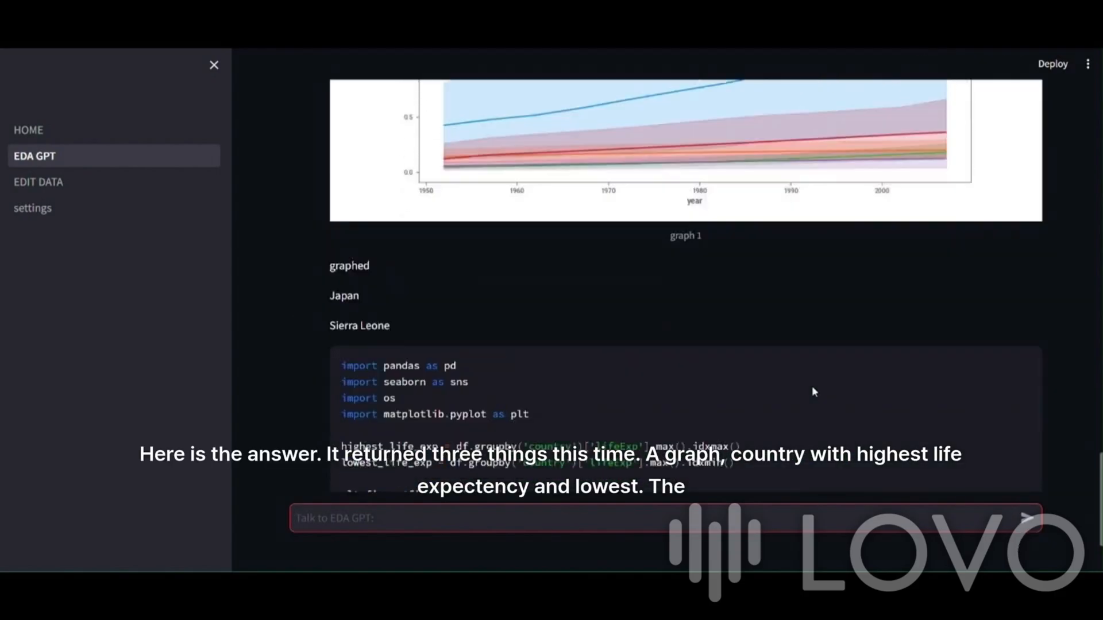
pyautogui.scroll(-3)
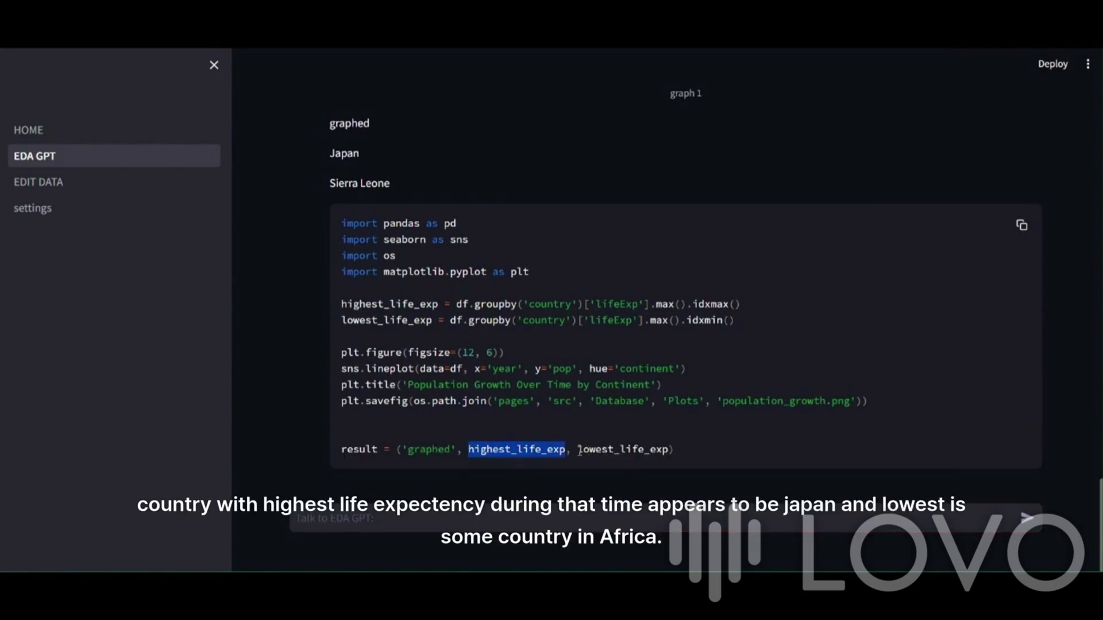
pyautogui.doubleClick(622, 449)
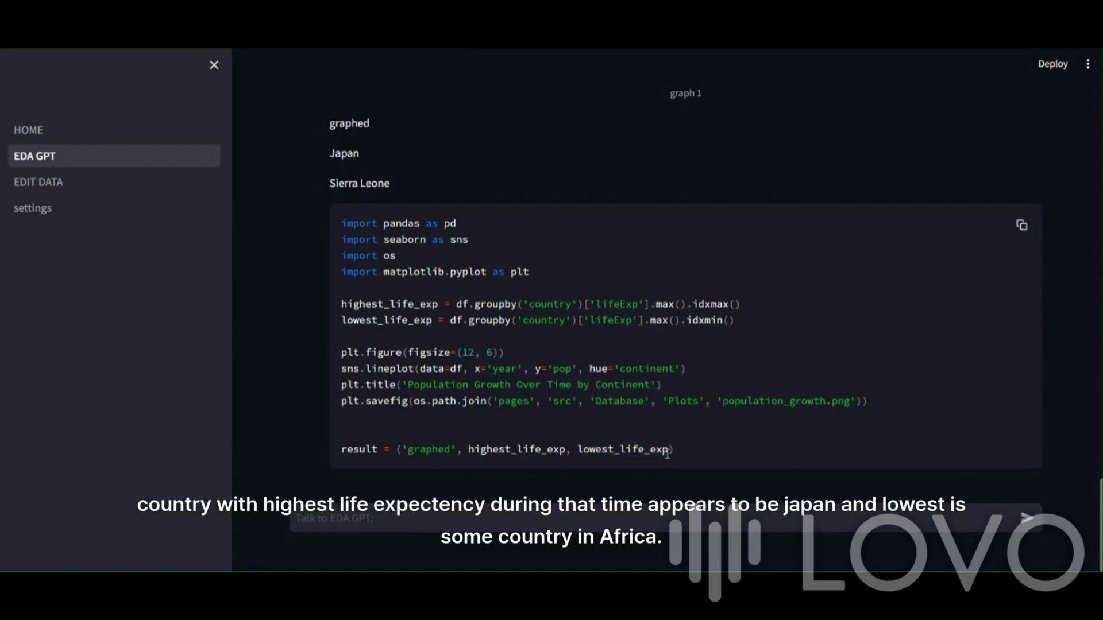
pyautogui.scroll(3)
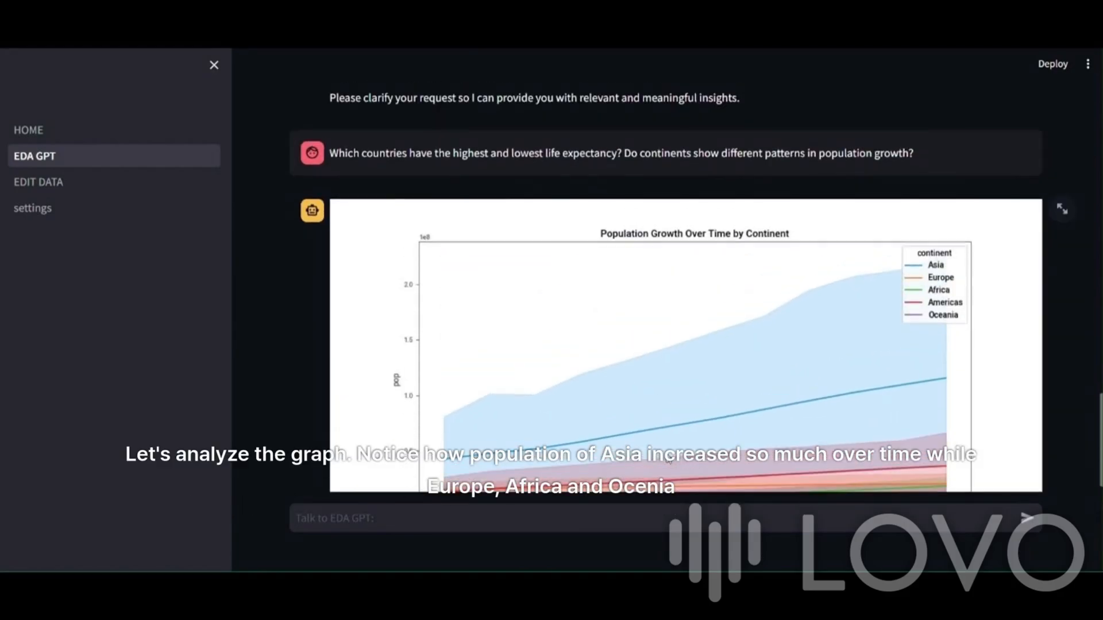
pyautogui.scroll(-3)
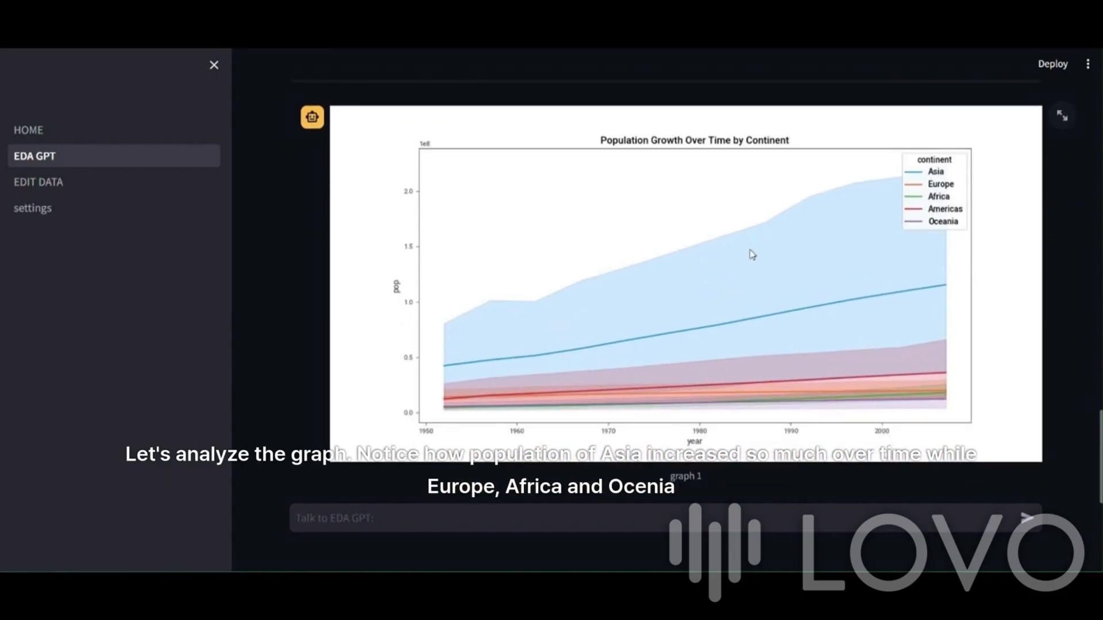
pyautogui.scroll(-3)
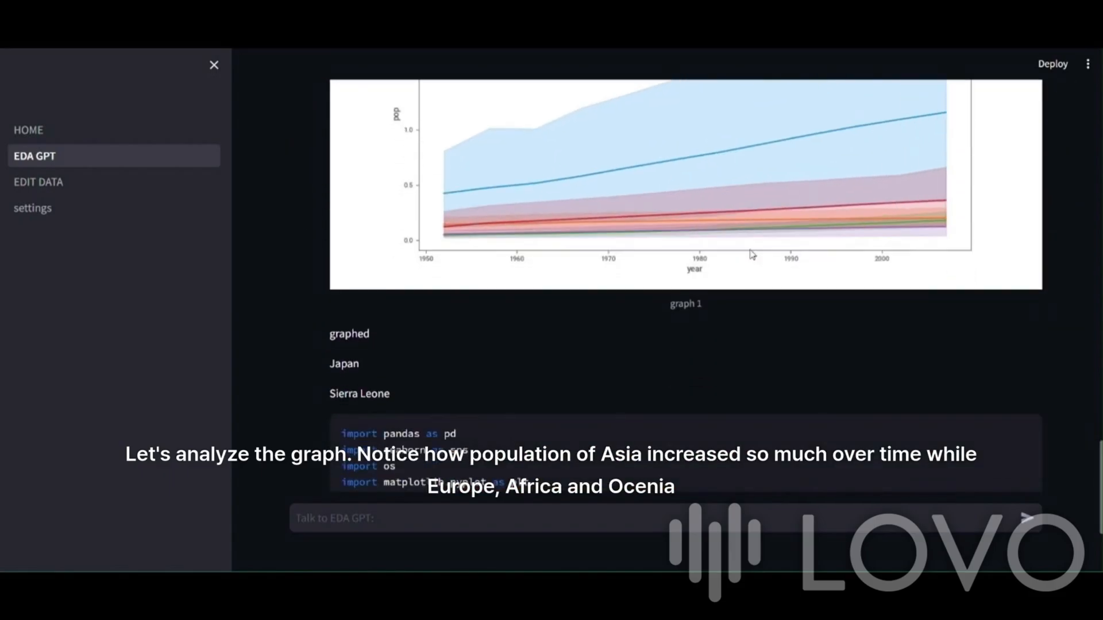
pyautogui.scroll(-3)
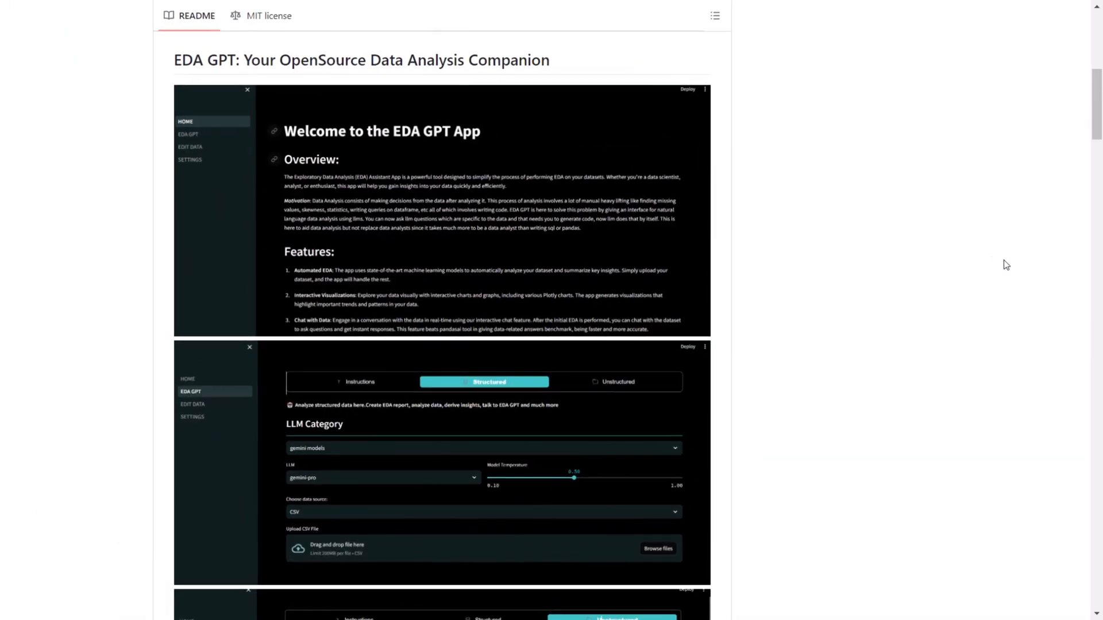
# Step: Scroll the README past the screenshots to the performance comparison chart, LLMs list and Unstructured Data sections
pyautogui.scroll(-3)
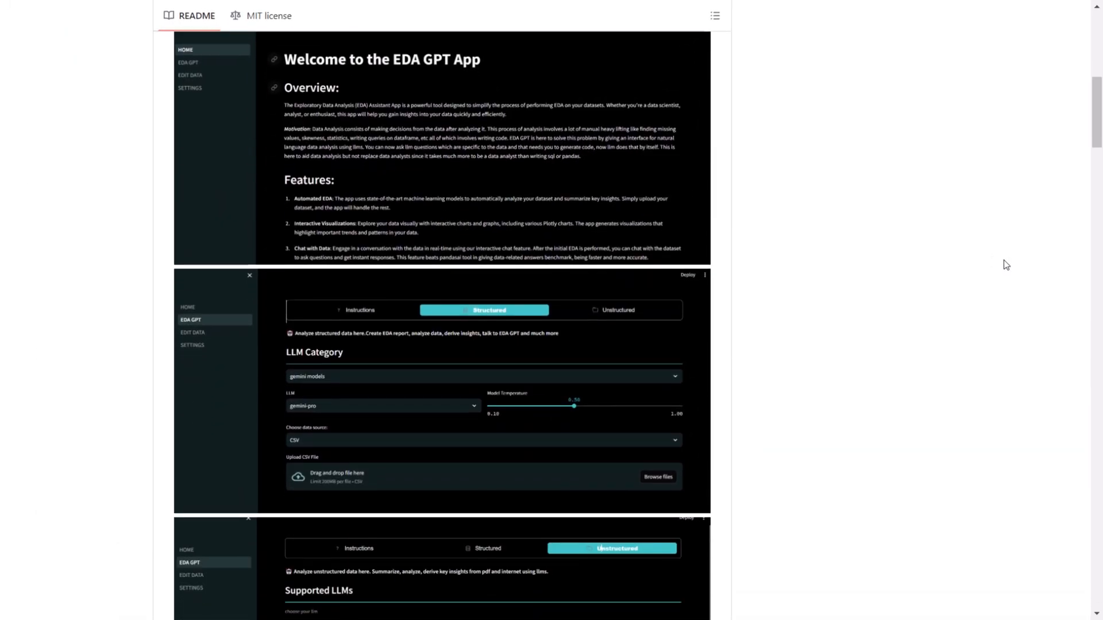
pyautogui.scroll(-3)
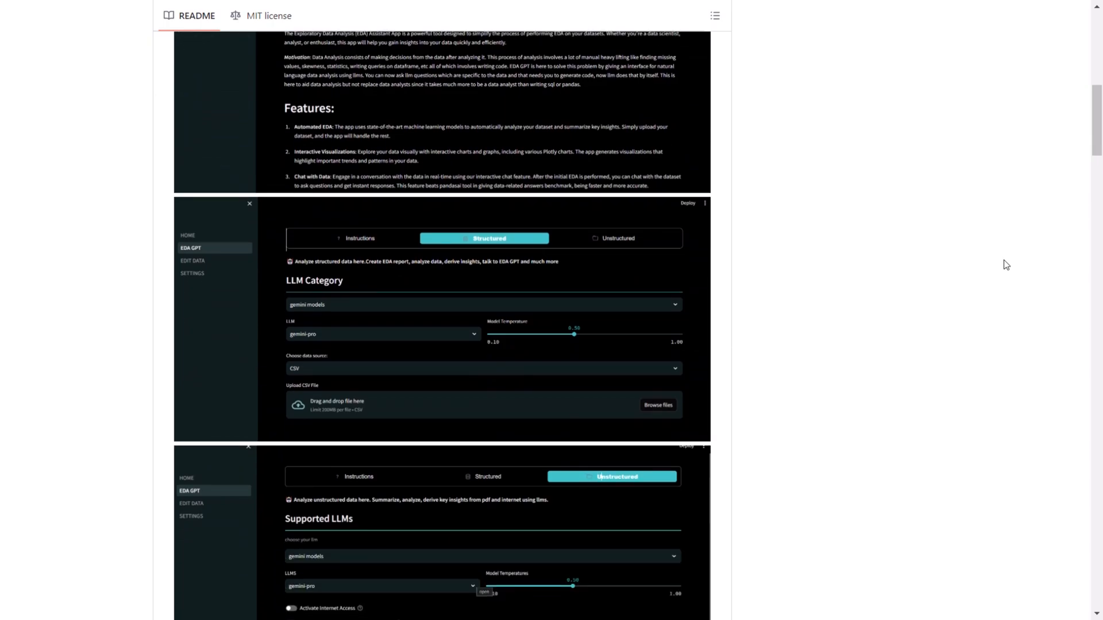
pyautogui.scroll(-3)
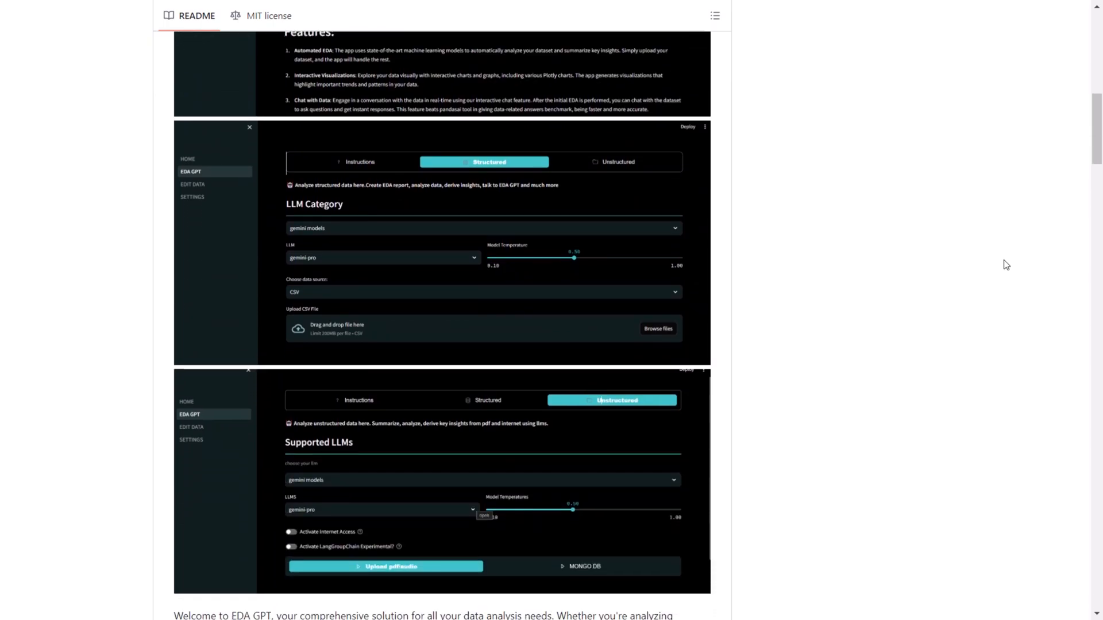
pyautogui.scroll(-3)
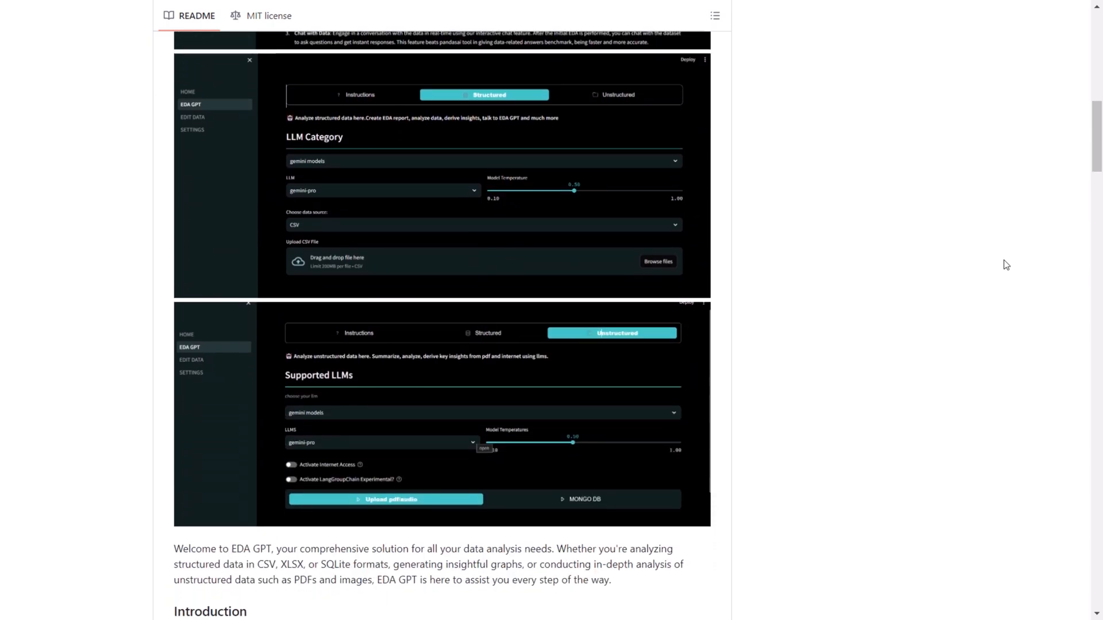
pyautogui.scroll(-3)
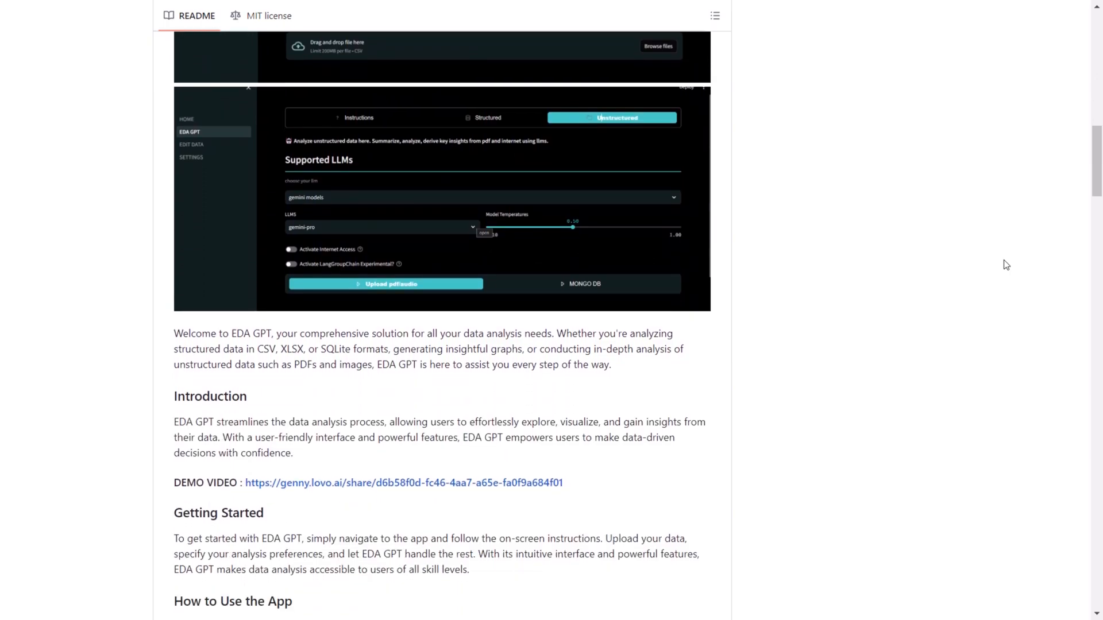
pyautogui.scroll(-3)
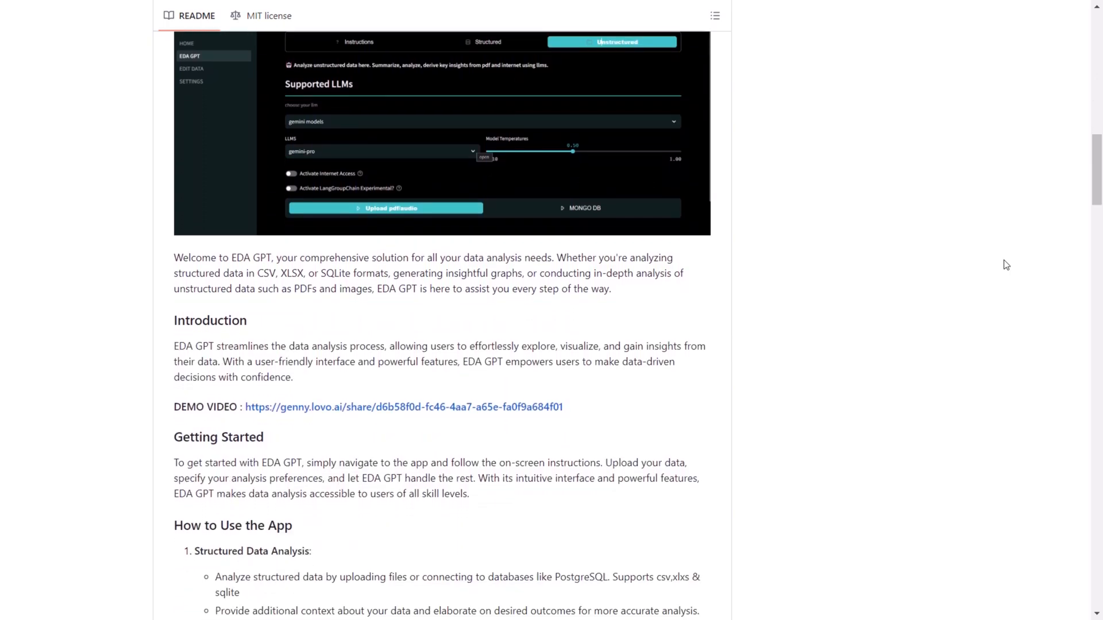
pyautogui.scroll(-3)
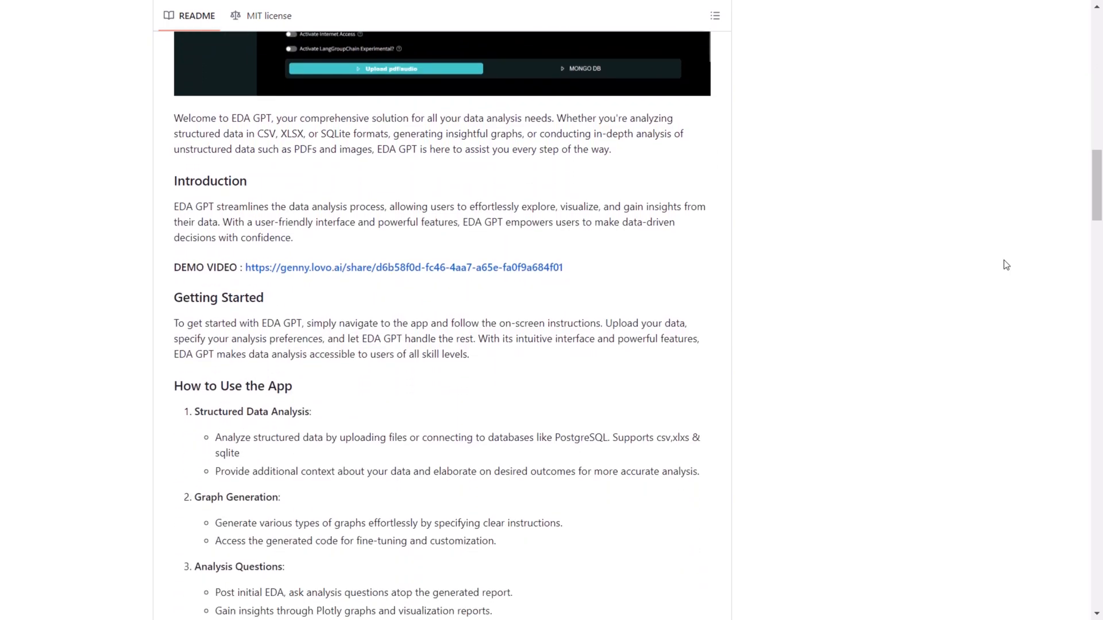
pyautogui.scroll(-3)
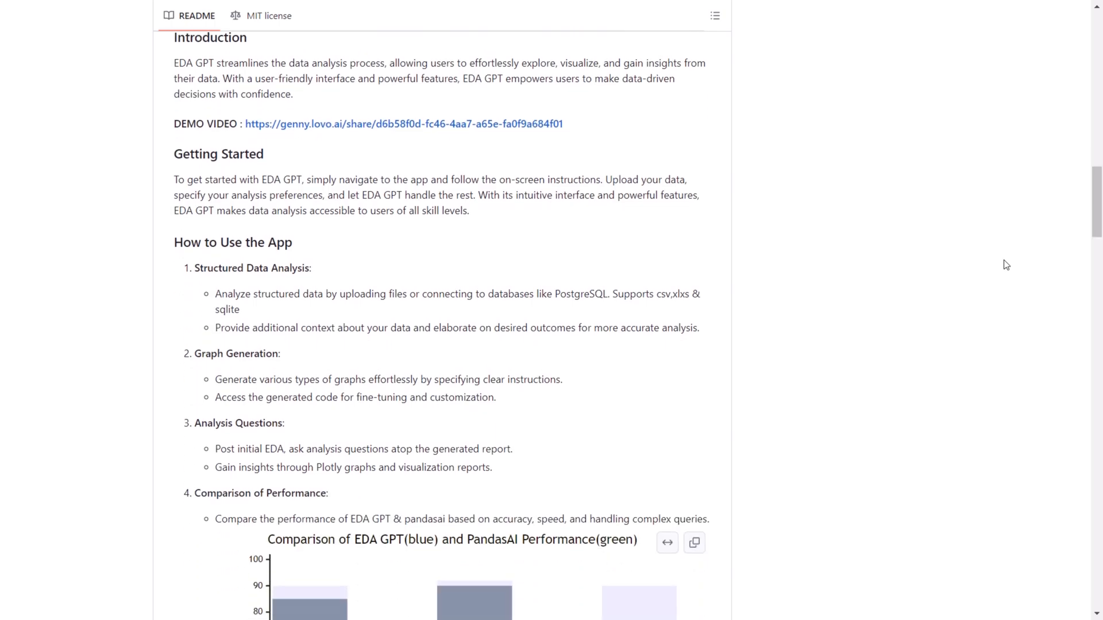
pyautogui.scroll(-3)
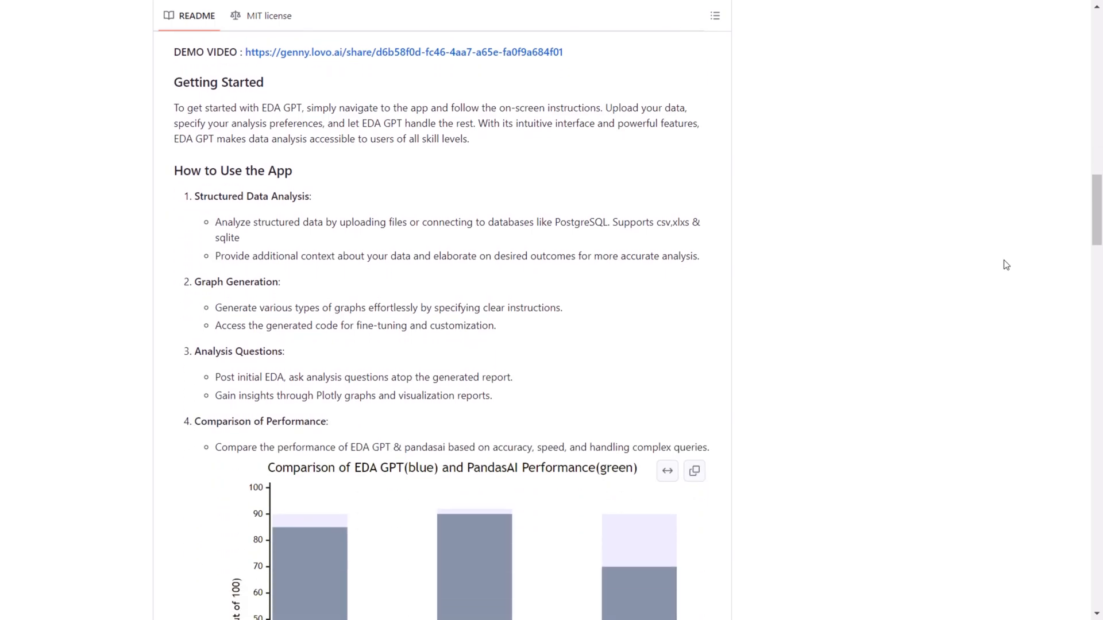
pyautogui.scroll(-3)
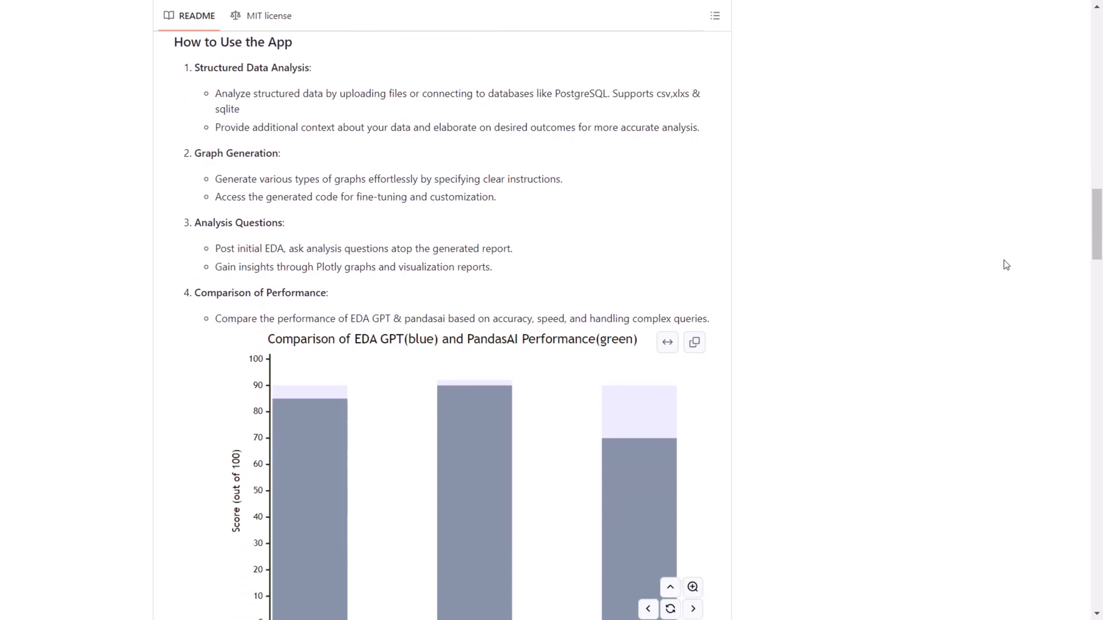
pyautogui.scroll(-3)
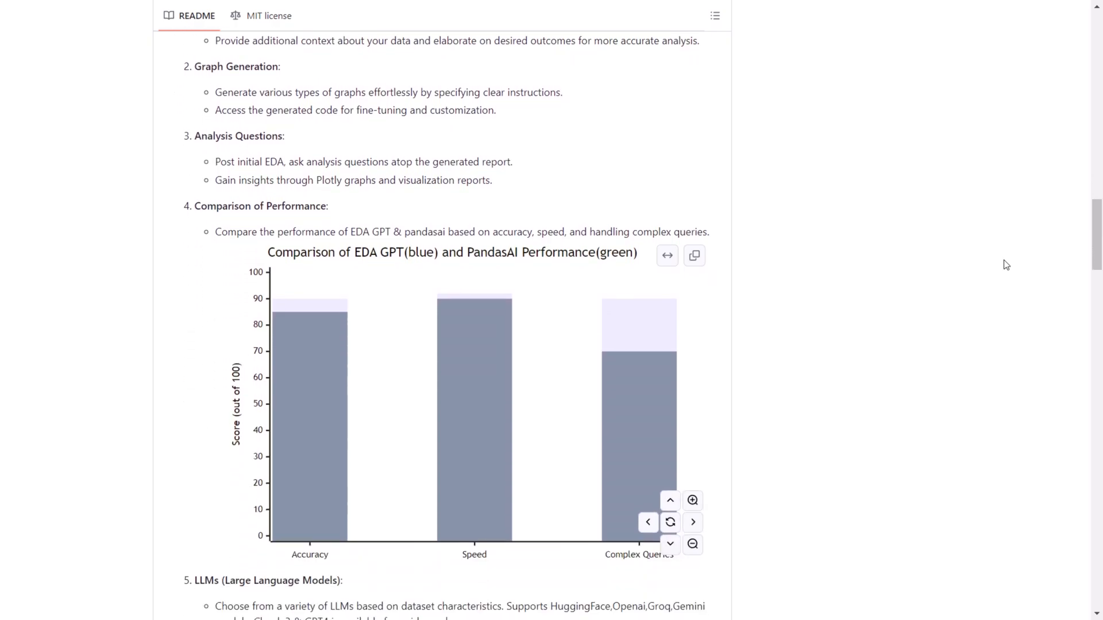
pyautogui.scroll(-3)
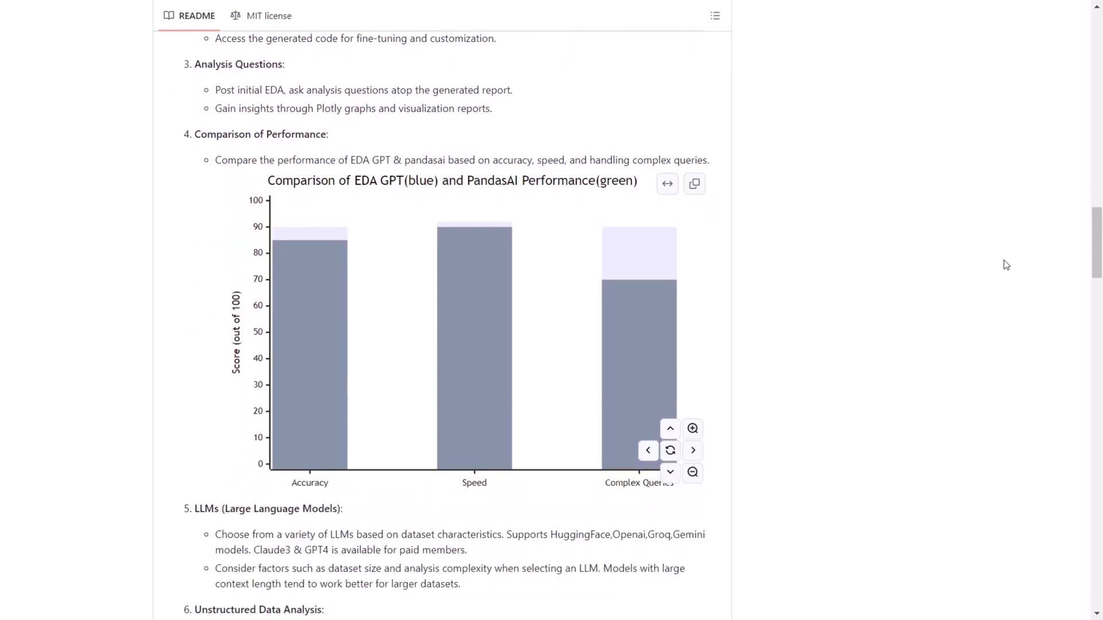
pyautogui.scroll(-3)
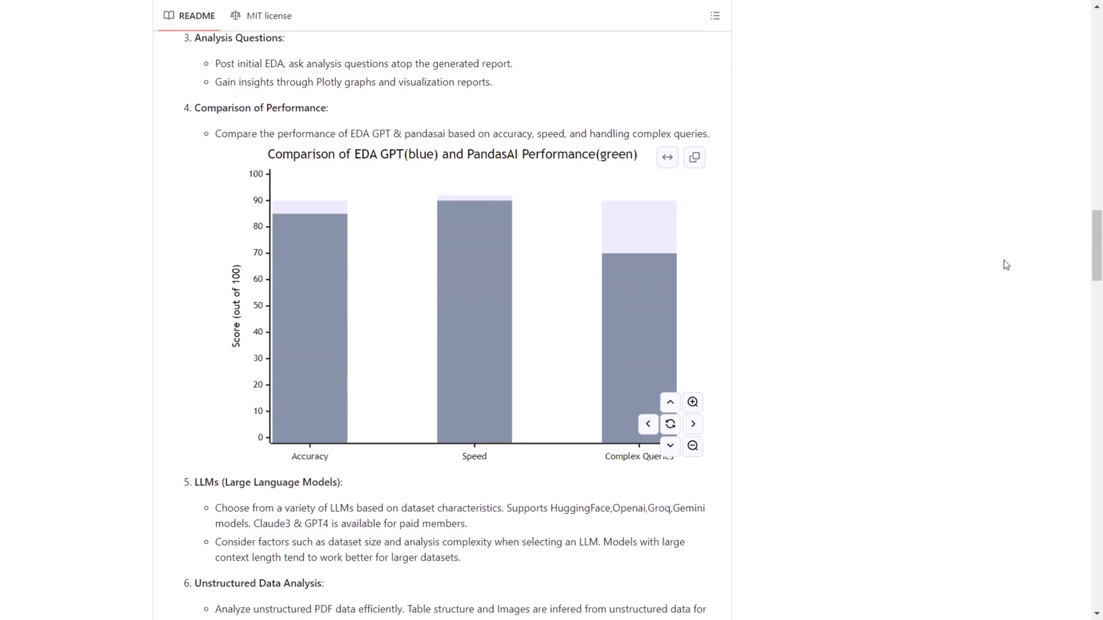
pyautogui.scroll(-3)
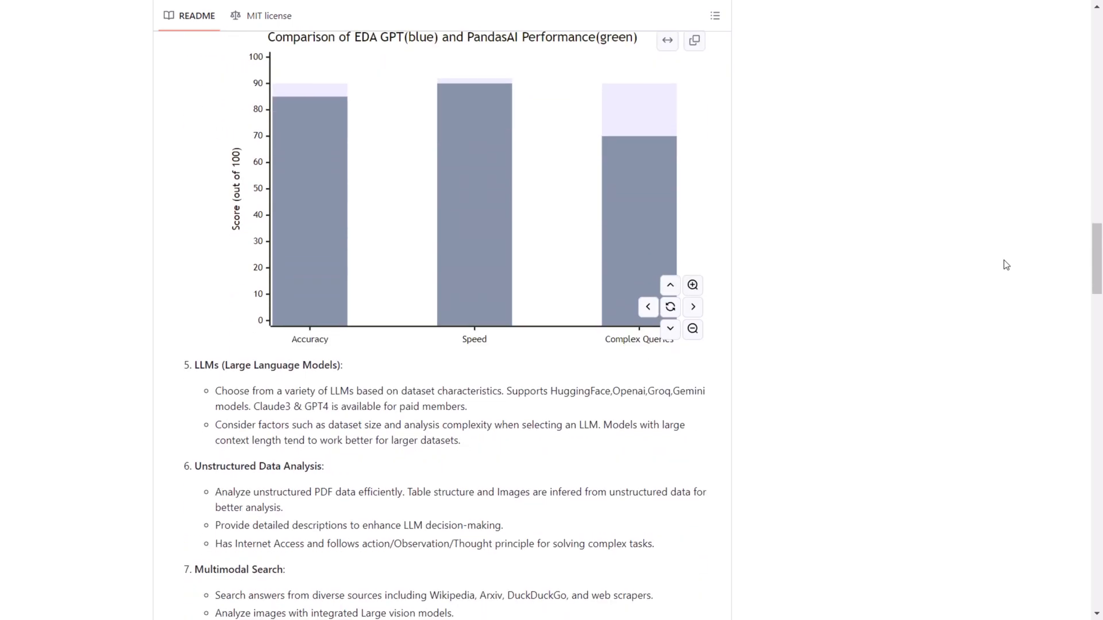